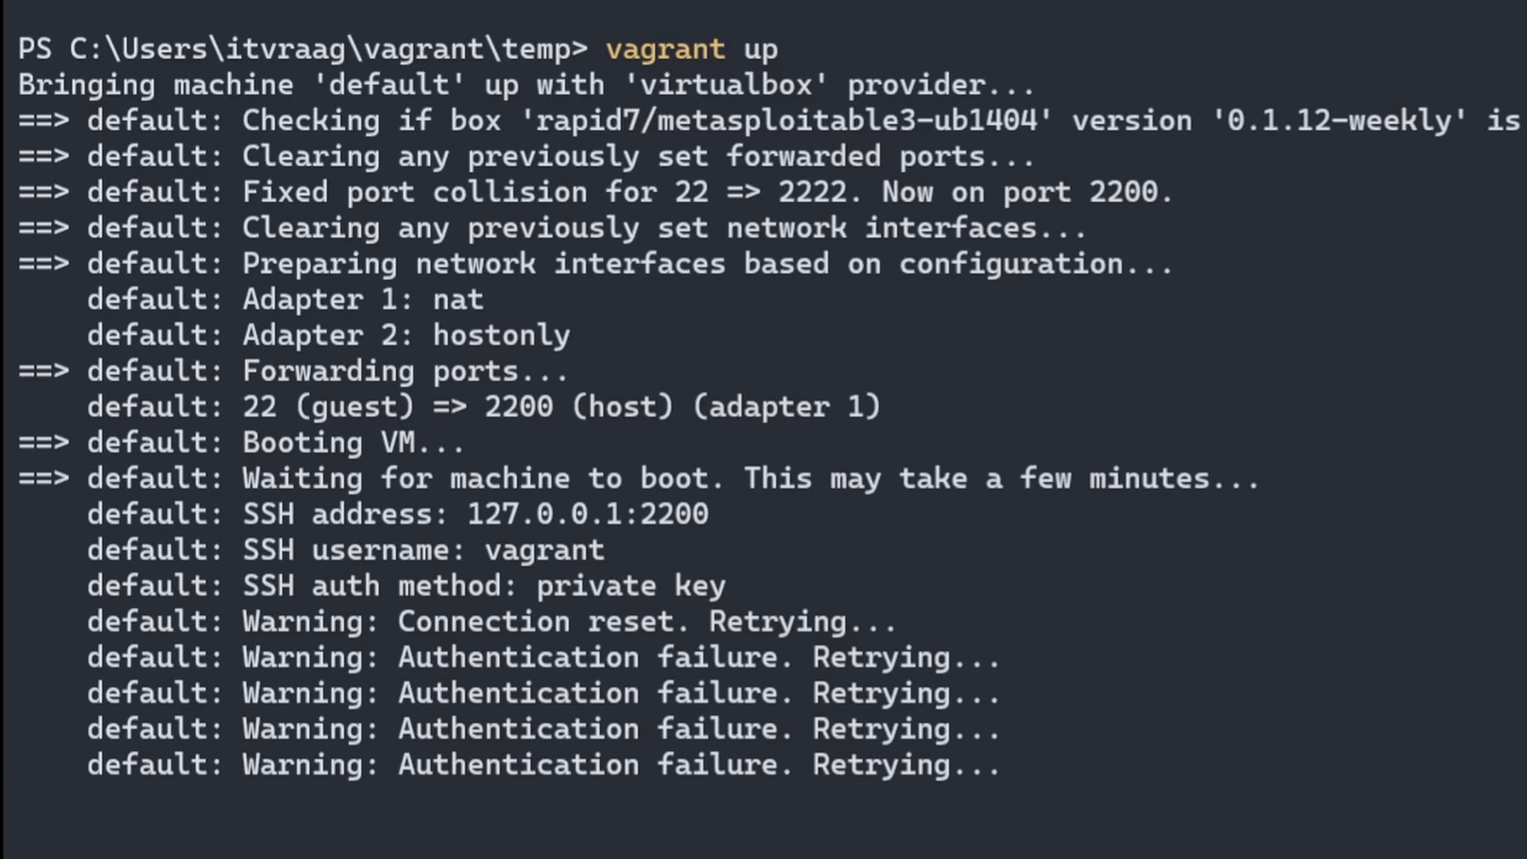
- Search Start for 'boot' and restart the PC into advanced startup options
{"action": "left_click", "coordinate": [337, 825]}
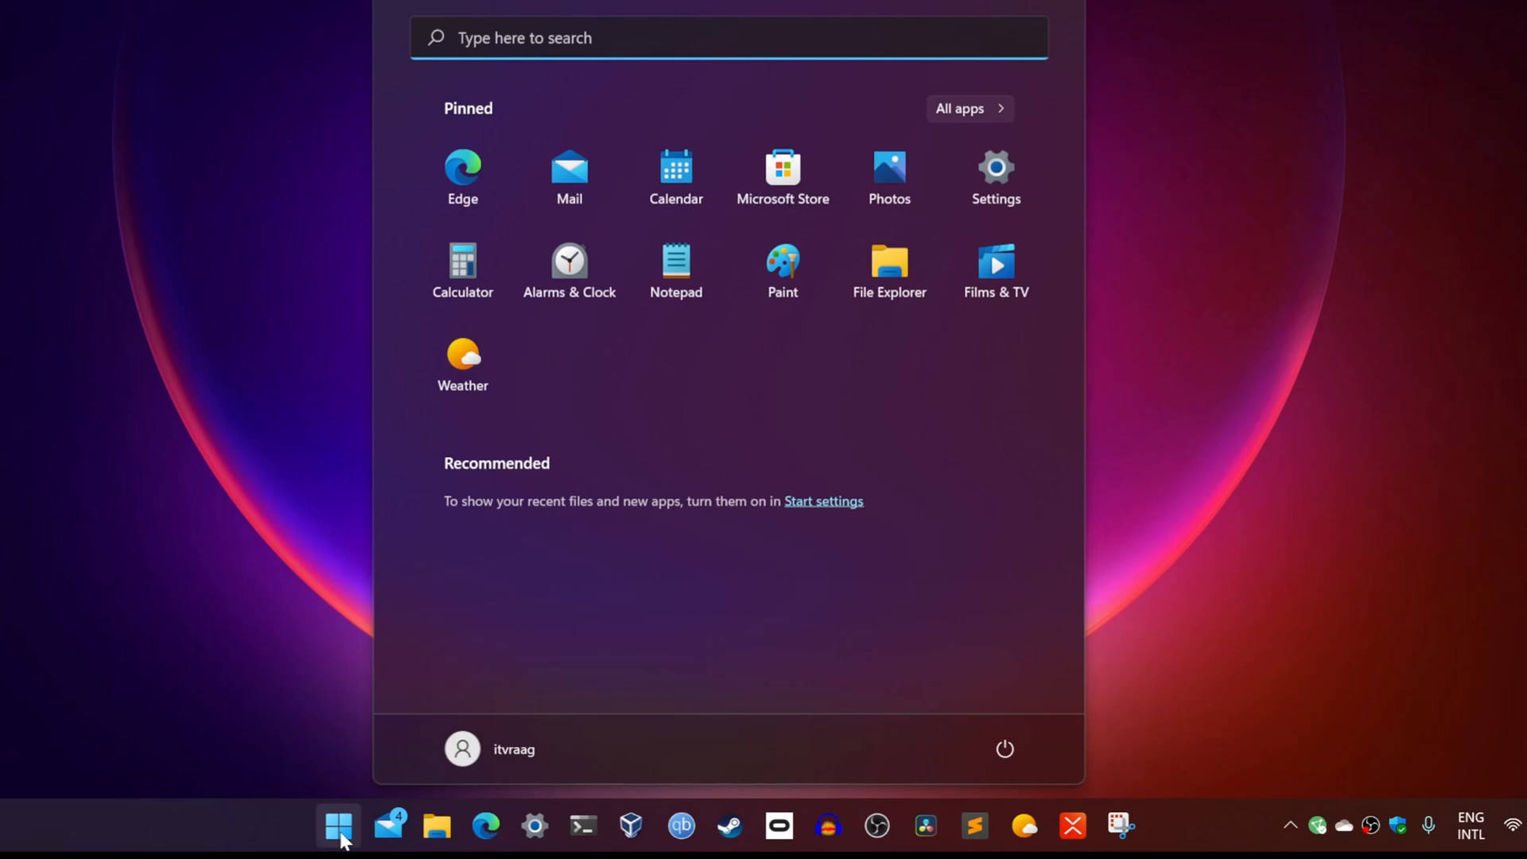
{"action": "type", "text": "boot"}
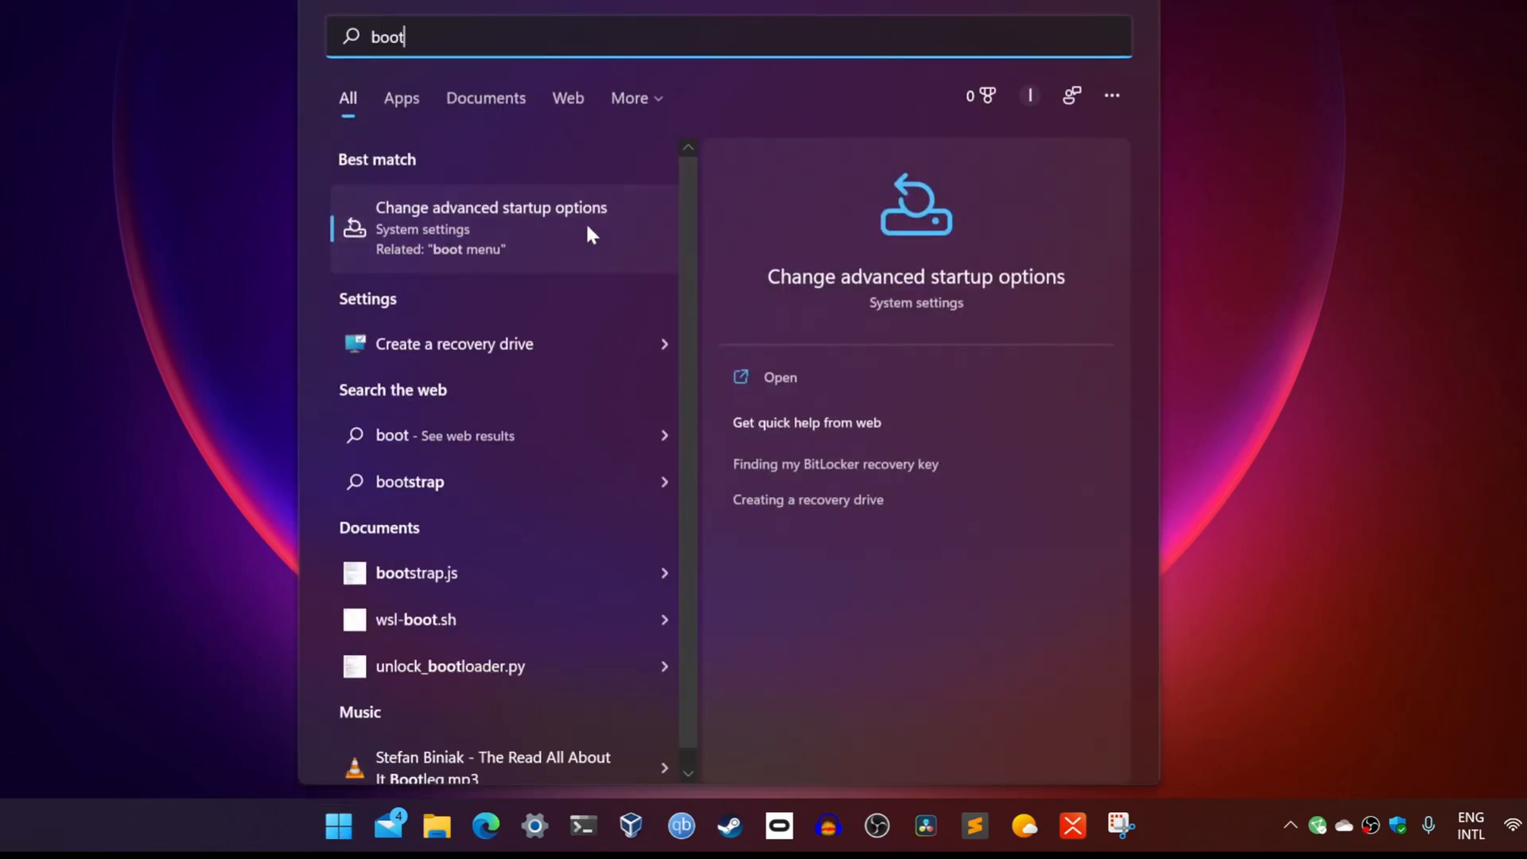
{"action": "left_click", "coordinate": [490, 229]}
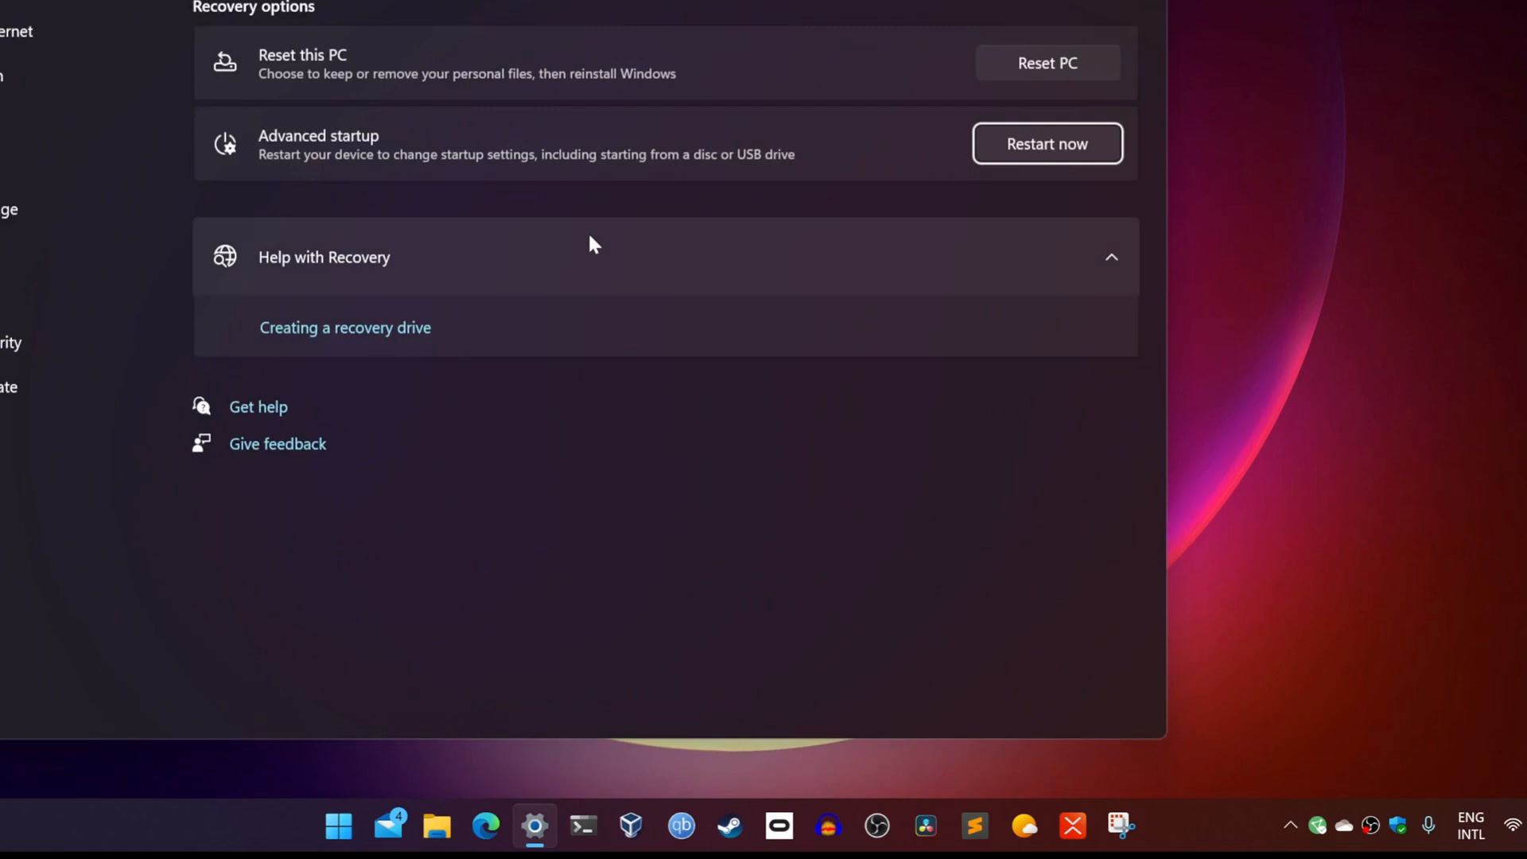
{"action": "mouse_move", "coordinate": [652, 230]}
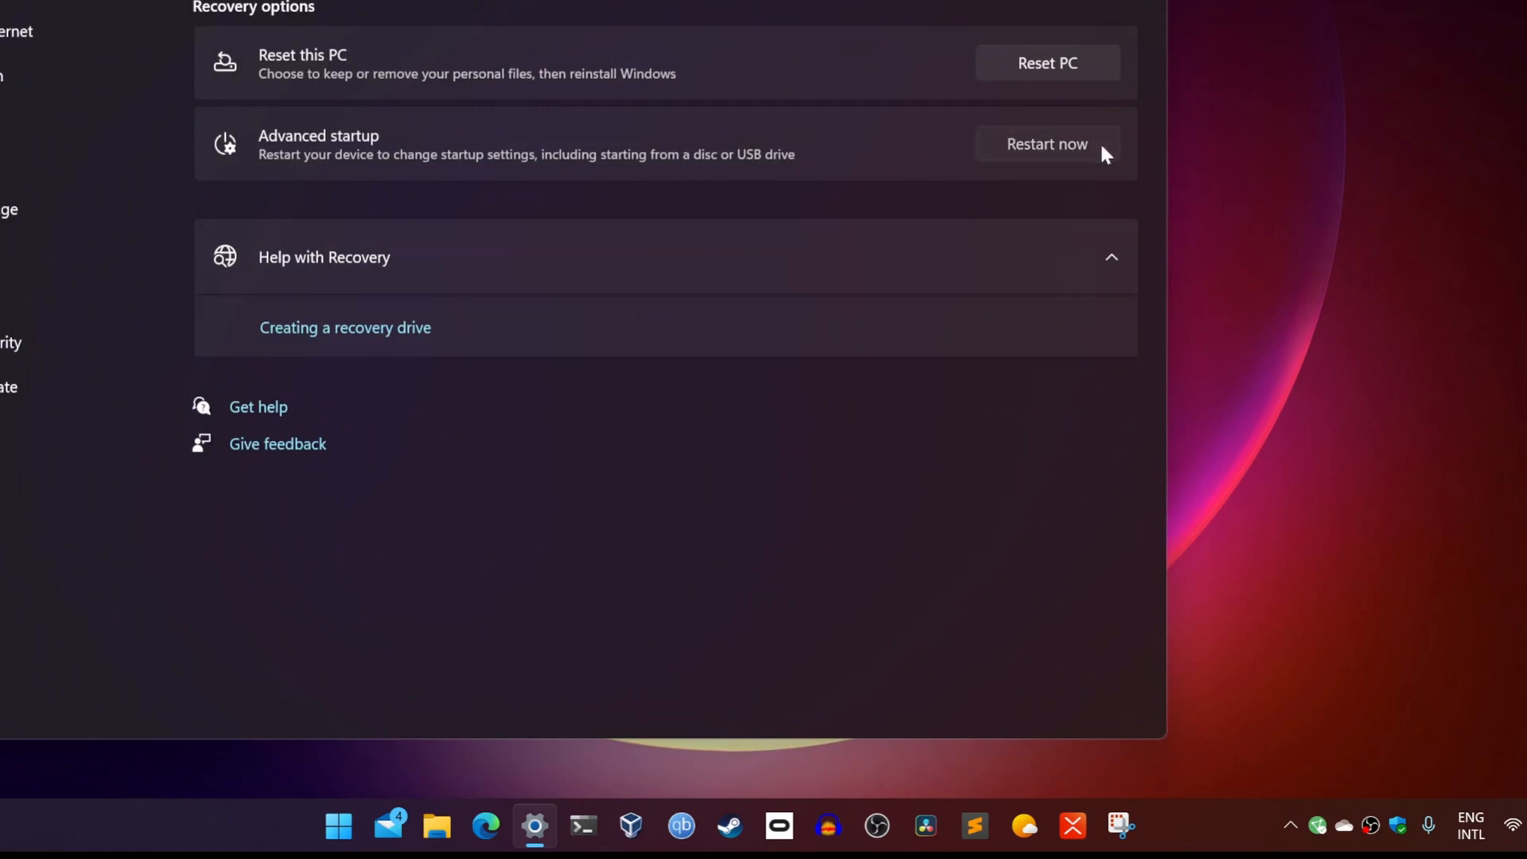
{"action": "left_click", "coordinate": [1046, 143]}
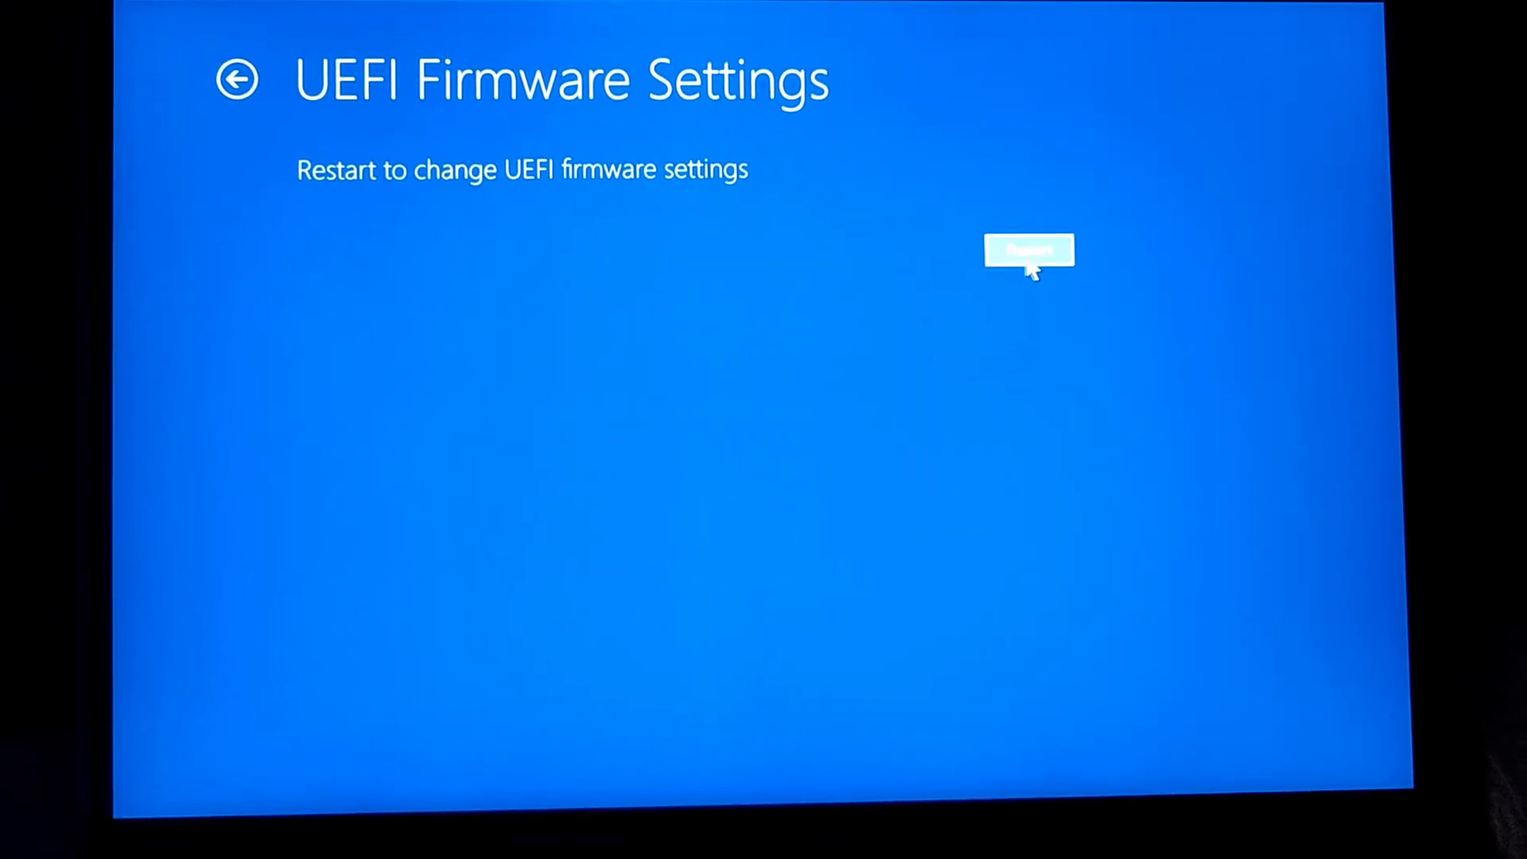
- Restart into UEFI Firmware Settings and enter the full Legion firmware setup
{"action": "left_click", "coordinate": [1030, 253]}
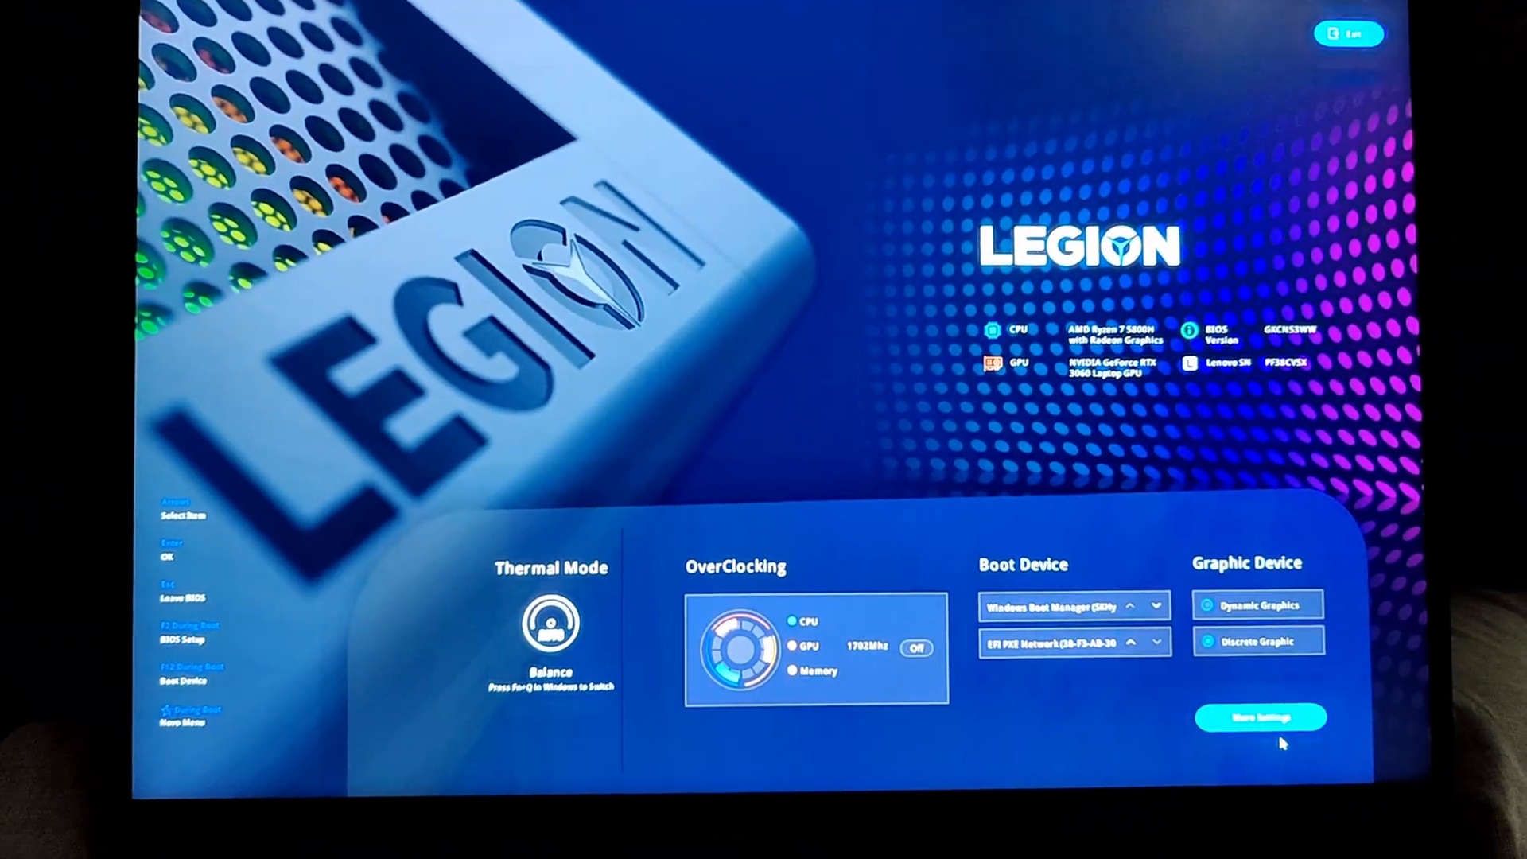
{"action": "left_click", "coordinate": [1259, 715]}
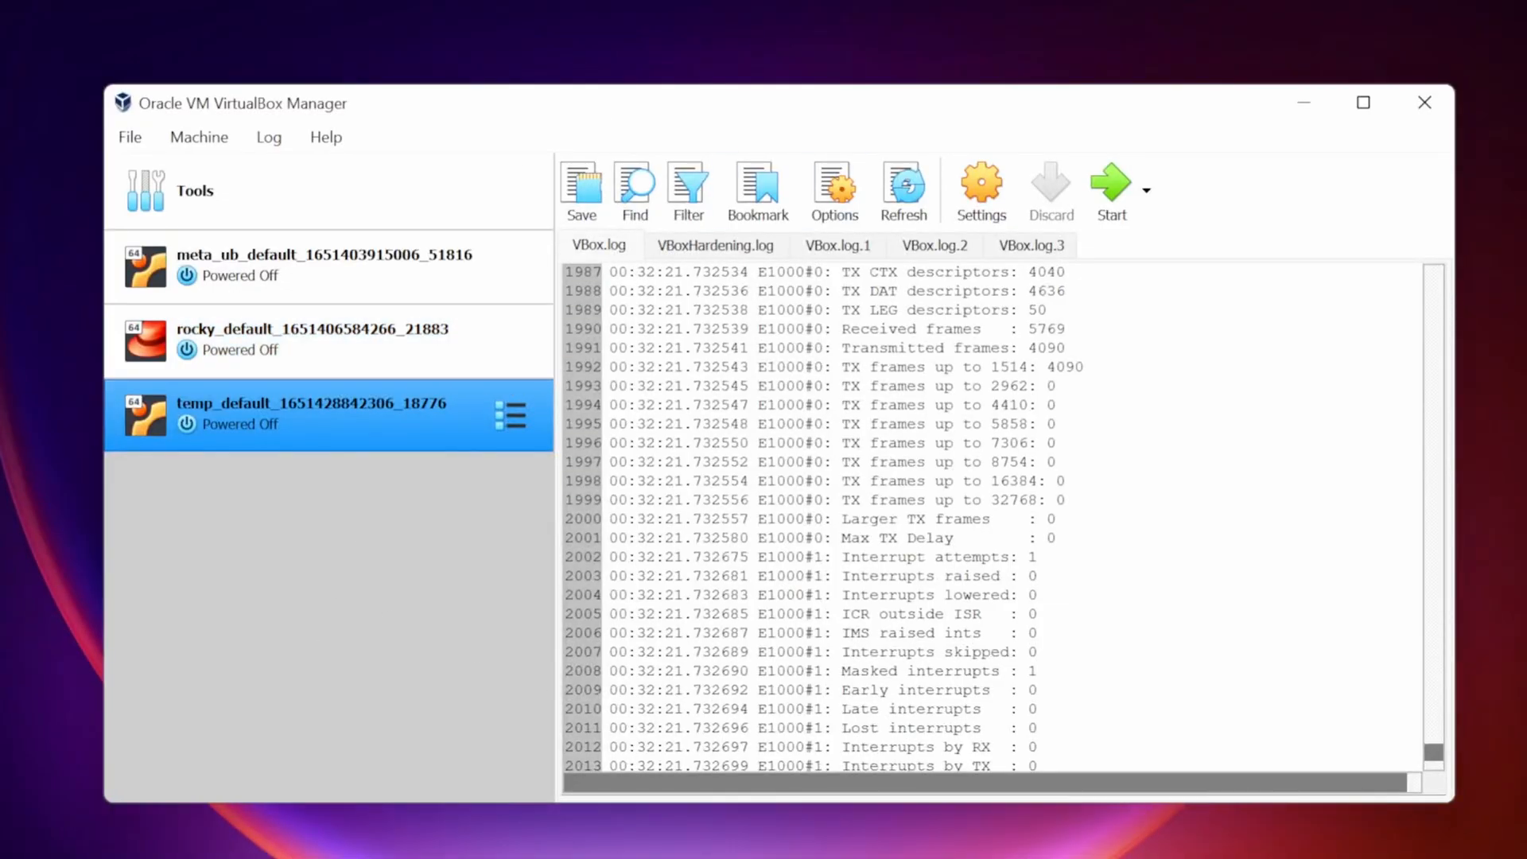
- Search 'featur', review Windows Features with Hyper-V left unchecked, and close with OK
{"action": "type", "text": "featur"}
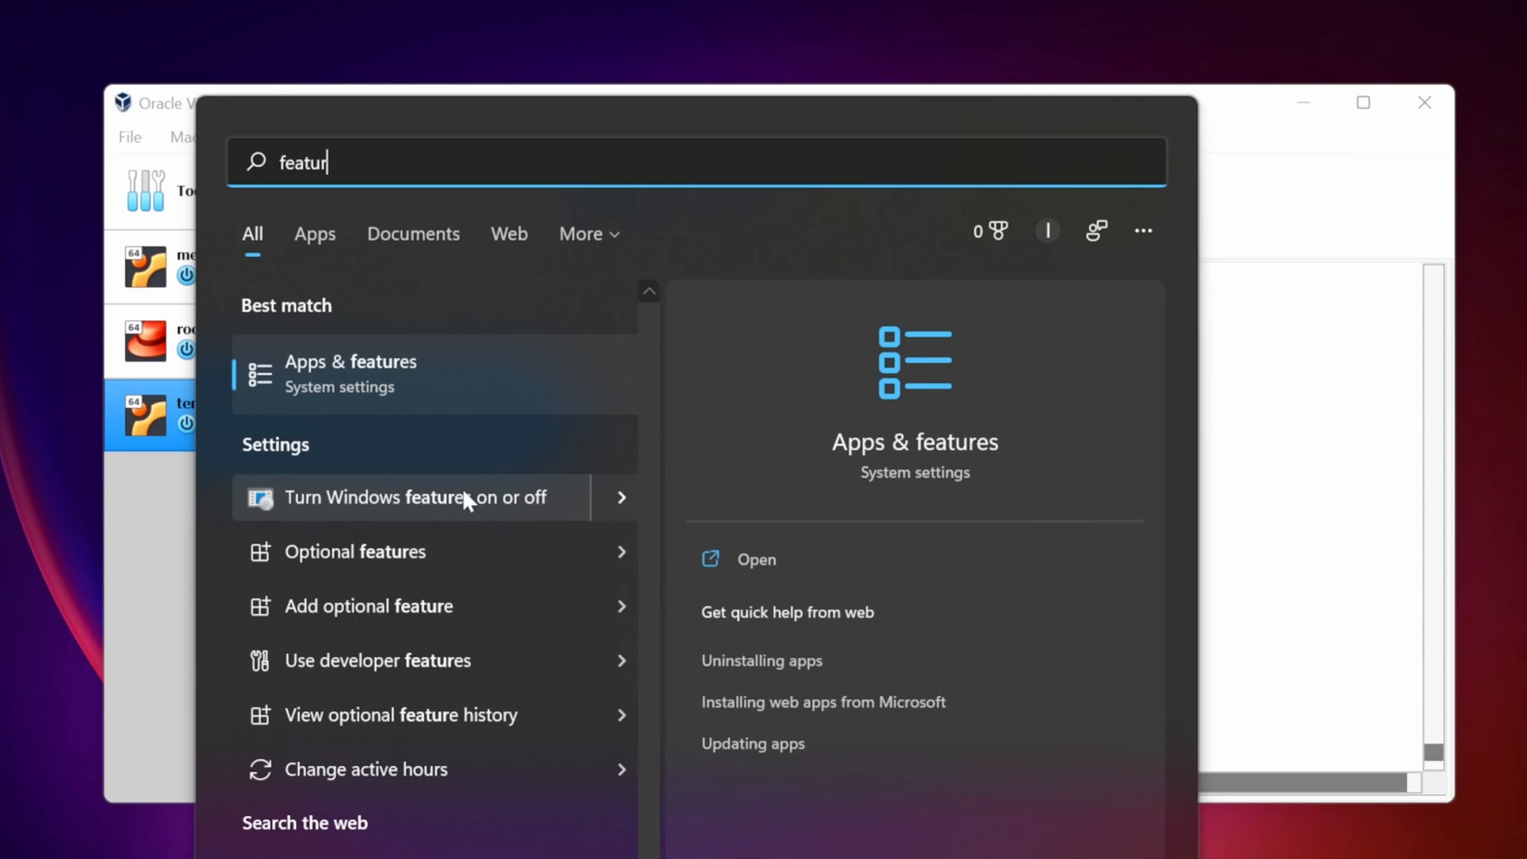
{"action": "left_click", "coordinate": [438, 496]}
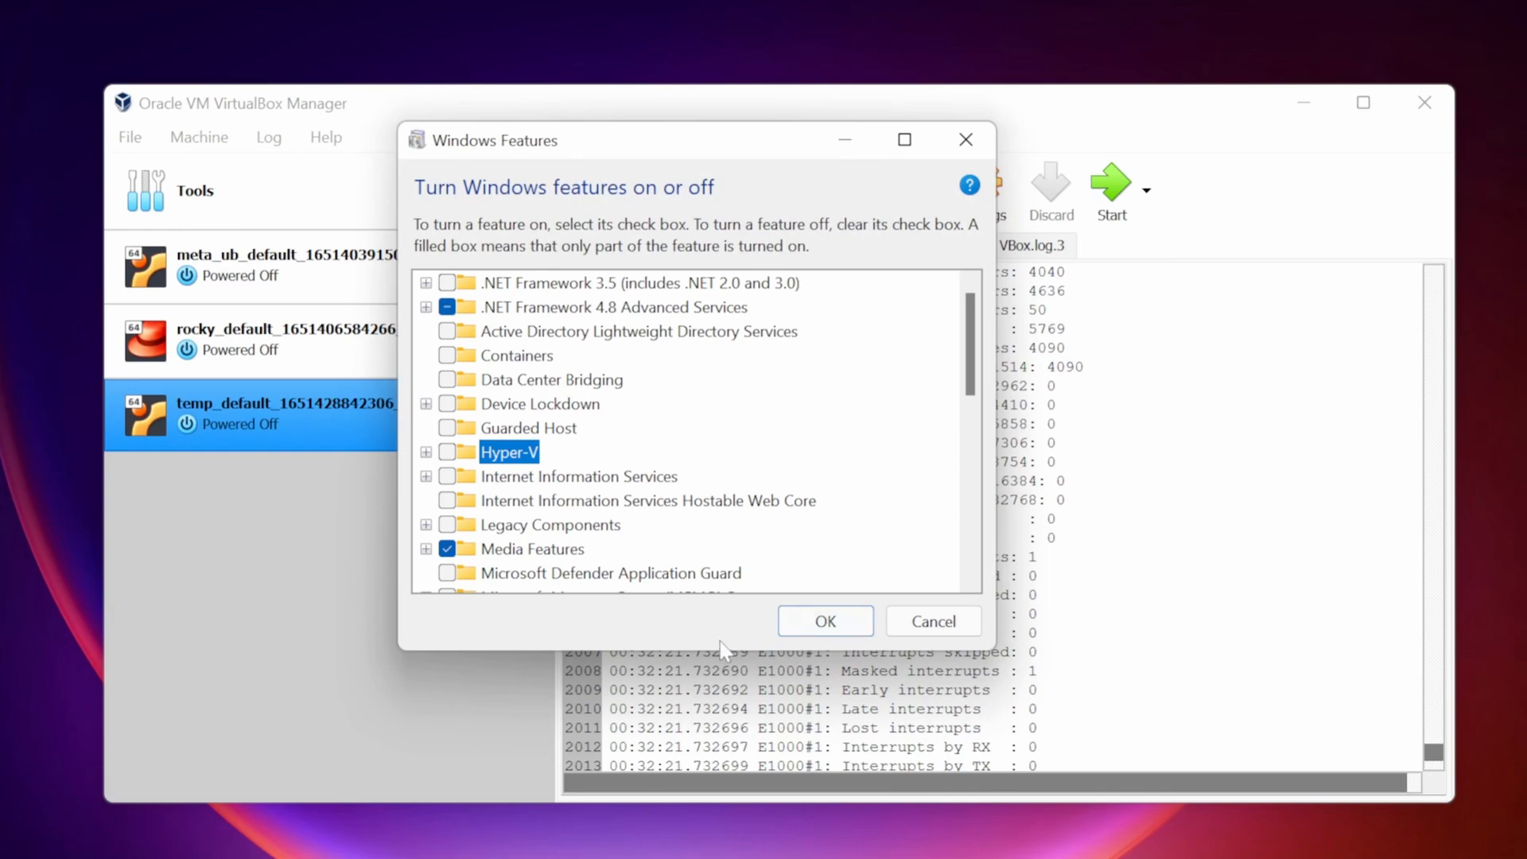
{"action": "mouse_move", "coordinate": [824, 633]}
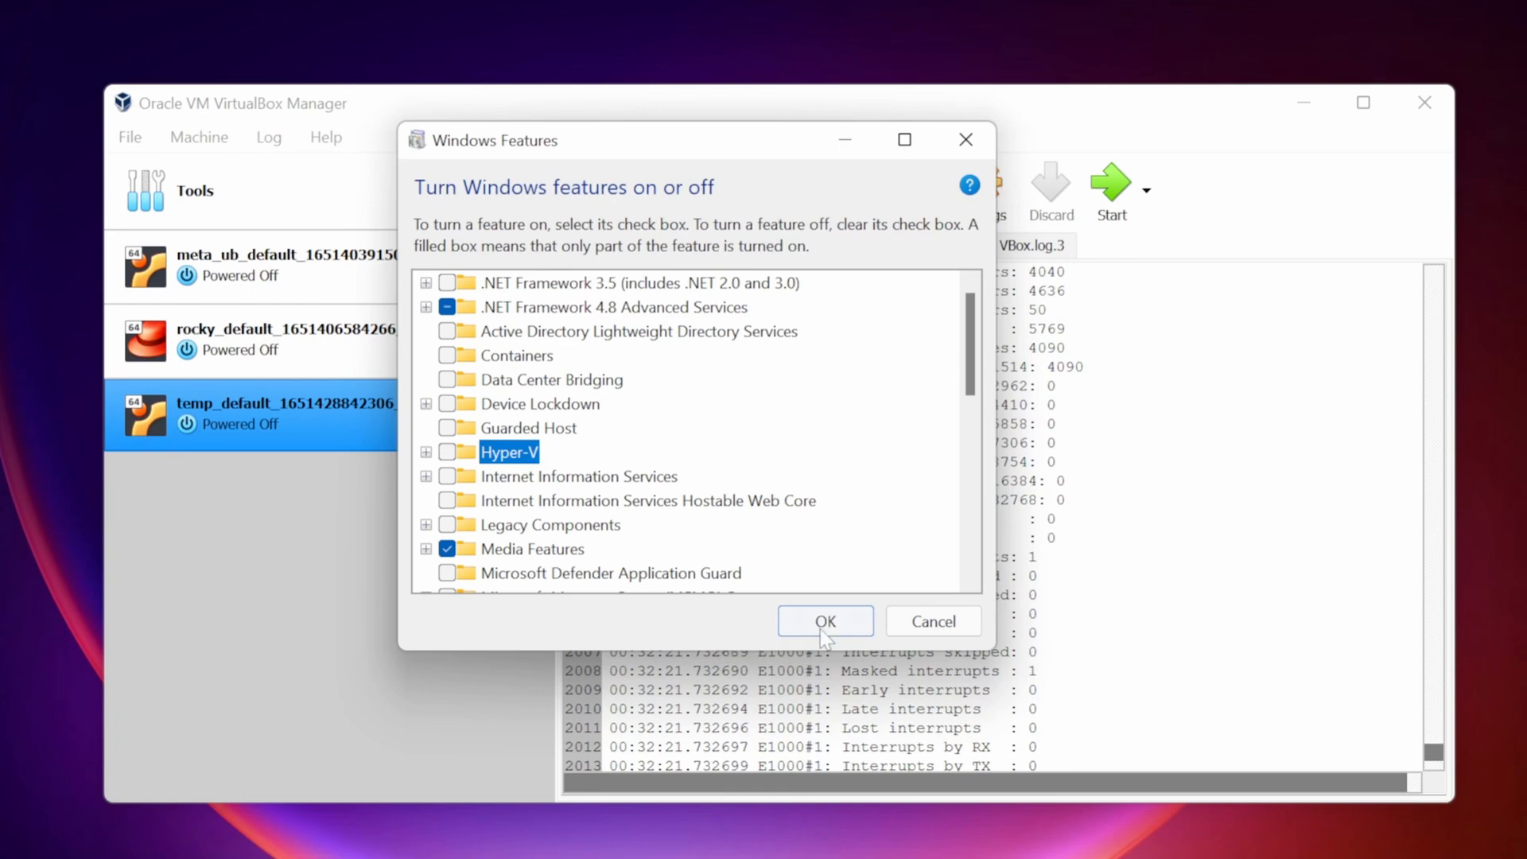
{"action": "left_click", "coordinate": [825, 620]}
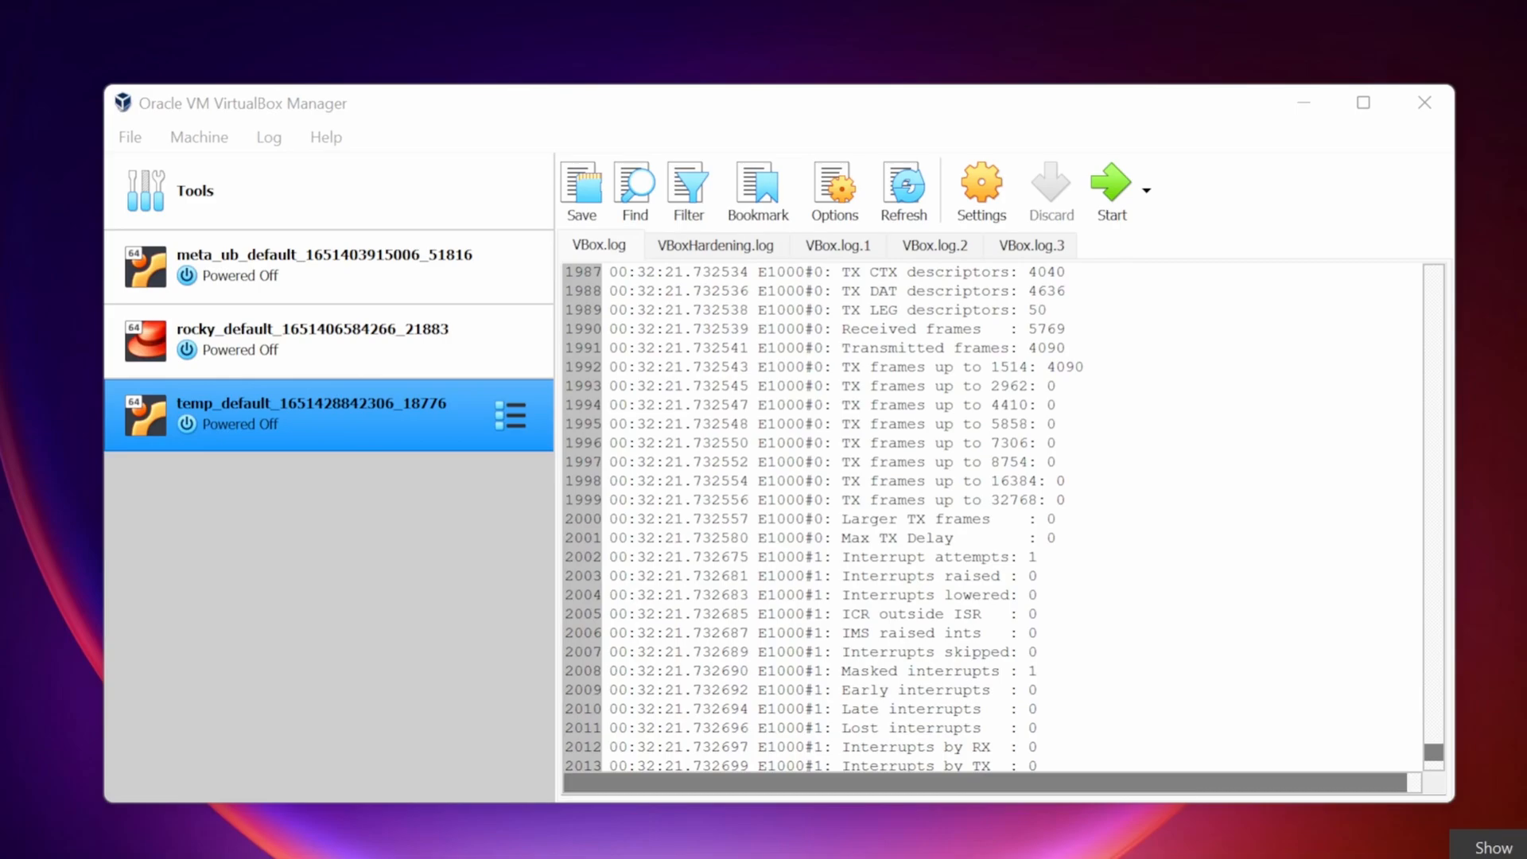
{"action": "left_click", "coordinate": [312, 339]}
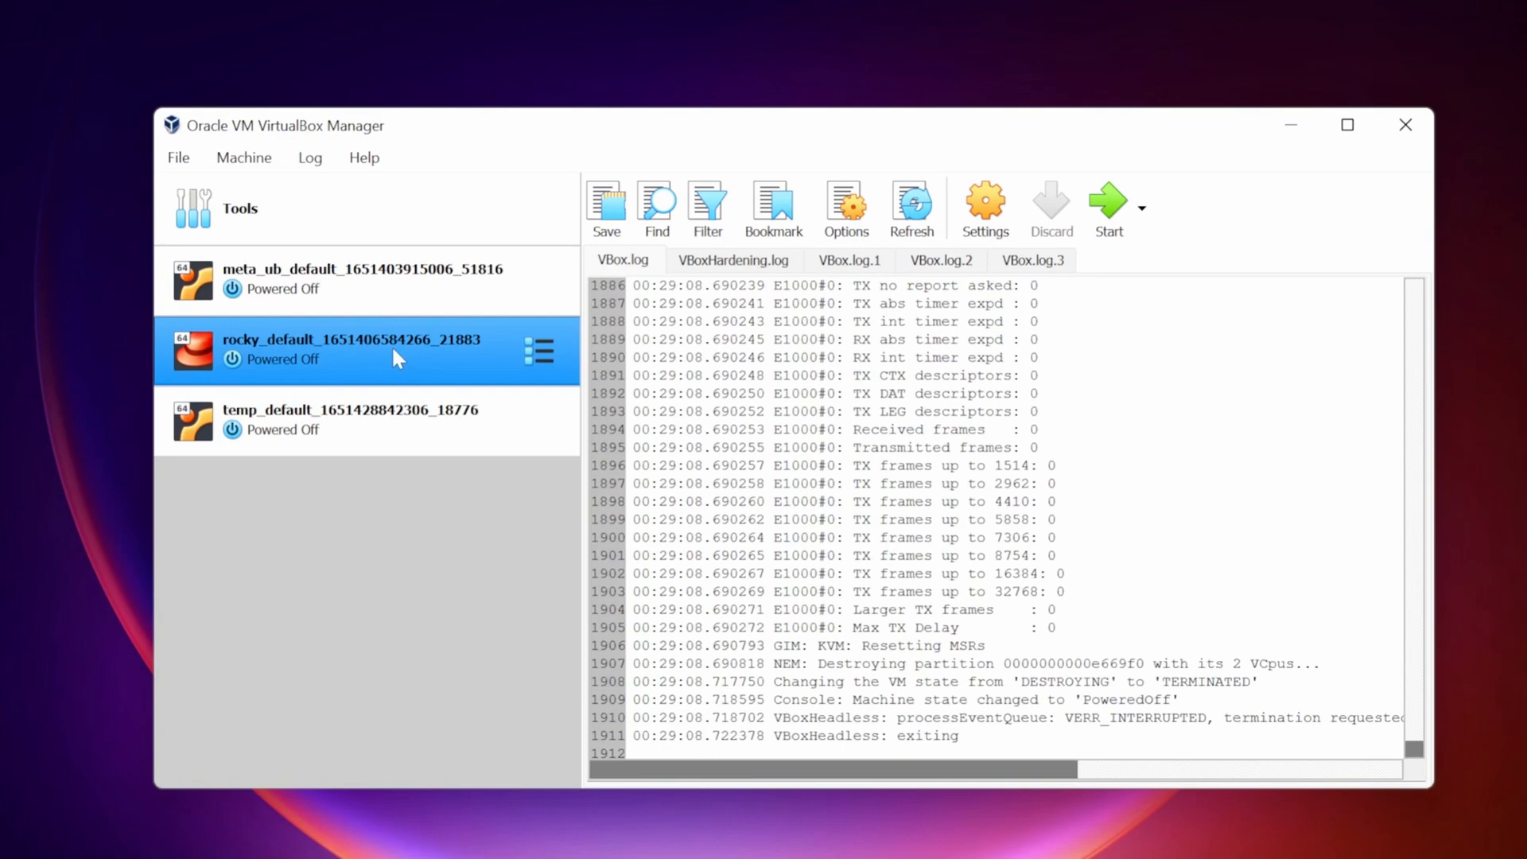
- Review the rocky VM's Network adapter 1 on NAT, toggling Cable Connected off and back on
{"action": "left_click", "coordinate": [984, 202]}
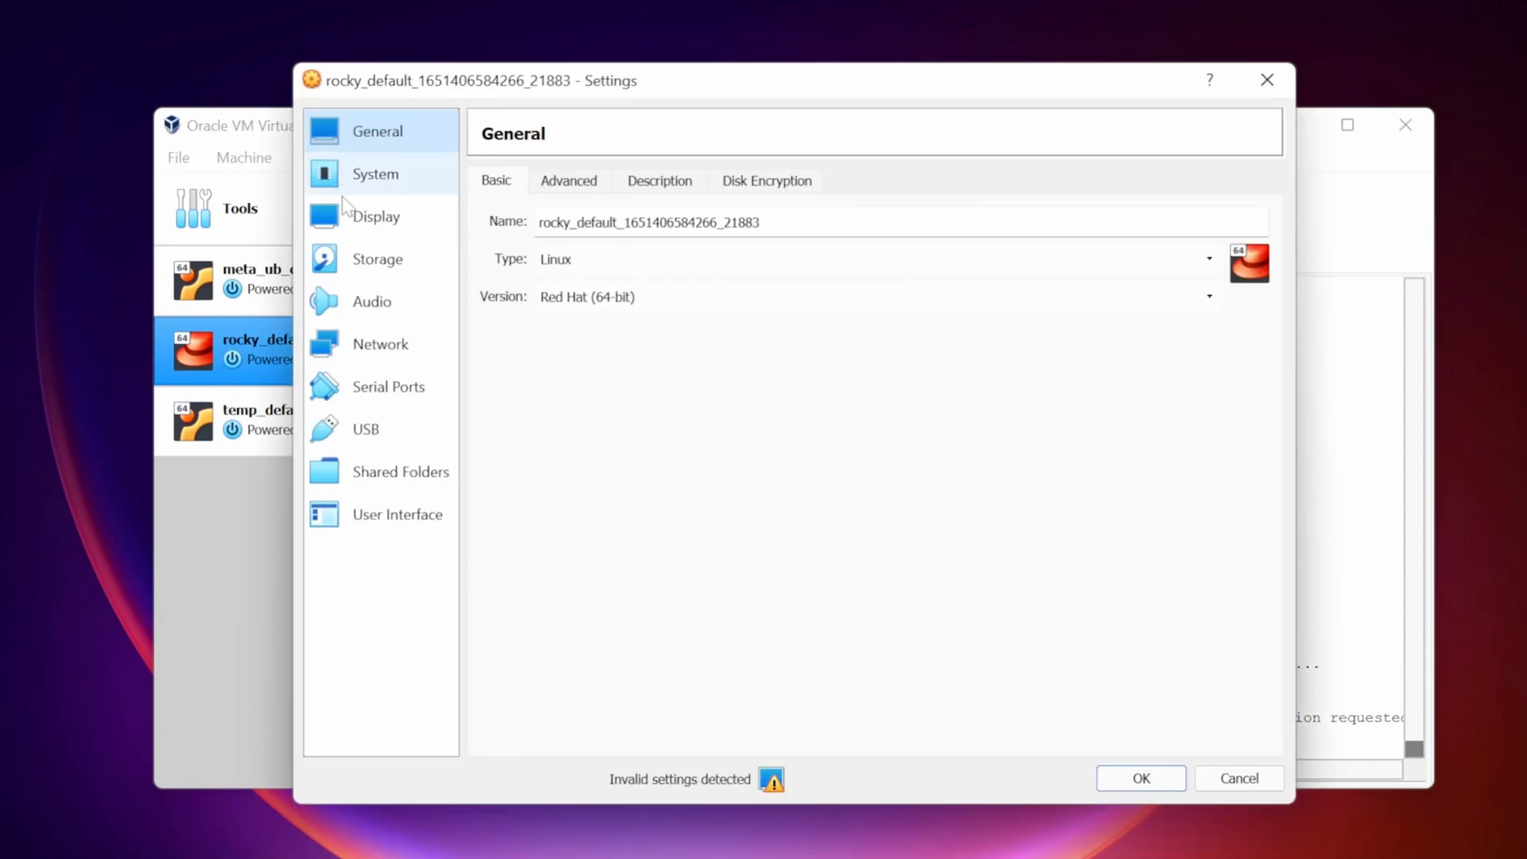
{"action": "left_click", "coordinate": [382, 344]}
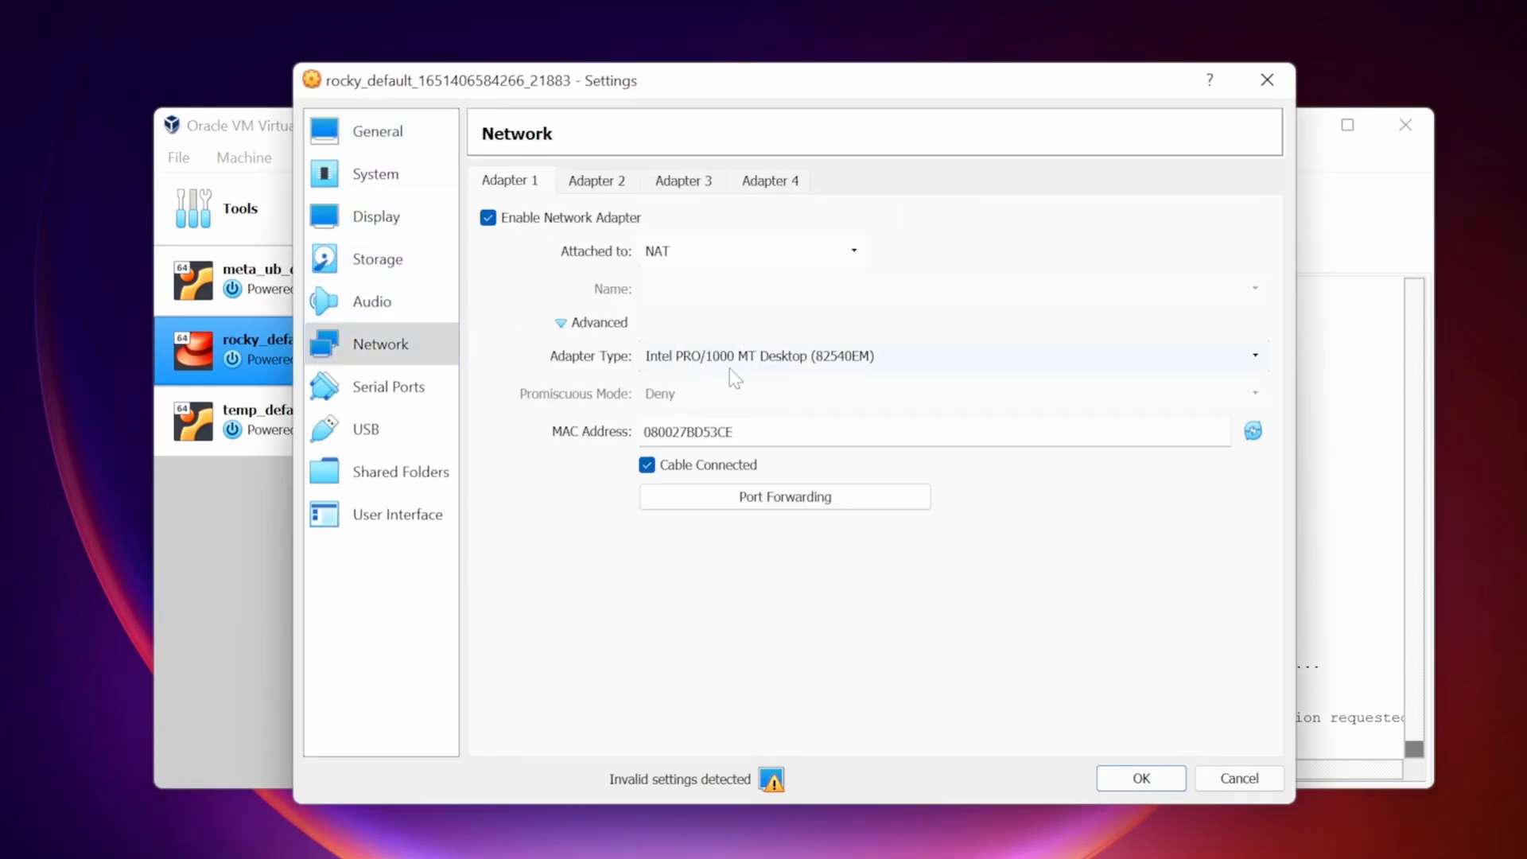
{"action": "left_click", "coordinate": [646, 464]}
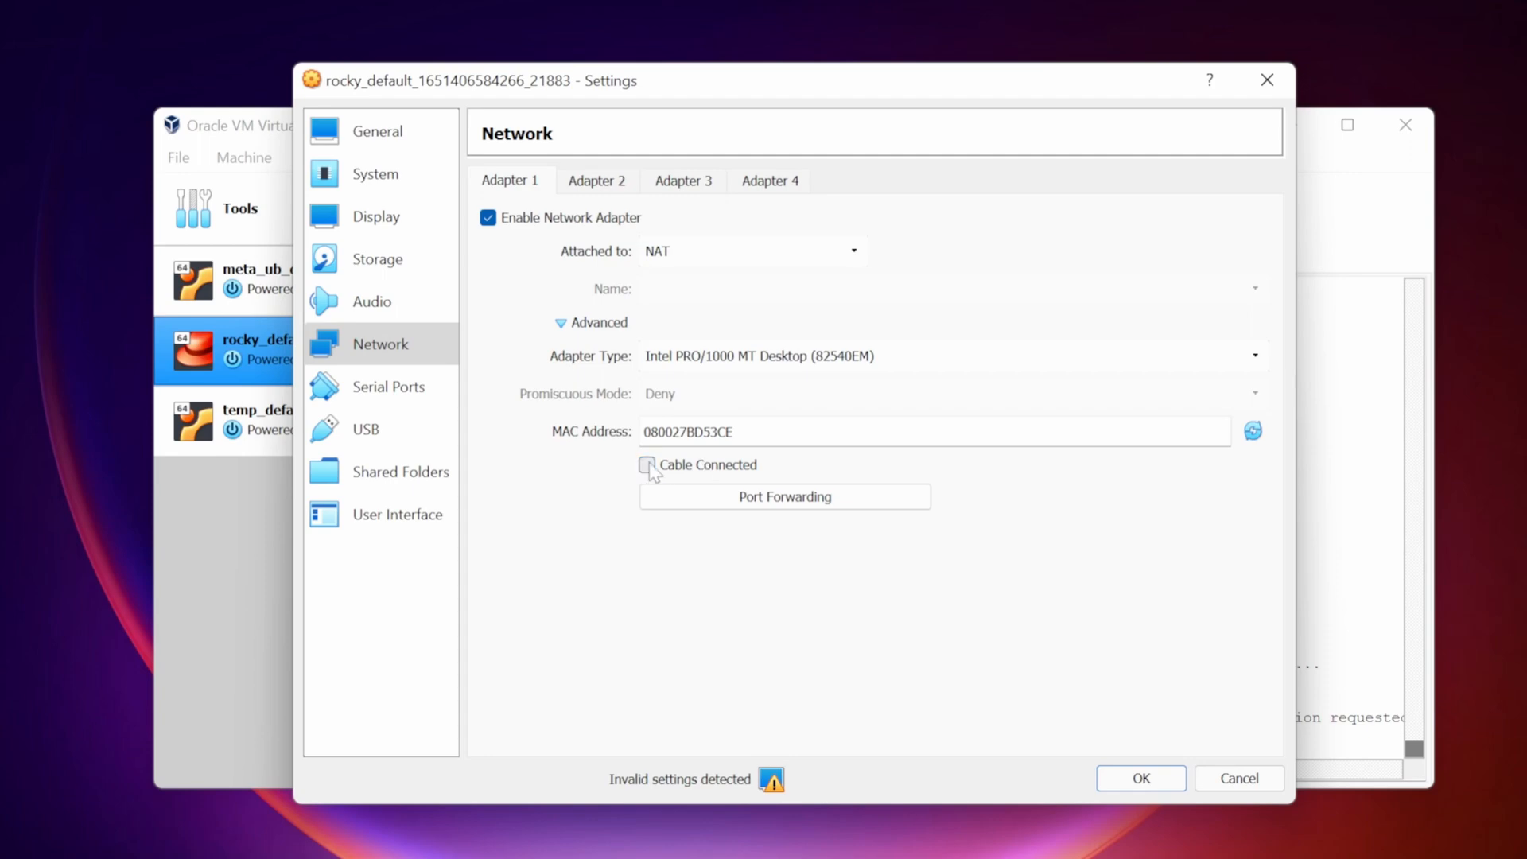
{"action": "left_click", "coordinate": [647, 464]}
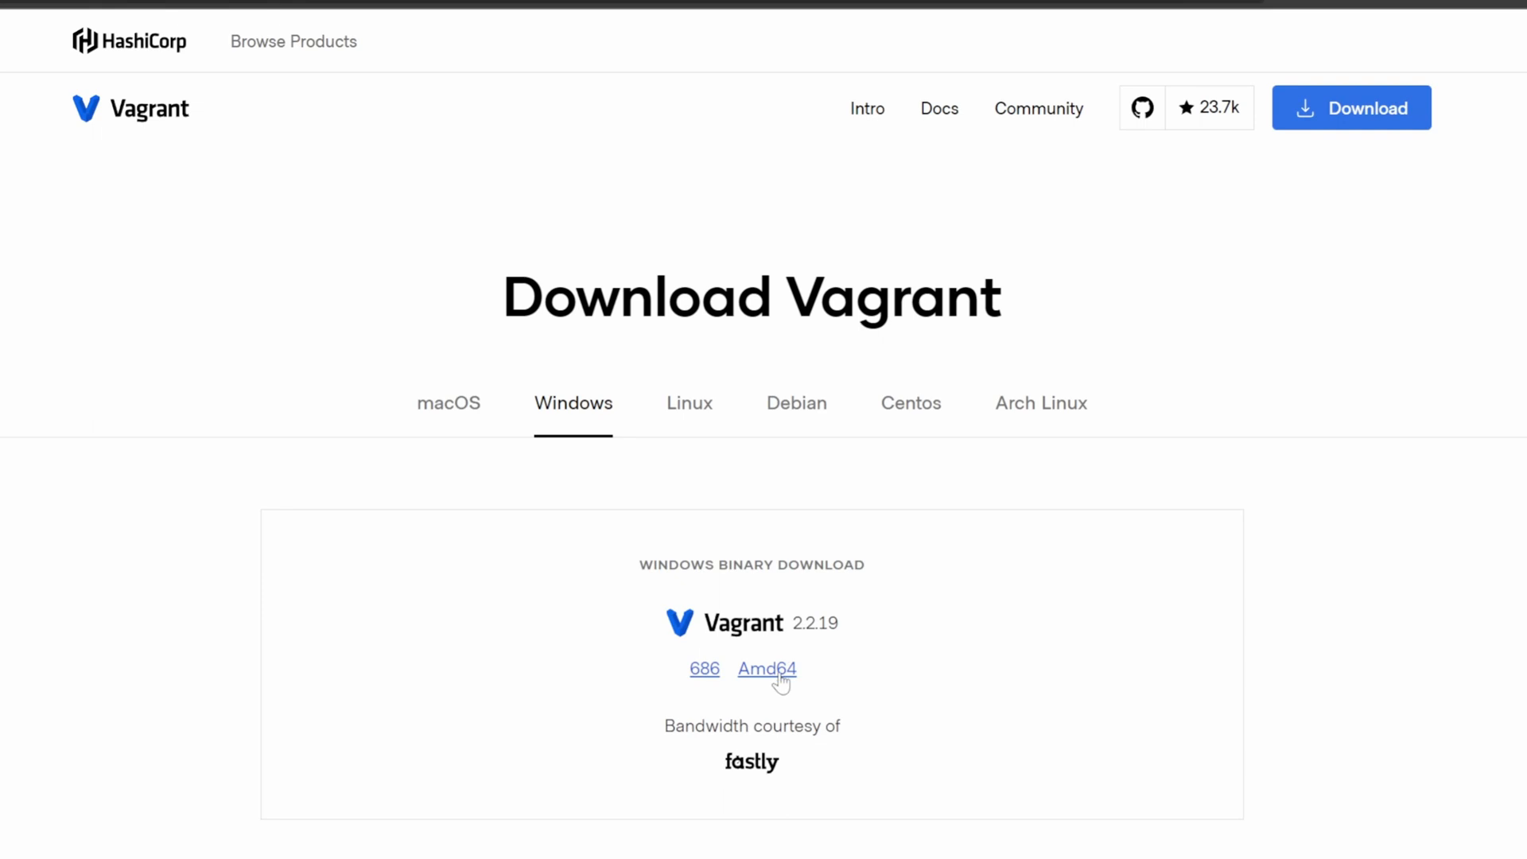
- Download the Amd64 build of the Vagrant 2.2.19 Windows installer
{"action": "left_click", "coordinate": [766, 667]}
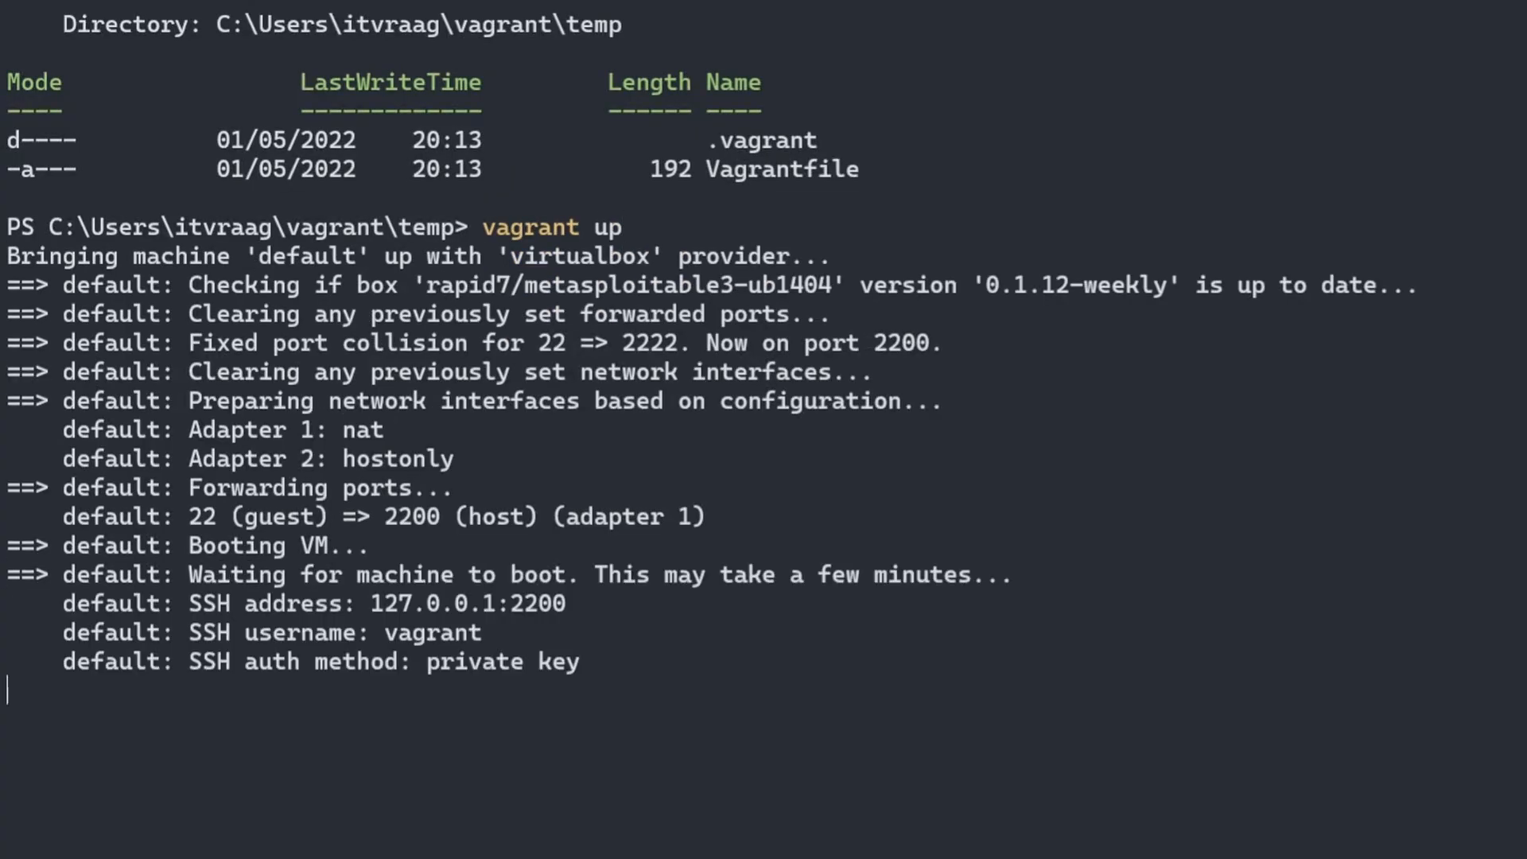
- Abort the stalled vagrant up with Ctrl+C and run vagrant global-status
{"action": "key", "text": "Ctrl+c"}
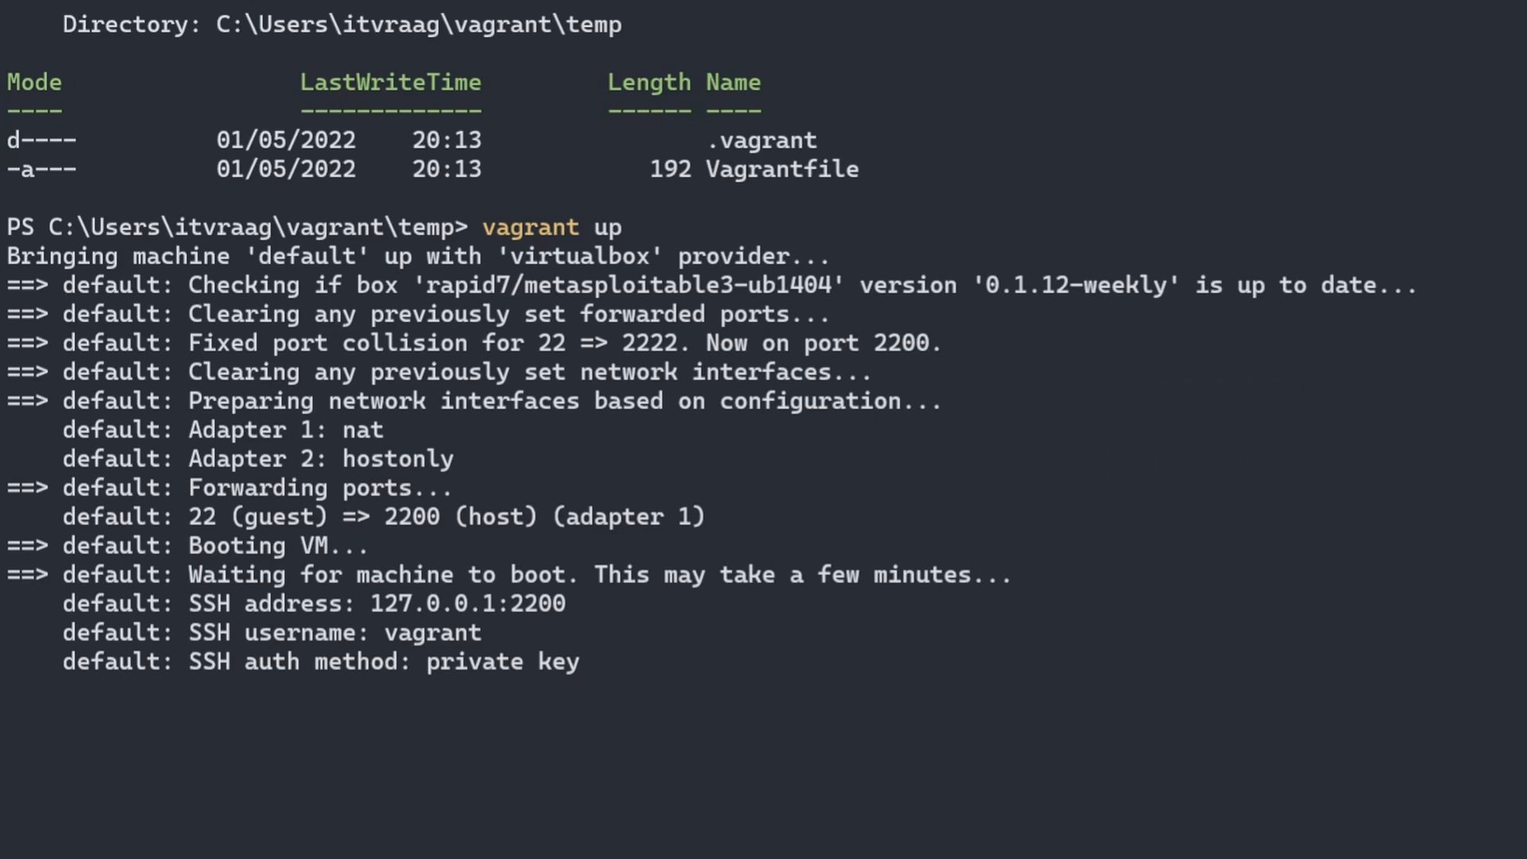
{"action": "key", "text": "ctrl+c"}
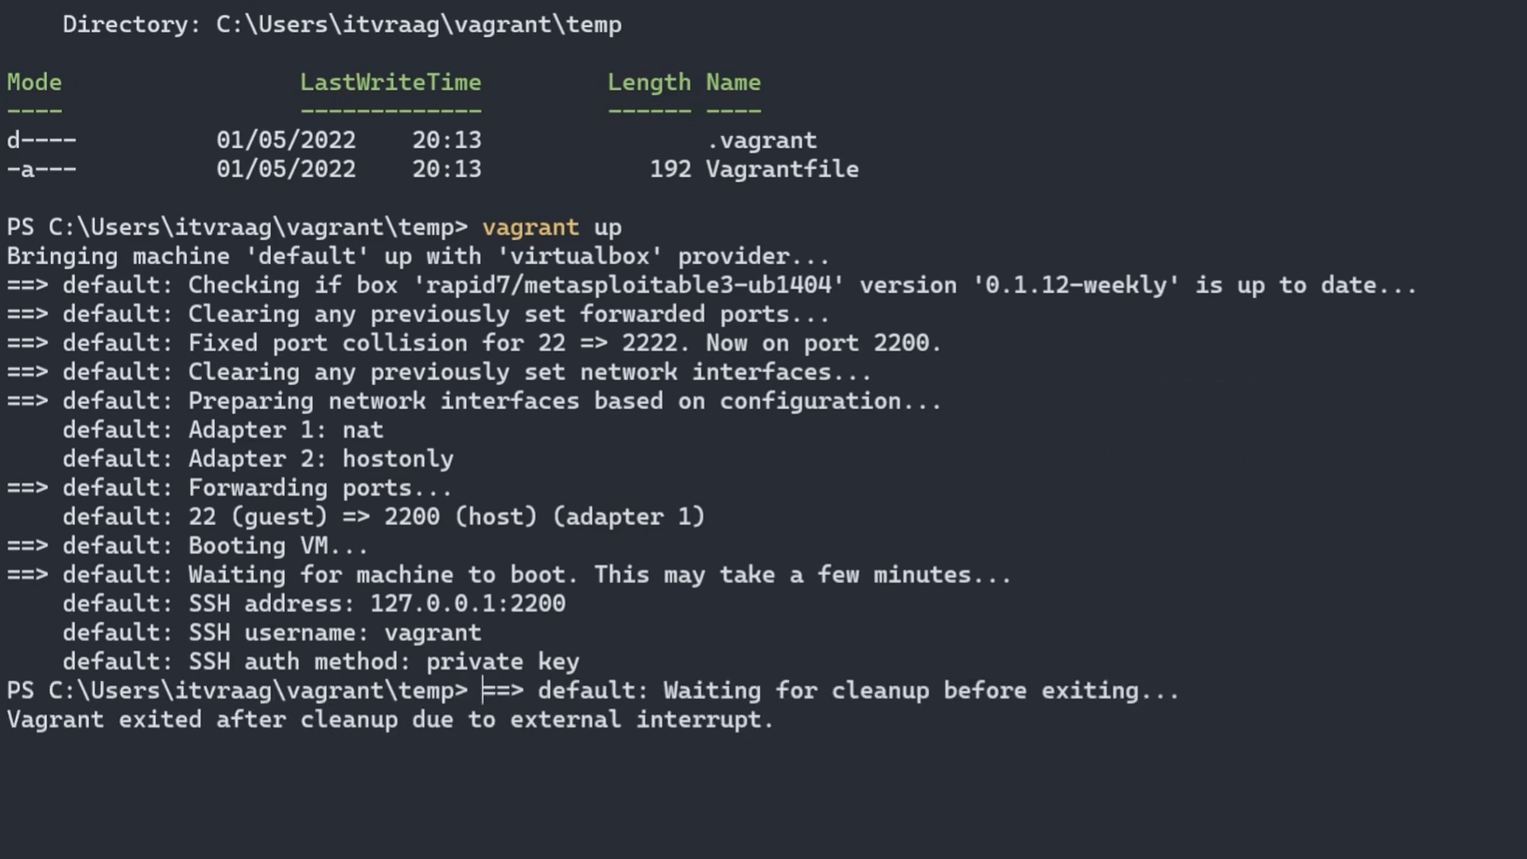
{"action": "type", "text": "vagran"}
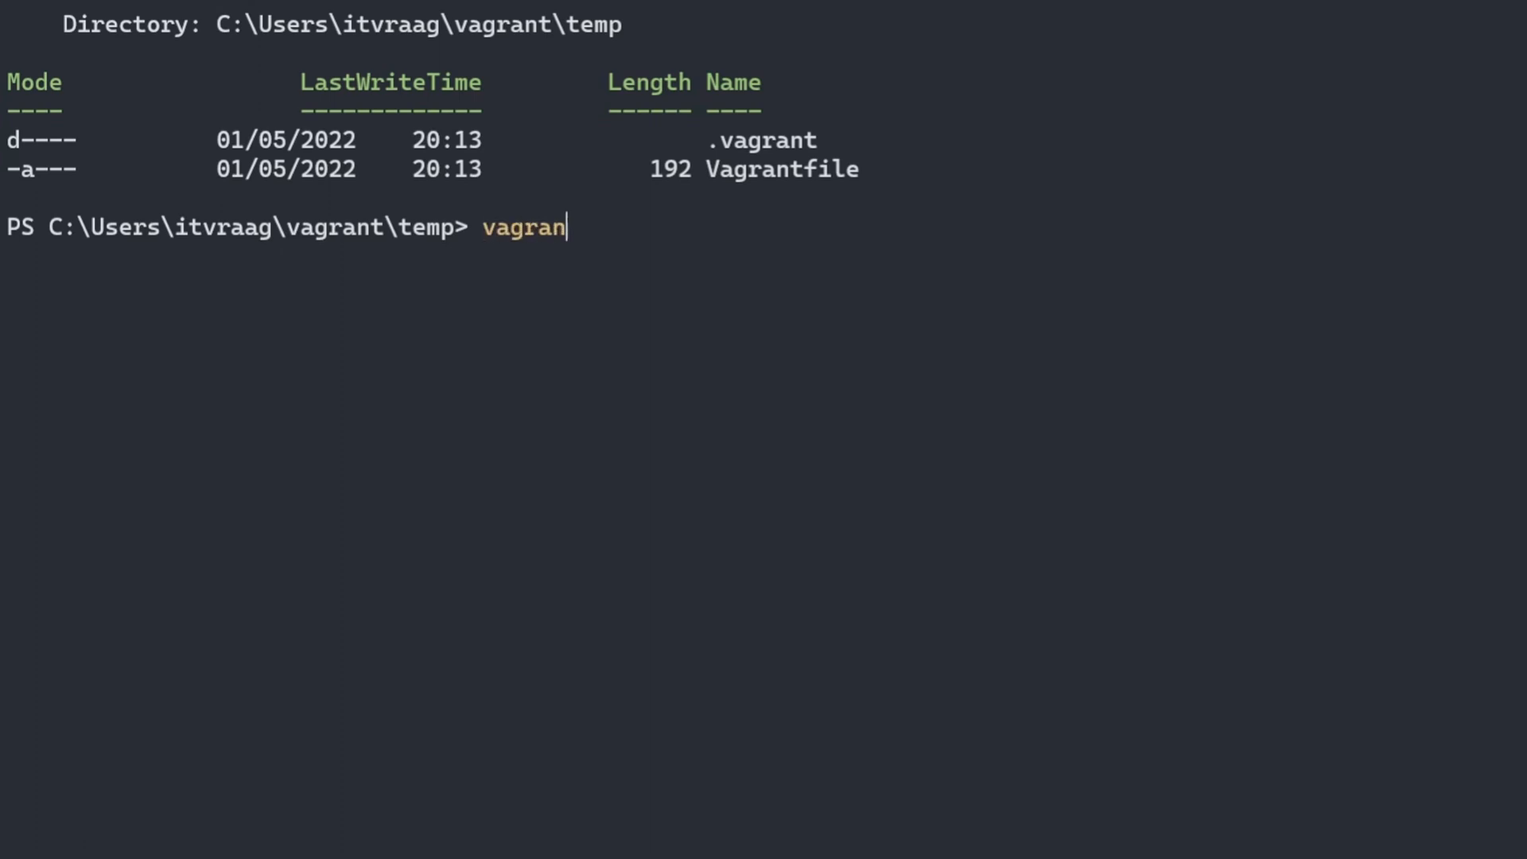
{"action": "type", "text": "t global-status"}
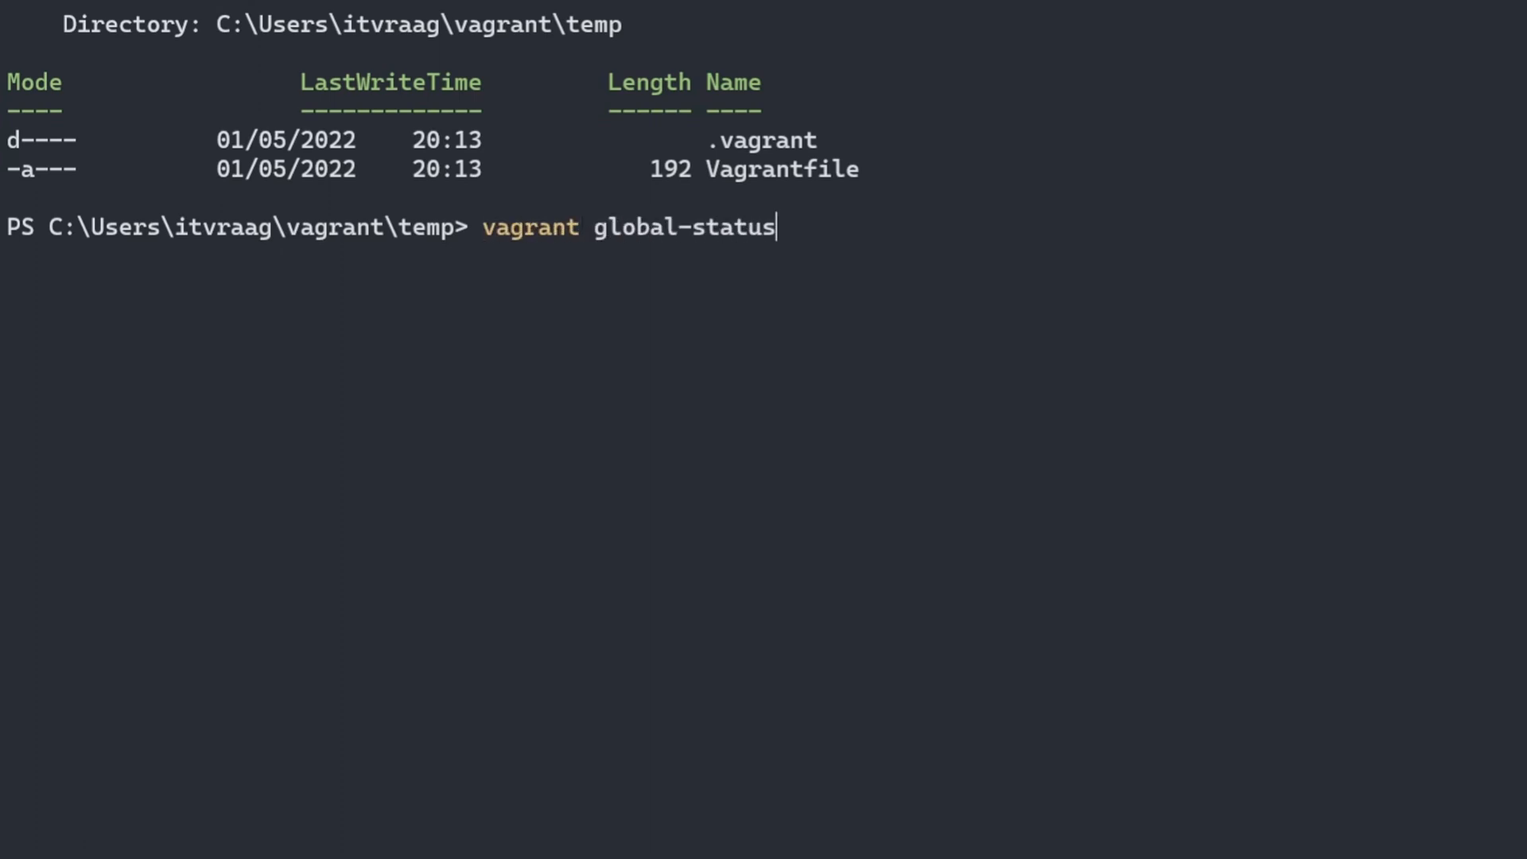
{"action": "key", "text": "Enter"}
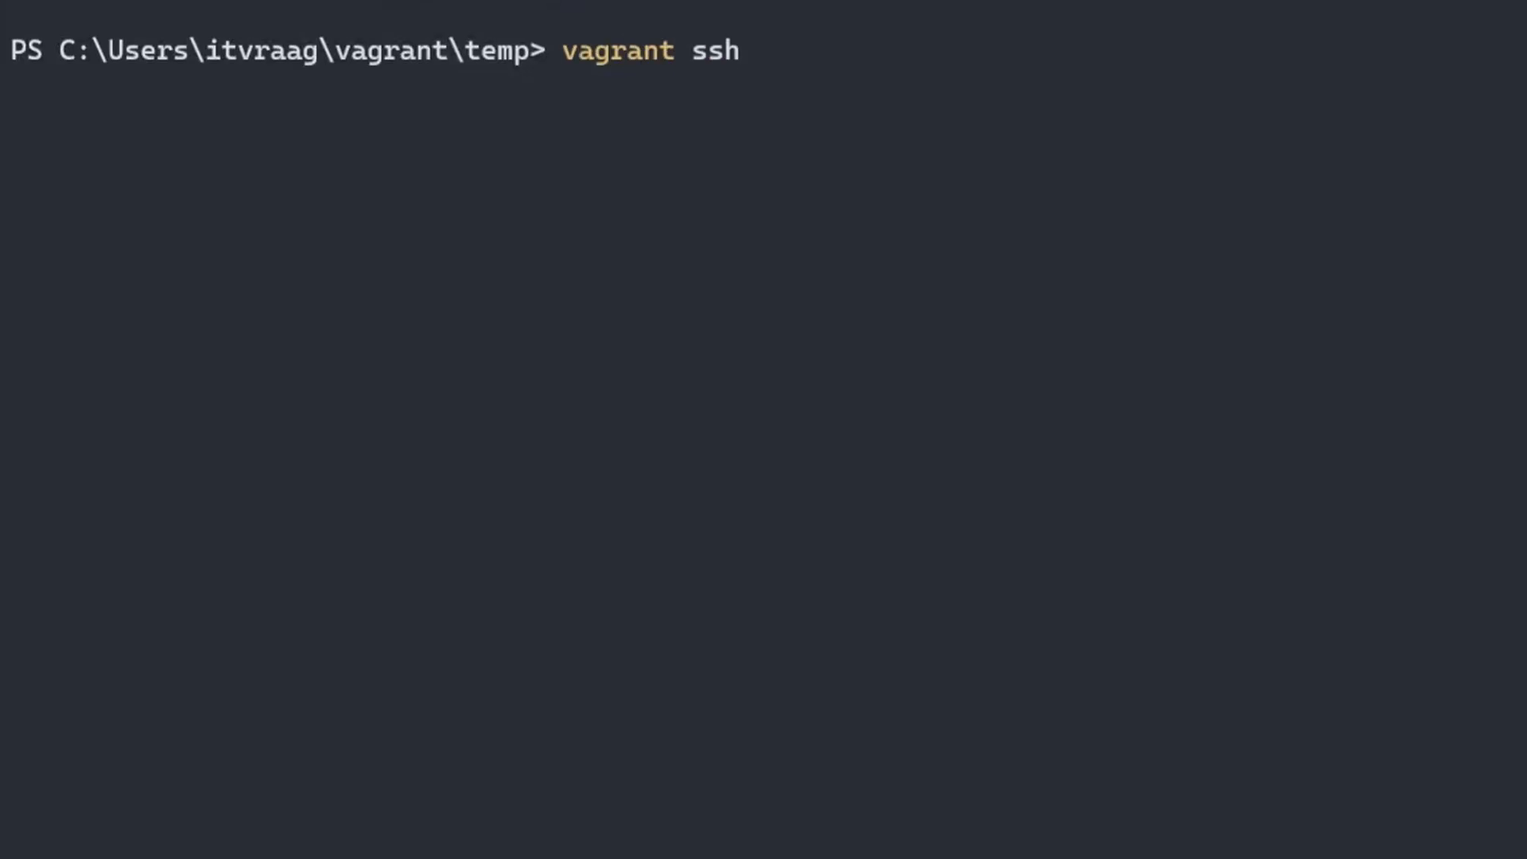
- Log into the Ubuntu 14.04 guest via vagrant ssh with the password, then run ssh vagrant@localhost -p 2222
{"action": "key", "text": "Enter"}
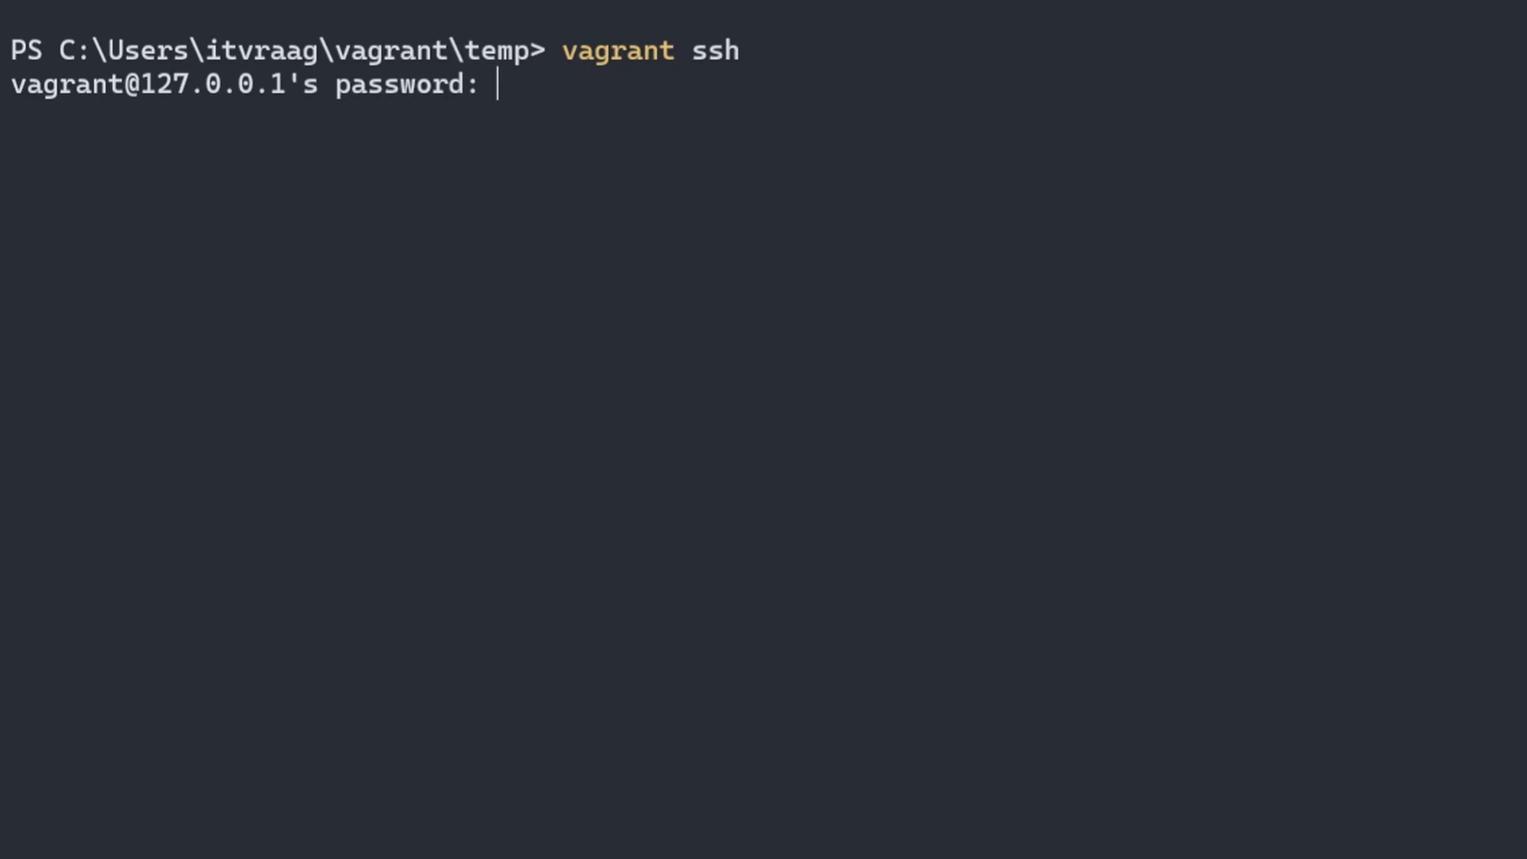
{"action": "key", "text": "Enter"}
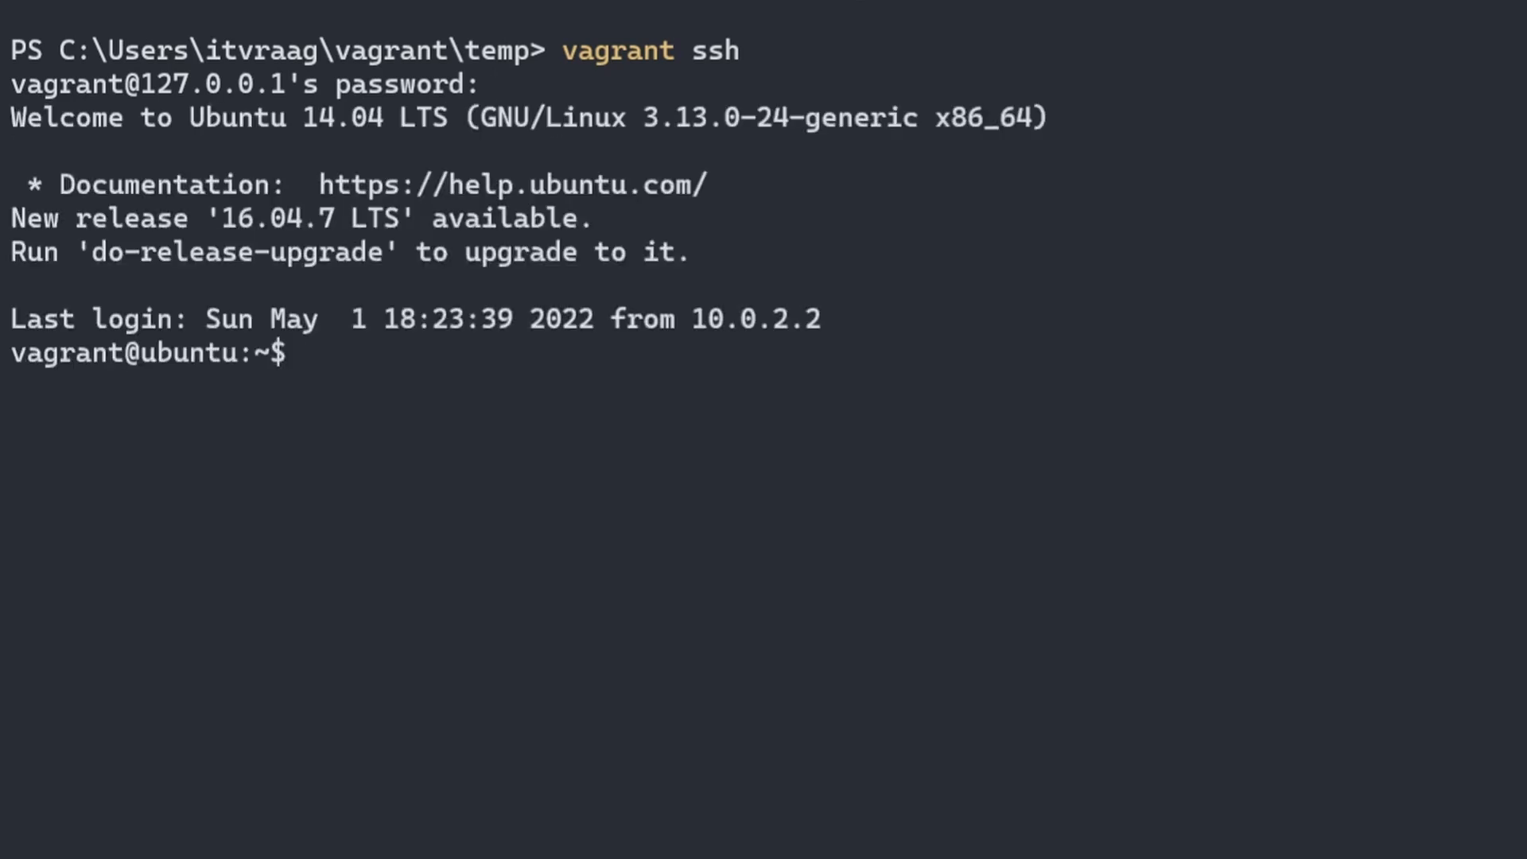
{"action": "type", "text": "ssh vagrant@localhost -p 2222"}
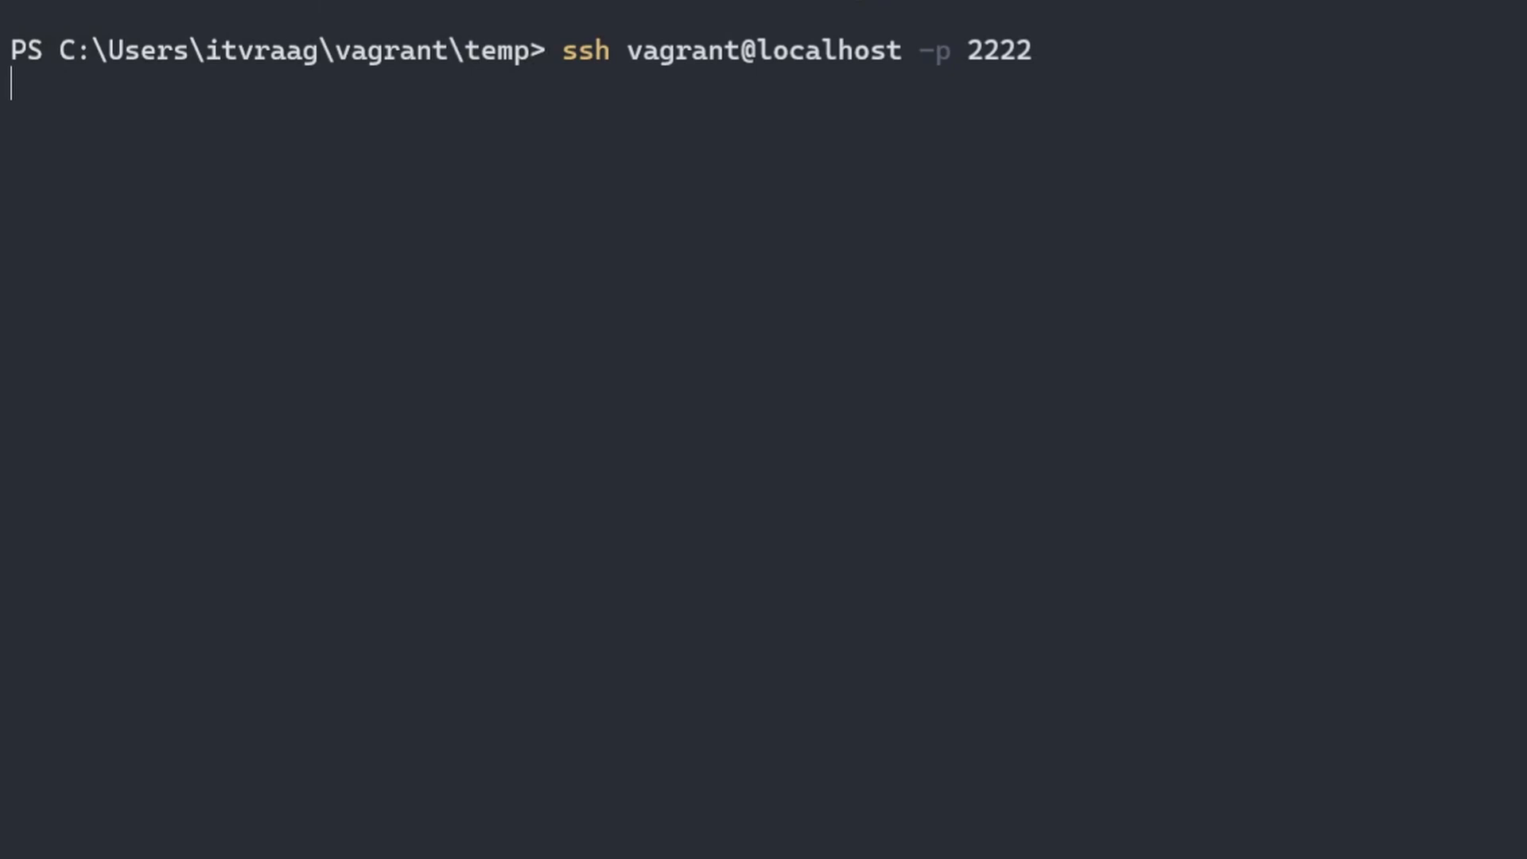
{"action": "key", "text": "Enter"}
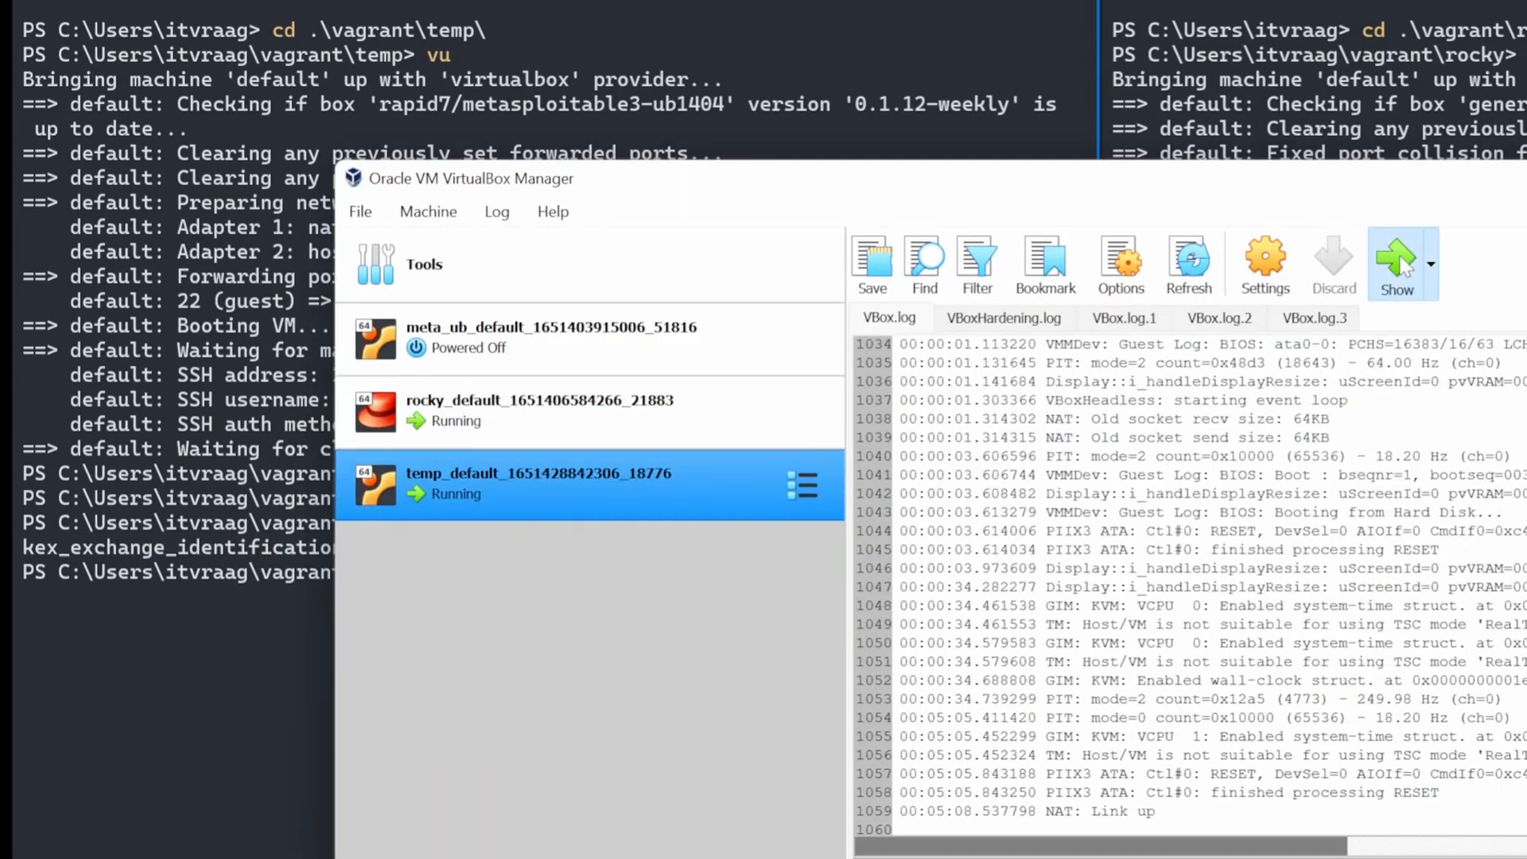
- Review the temp_default VM's VBox.log, then retry vagrant ssh after the connection reset
{"action": "left_click", "coordinate": [1395, 257]}
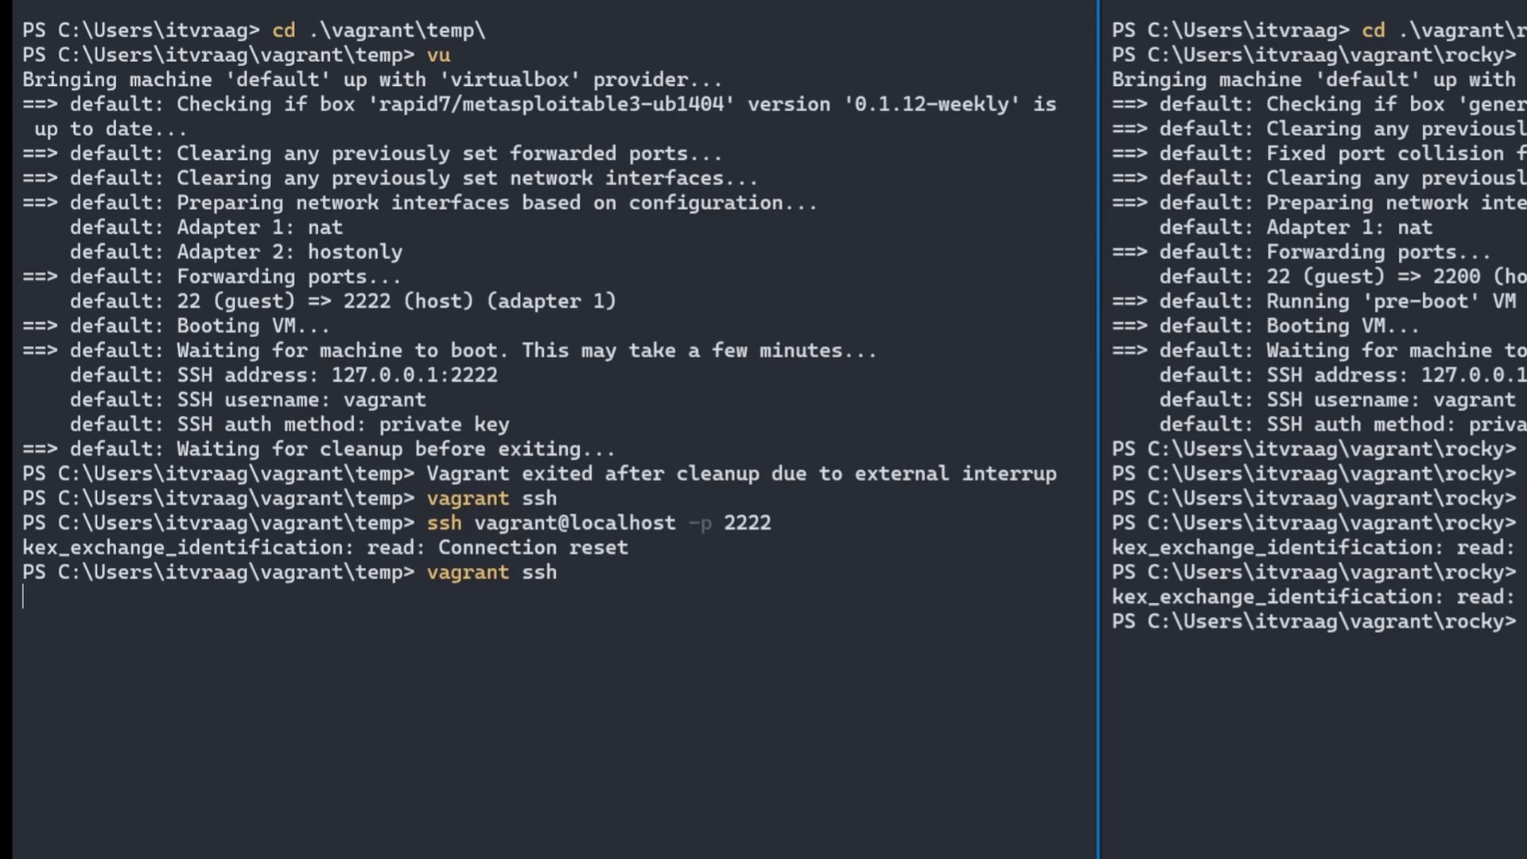
{"action": "key", "text": "Enter"}
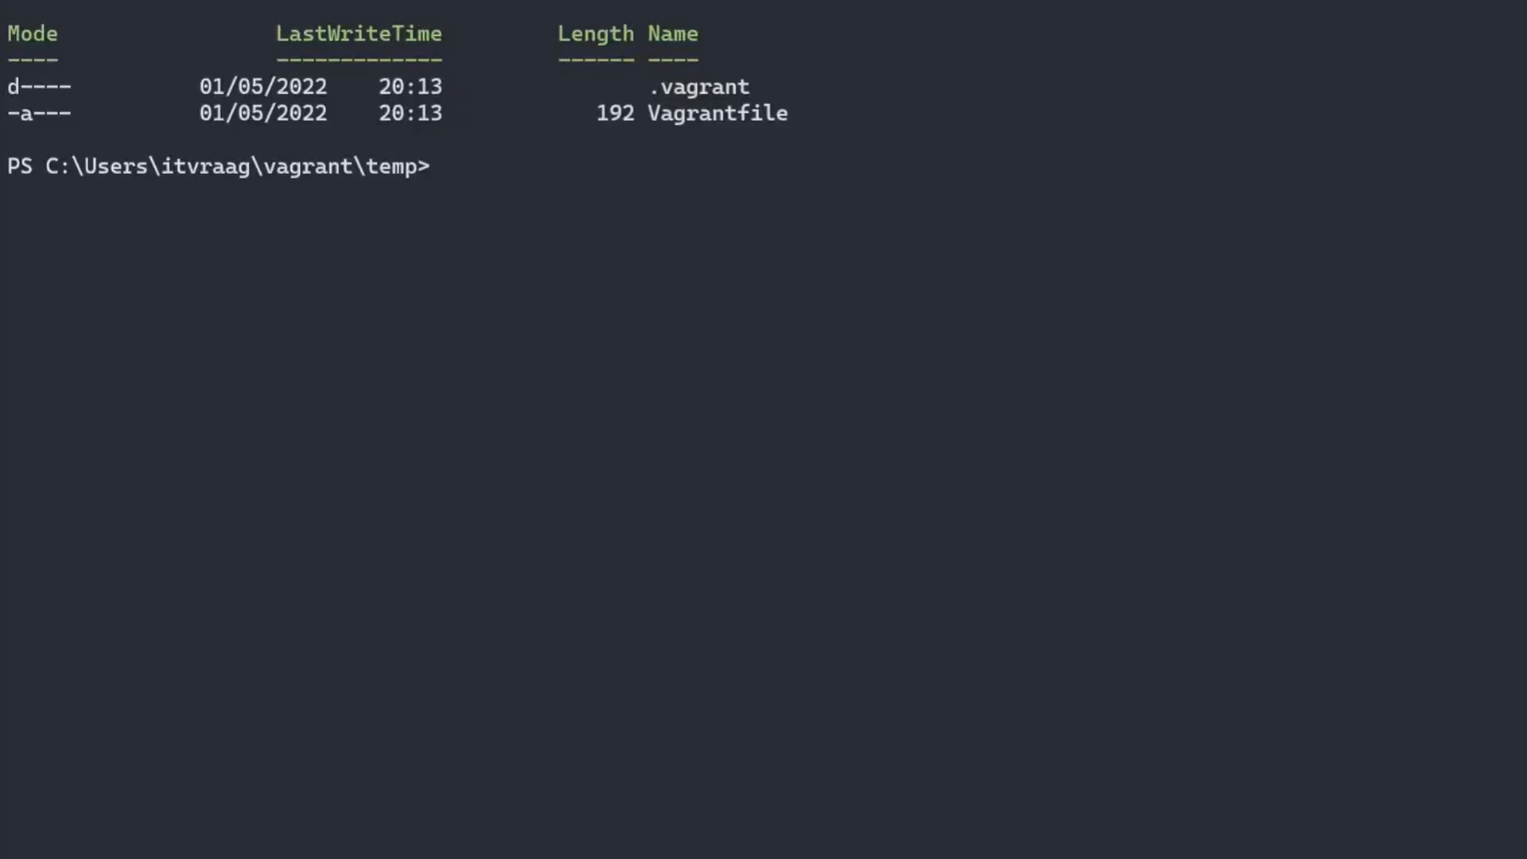
- Run vagrant ssh-config (port 2222, insecure_private_key) and cd into .vagrant.d
{"action": "type", "text": "vagrant"}
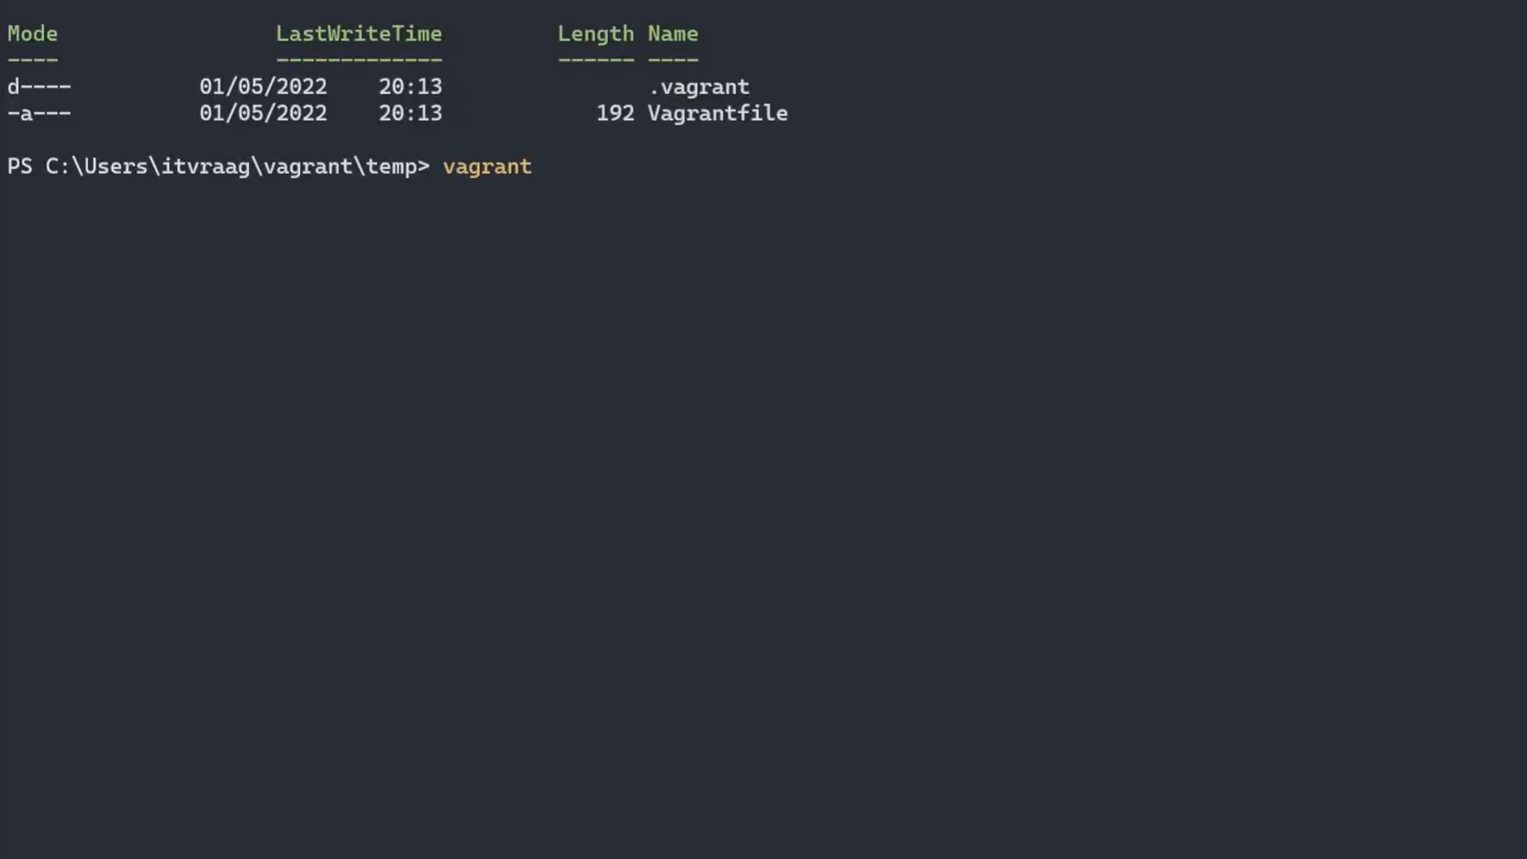
{"action": "type", "text": "ssh-config"}
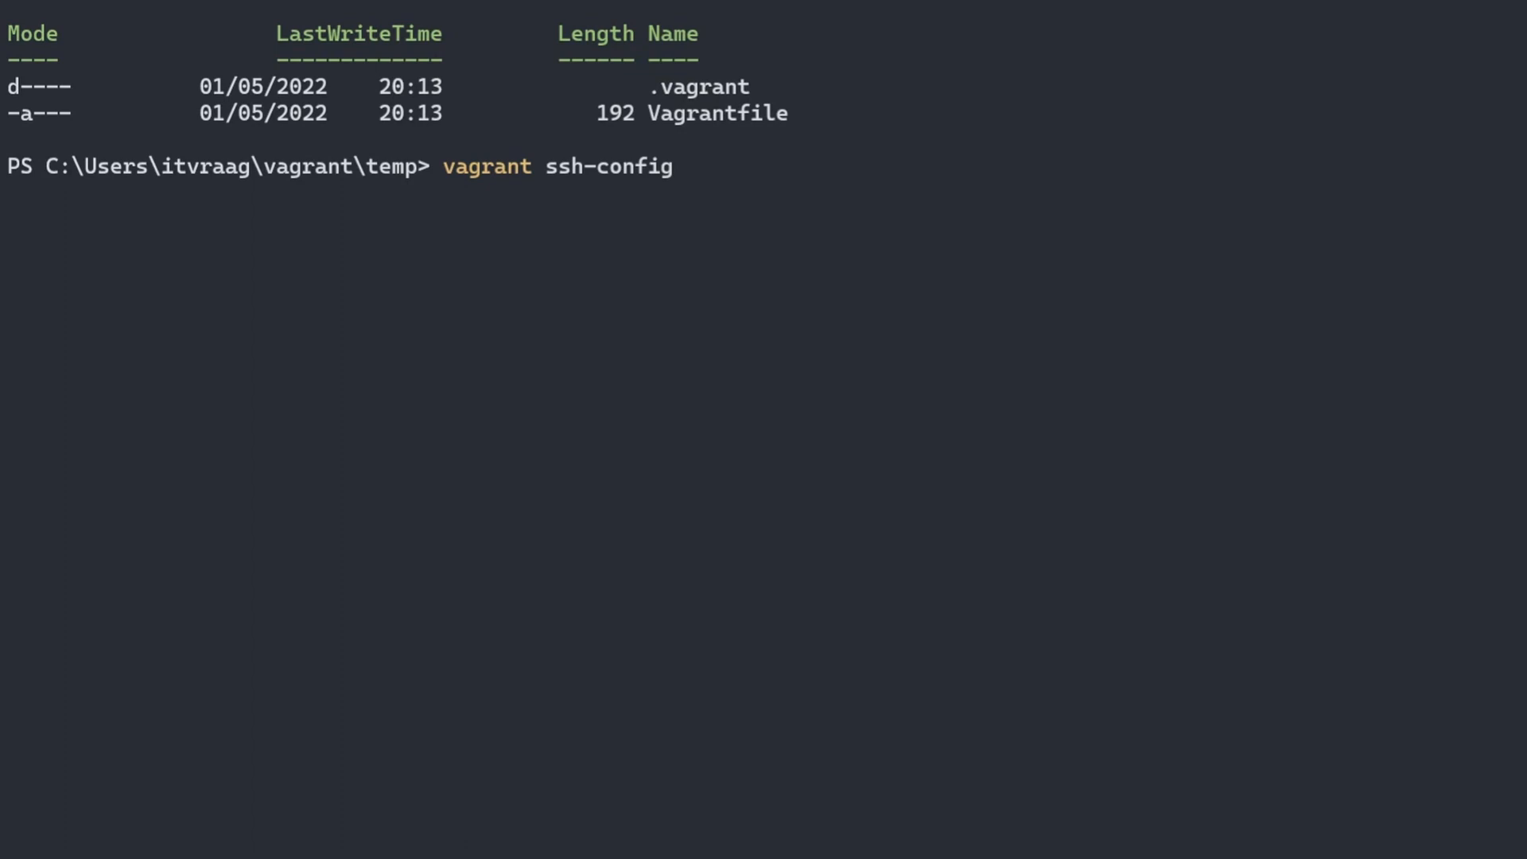
{"action": "key", "text": "Enter"}
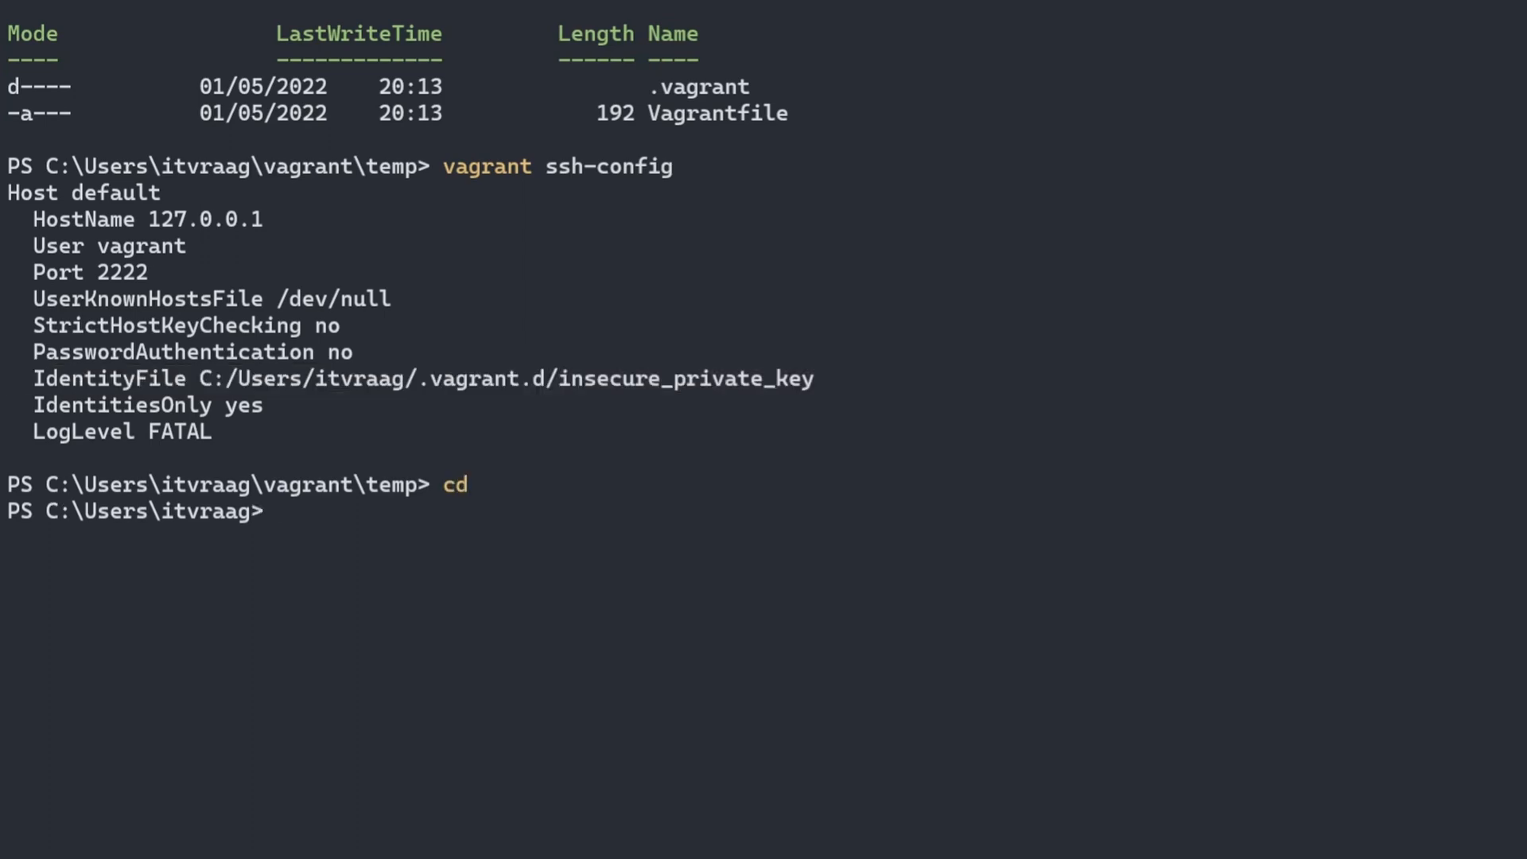
{"action": "type", "text": "cd"}
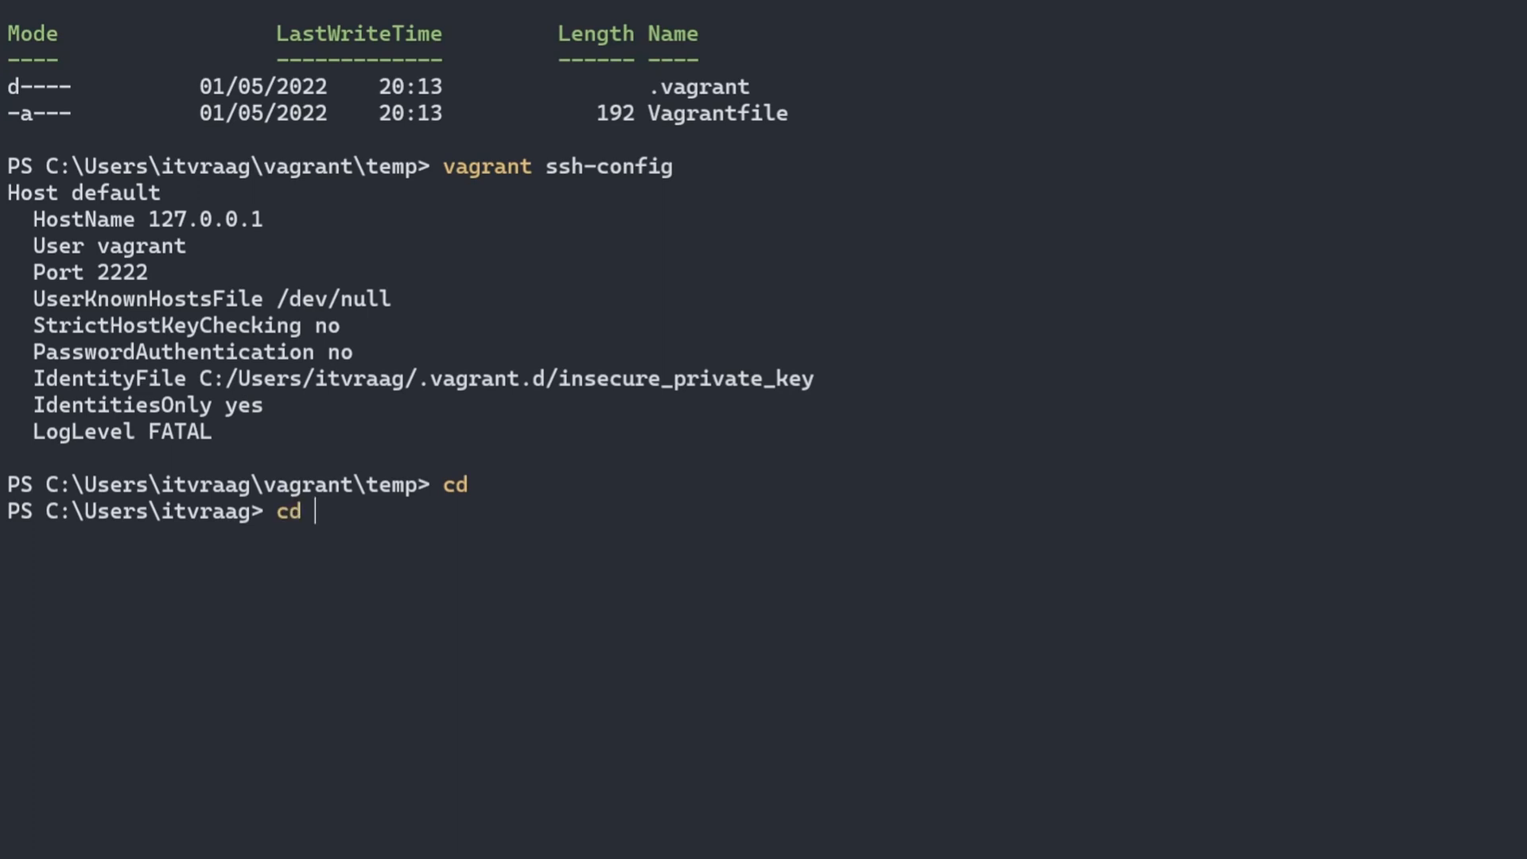
{"action": "type", "text": ".\\.vagrant.d\\"}
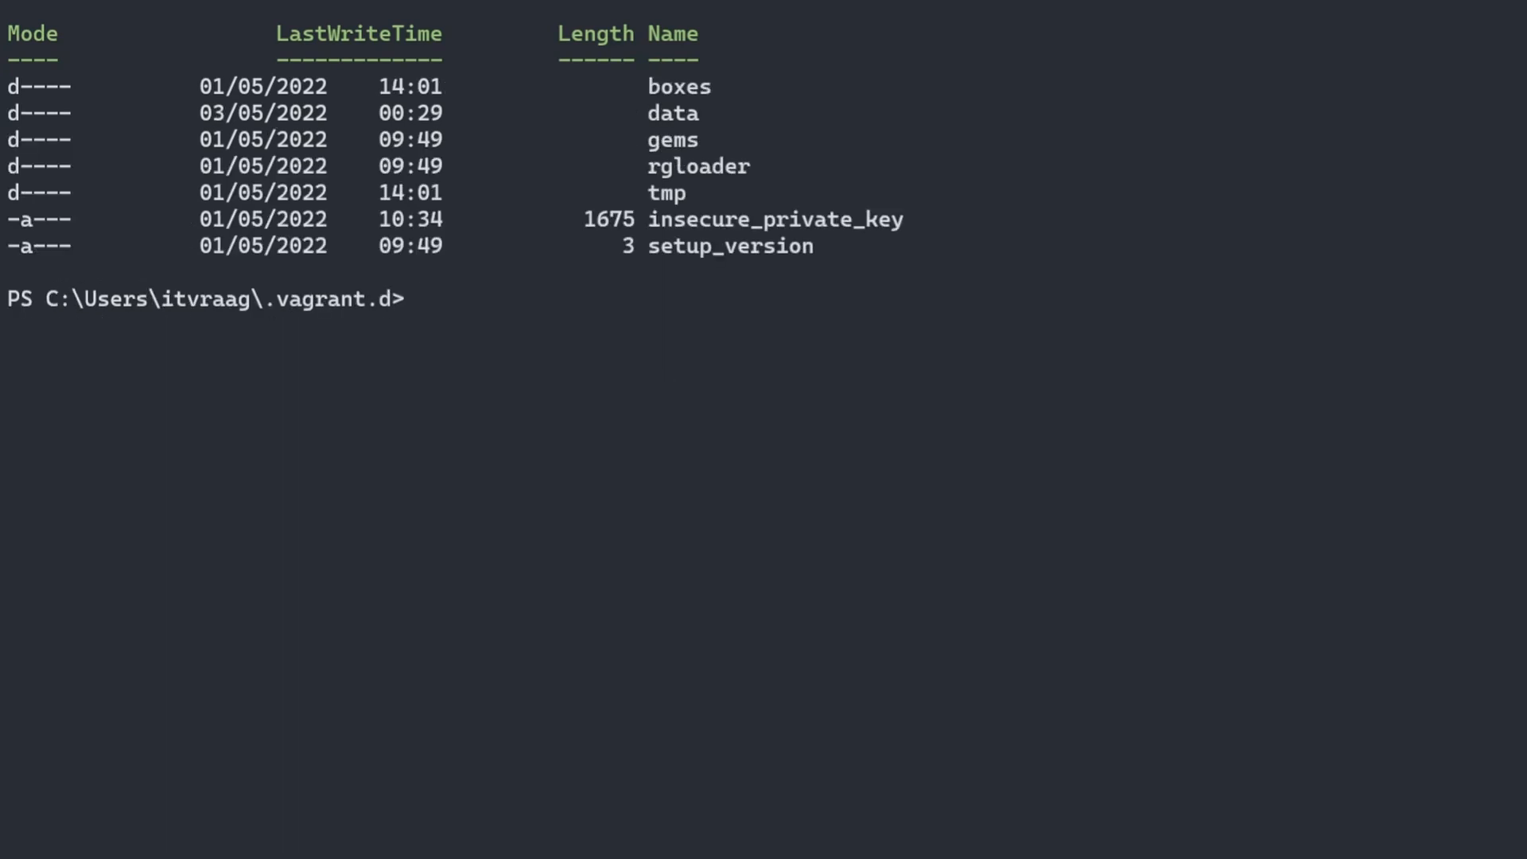
- Generate id_rsa.pub from insecure_private_key with ssh-keygen -y, print it, and mkdir .ssh
{"action": "type", "text": "ssh-keygen -y -f insecure_private_key > id_rsa.pub"}
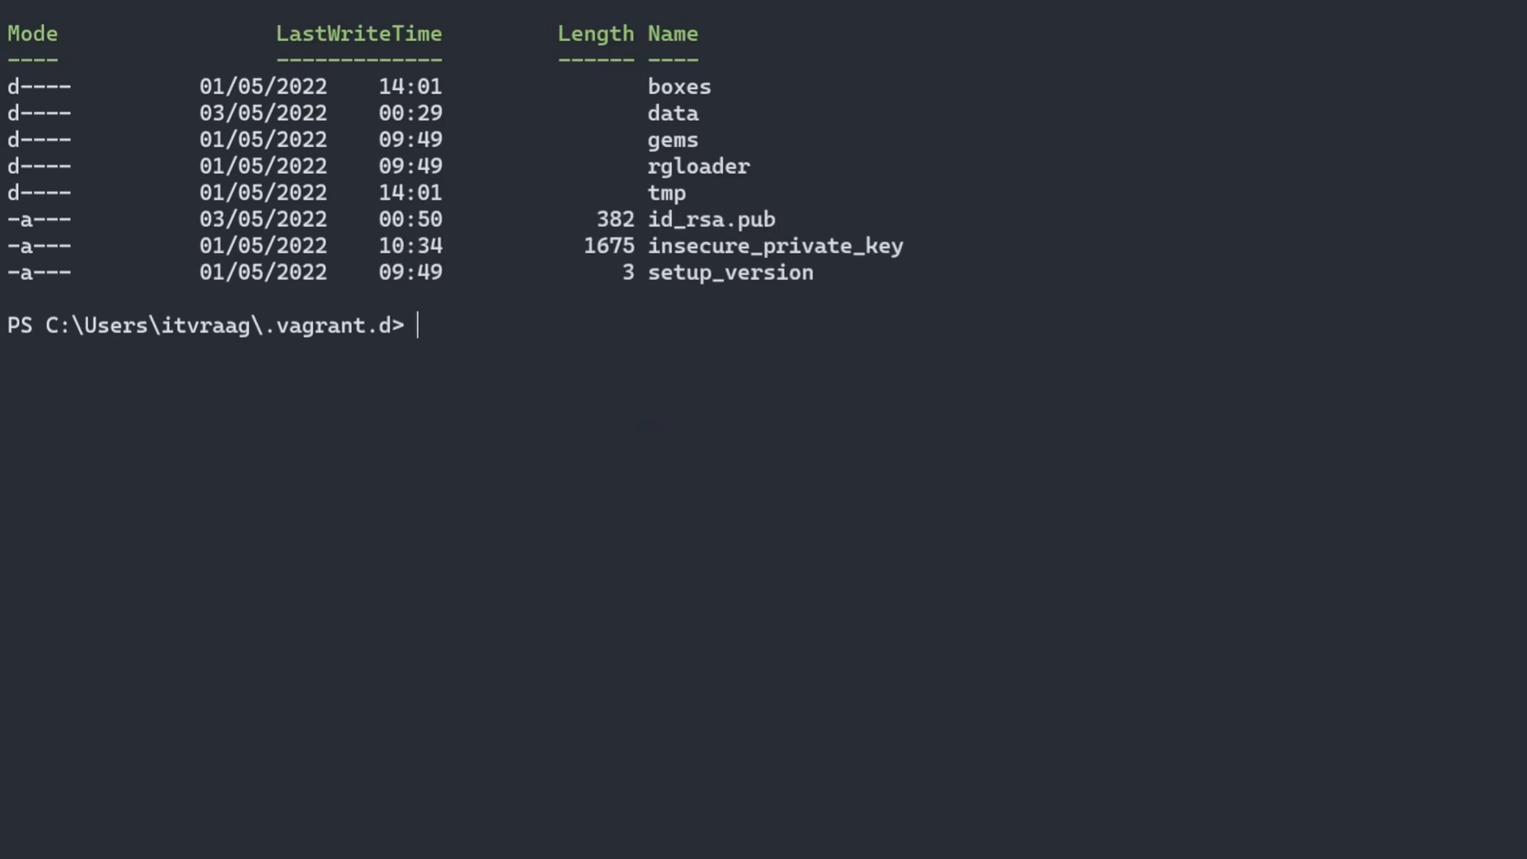
{"action": "type", "text": "cat .\\id_rsa.pub"}
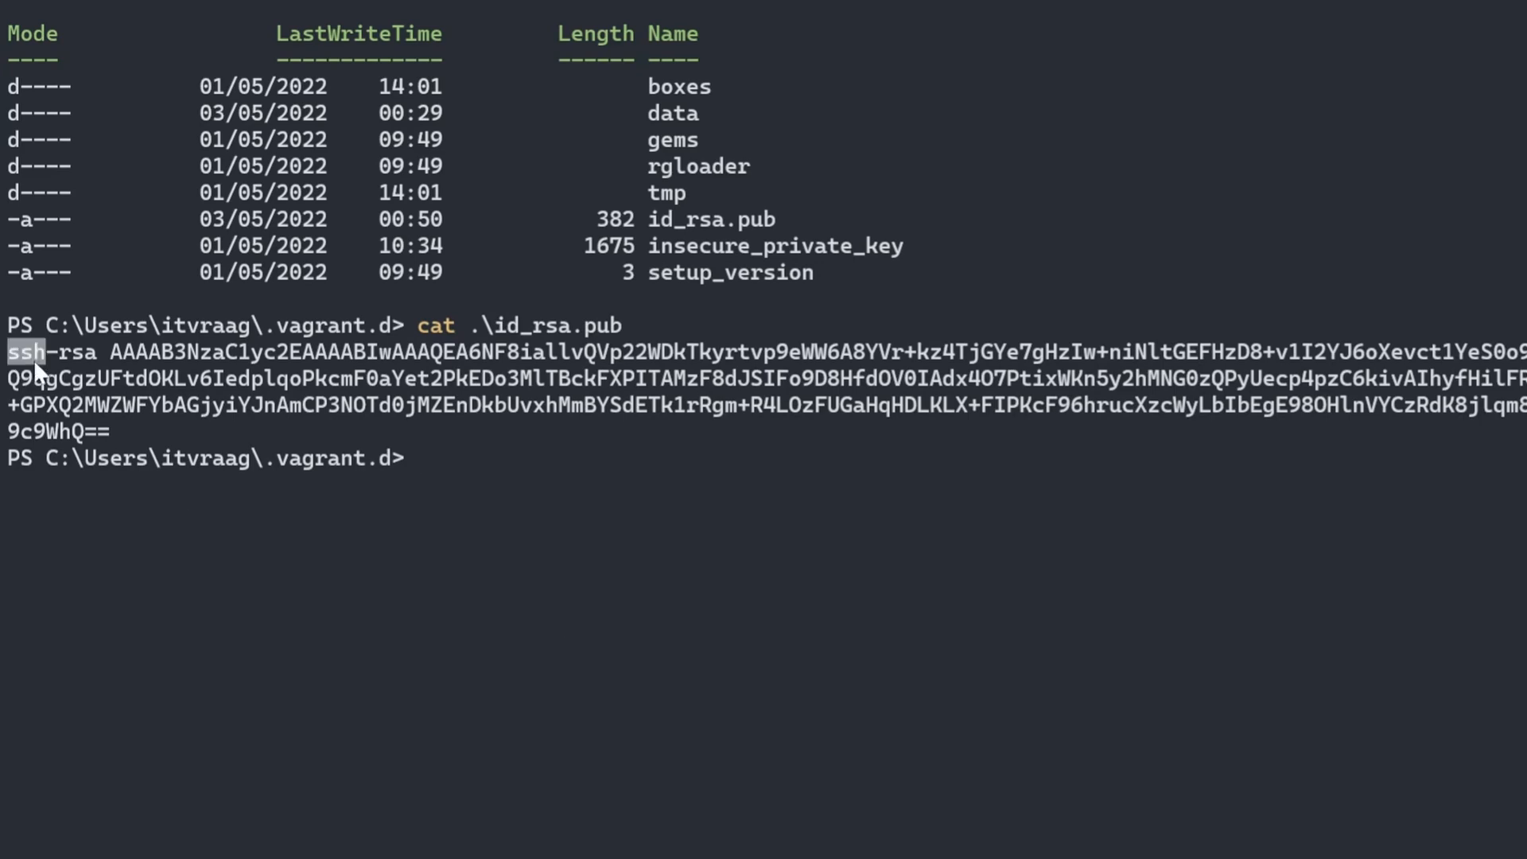
{"action": "type", "text": "cd .\\vagrant\\"}
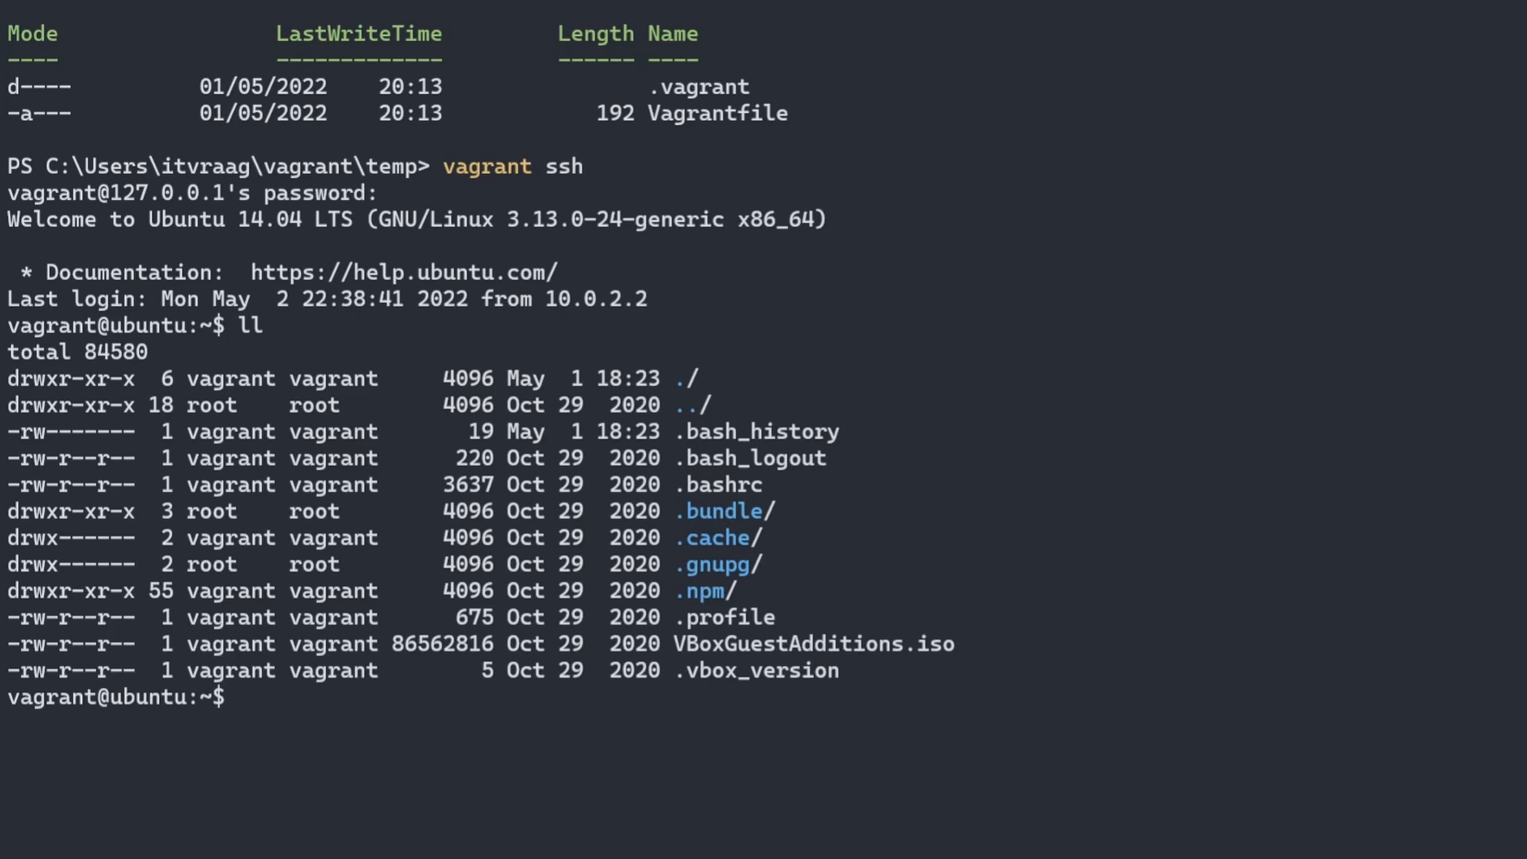
{"action": "type", "text": "mkdir .ssh"}
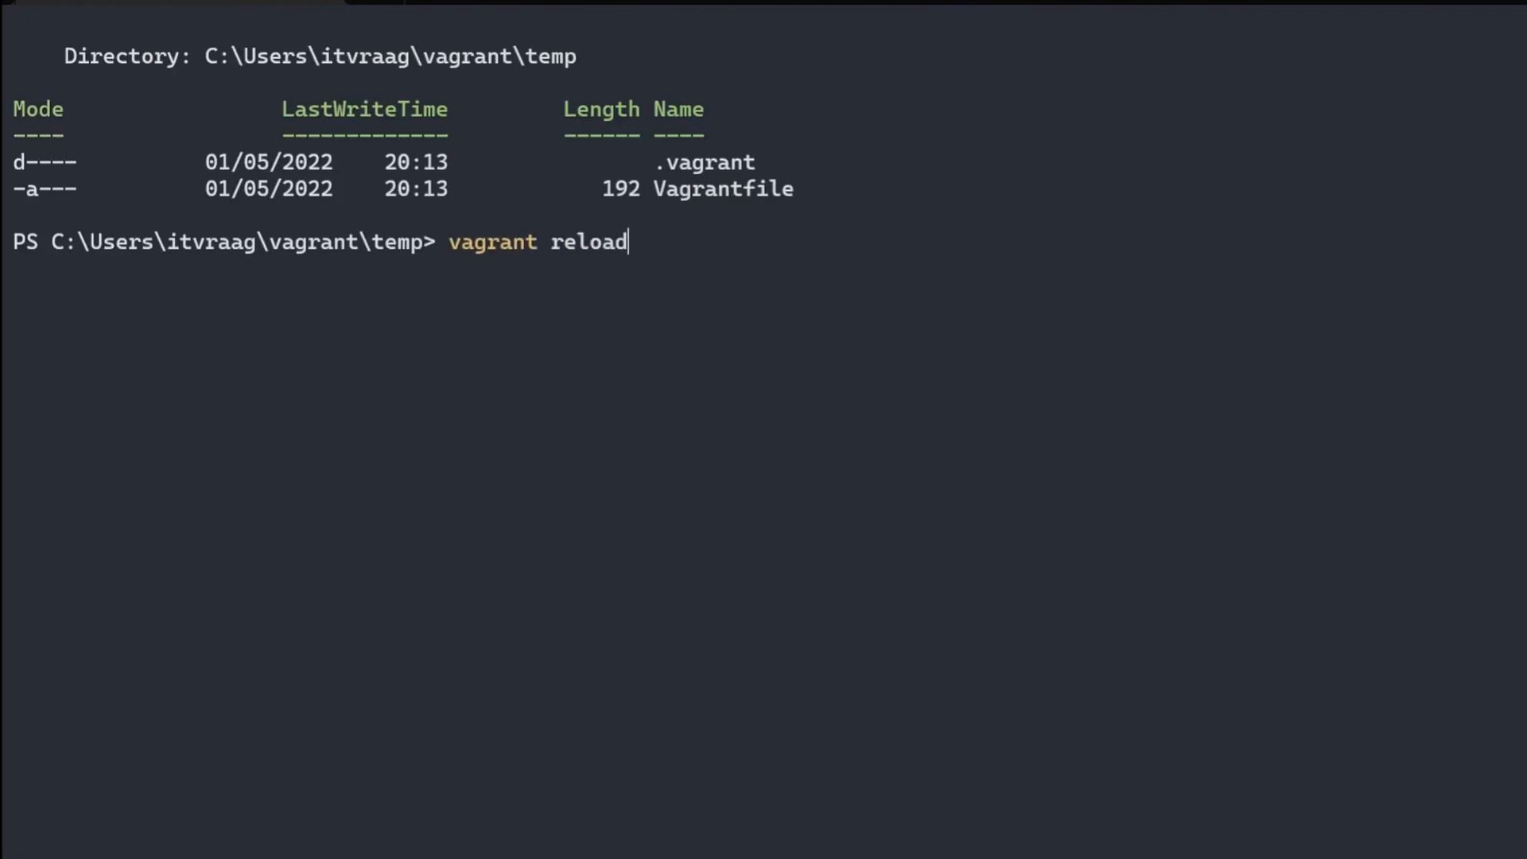
- Run vagrant reload to reboot with the new keypair, then prepare ssh -i ~/.vagrant.d/insecure_private_key -p 2222 vagrant@localhost
{"action": "key", "text": "Enter"}
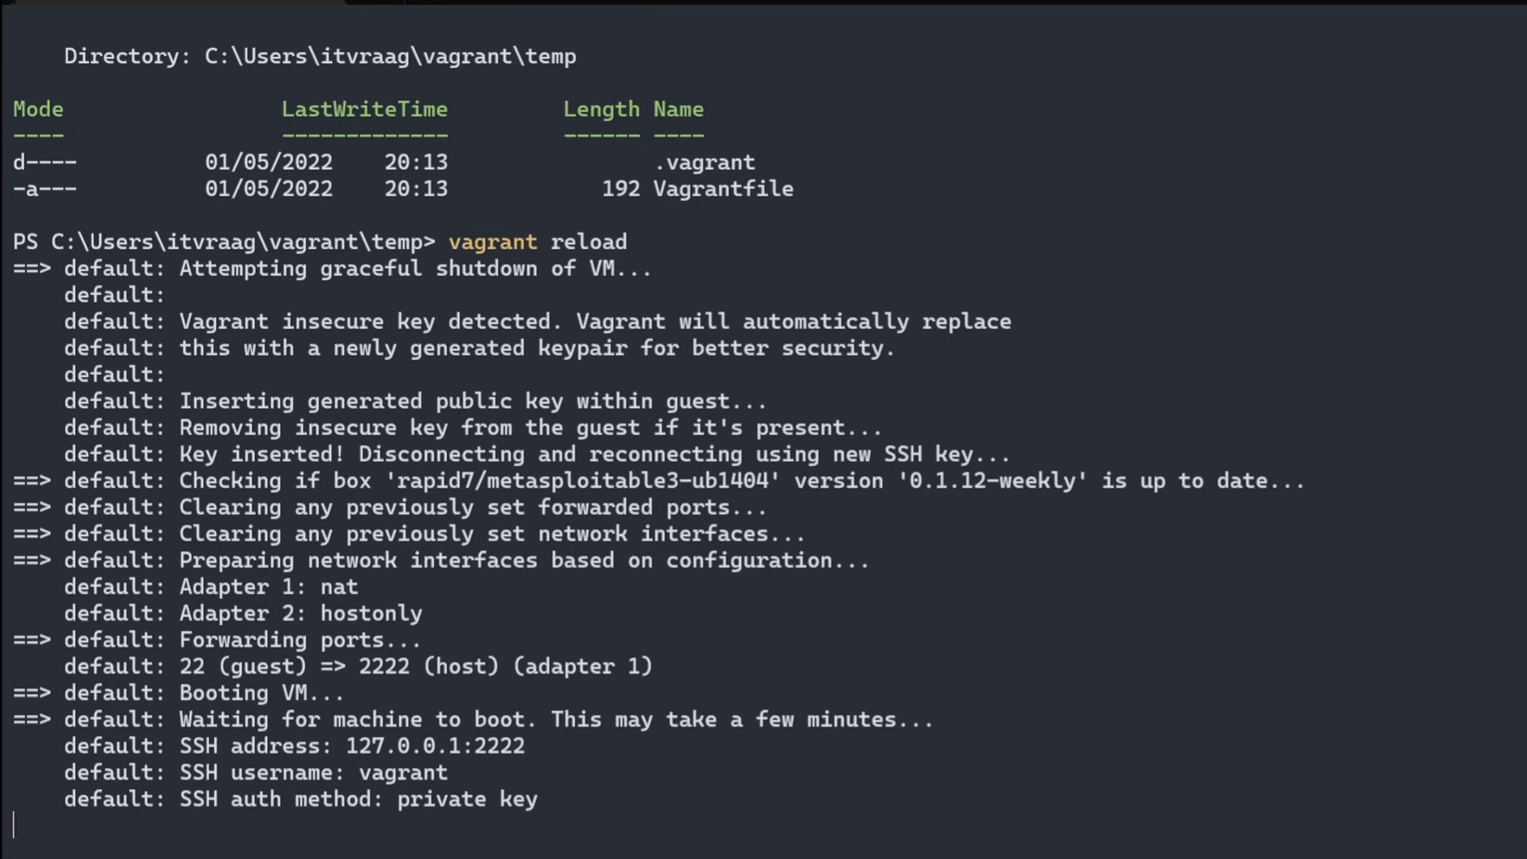
{"action": "scroll", "scroll_direction": "down", "scroll_amount": 3}
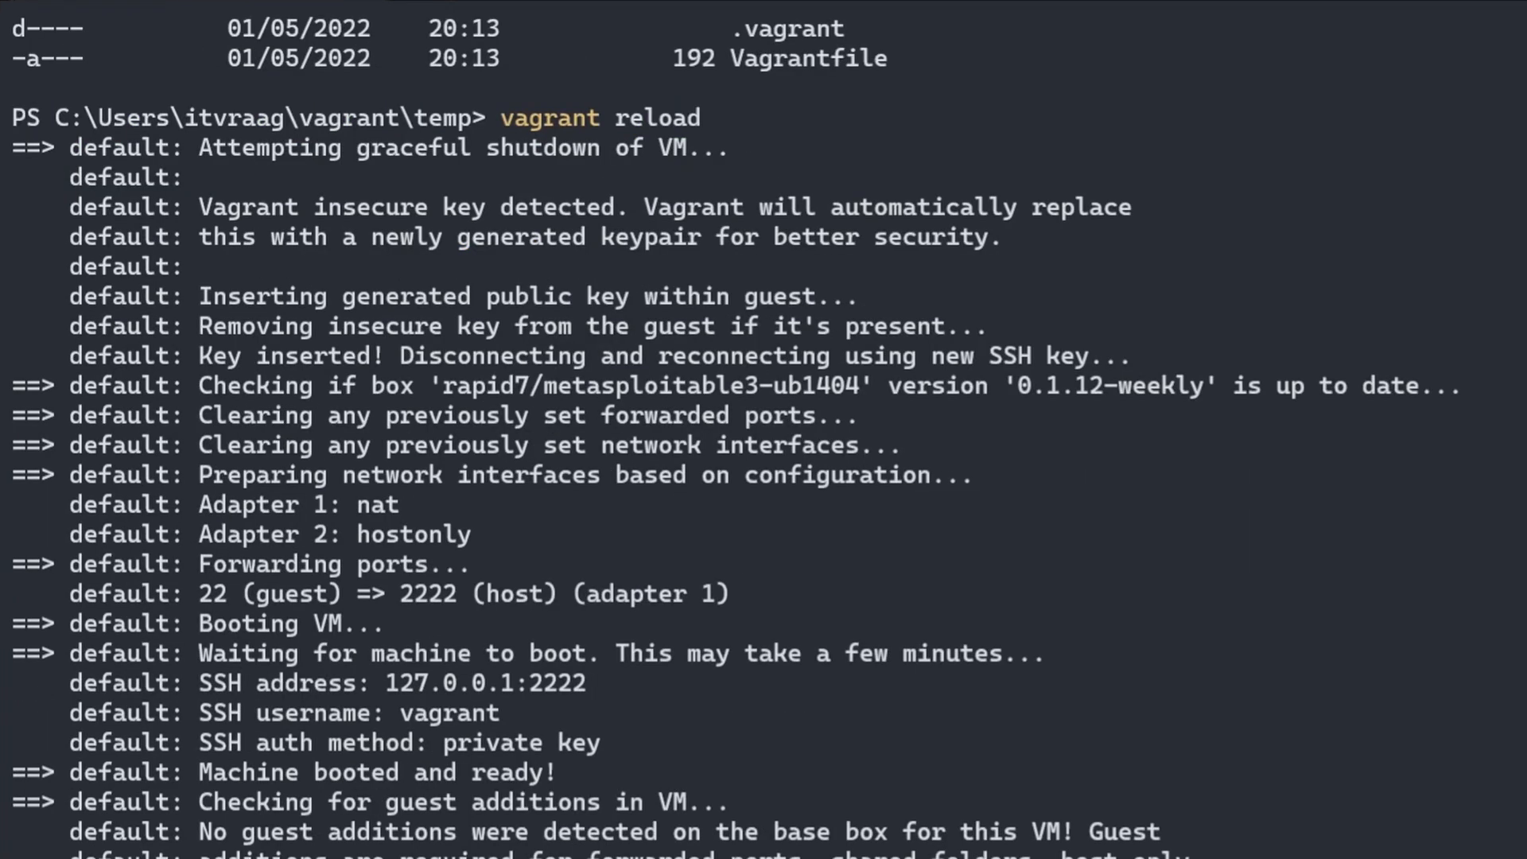
{"action": "type", "text": "vagrant ssh"}
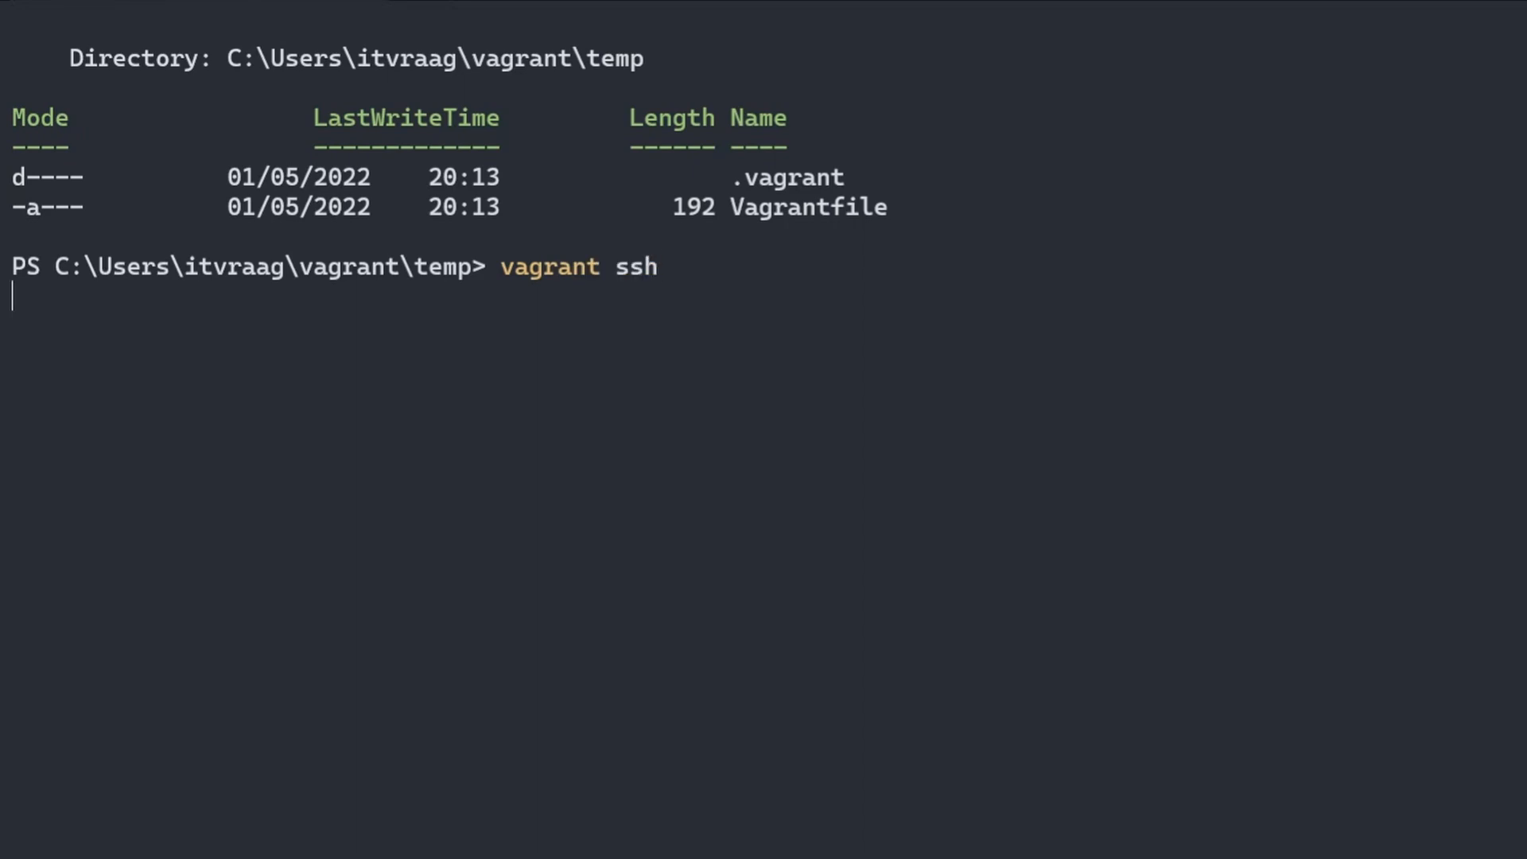
{"action": "type", "text": "ssh -i ~/.vagrant.d/insecure_private_key -p 2222 vagrant@localhost"}
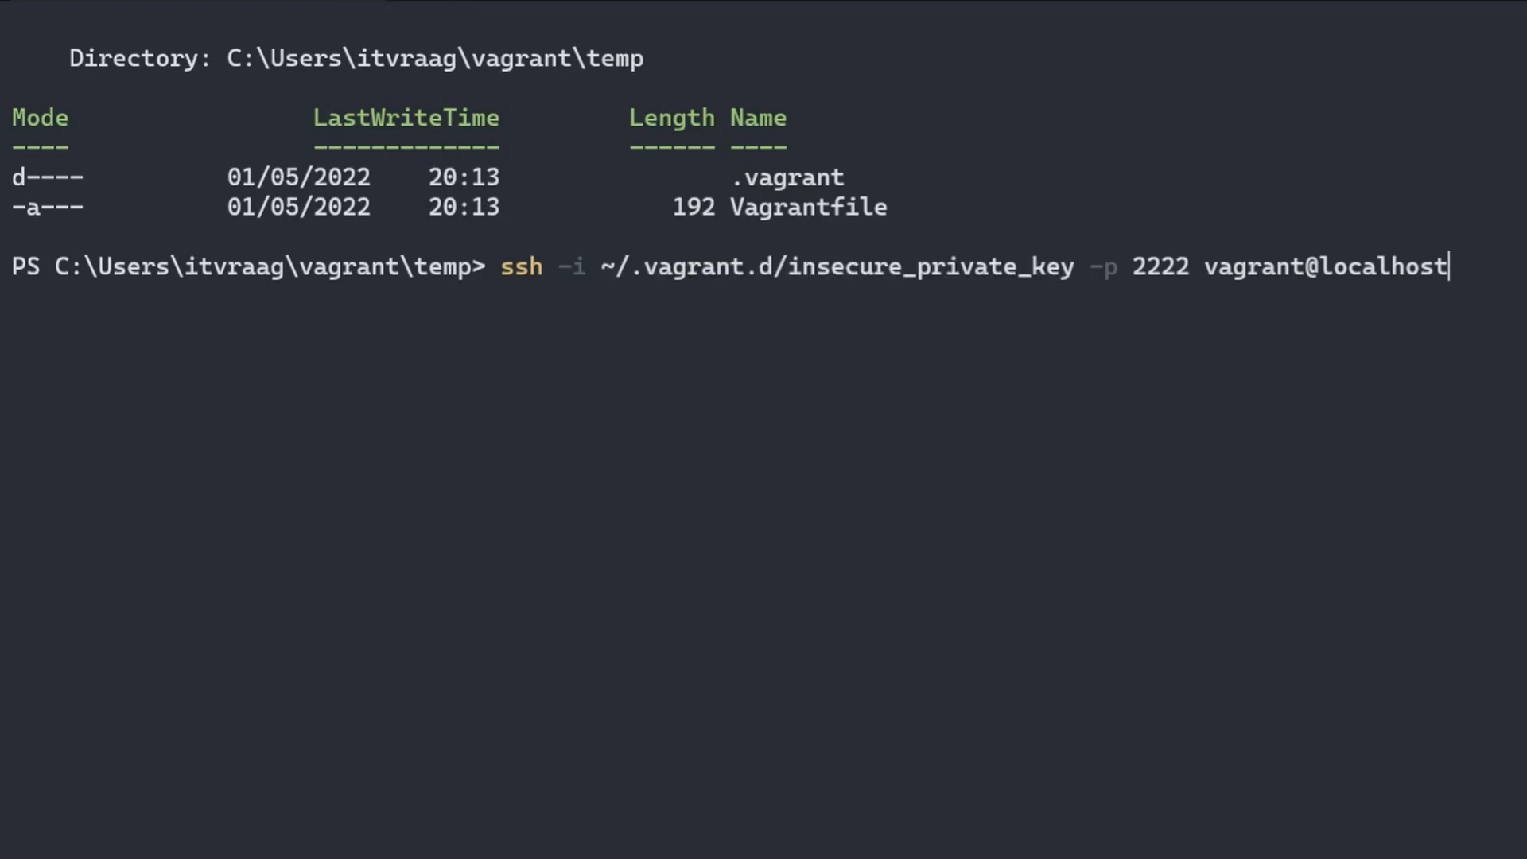
- Connect over SSH with insecure_private_key on port 2222, accepting the host fingerprint, then start an ssh-keygen -t rsa -b 4096 command
{"action": "key", "text": "Enter"}
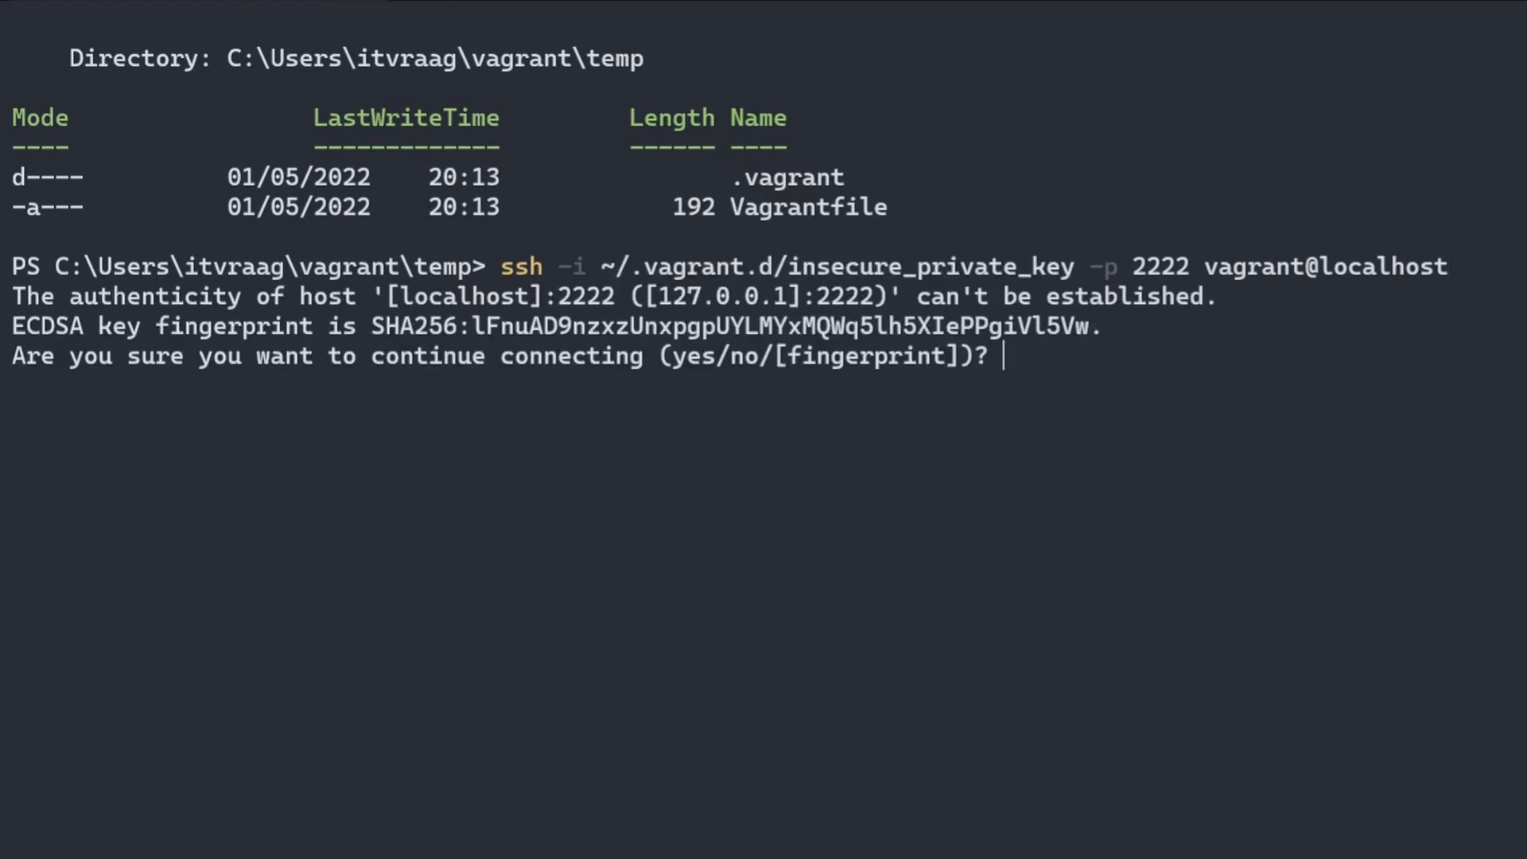
{"action": "type", "text": "yes"}
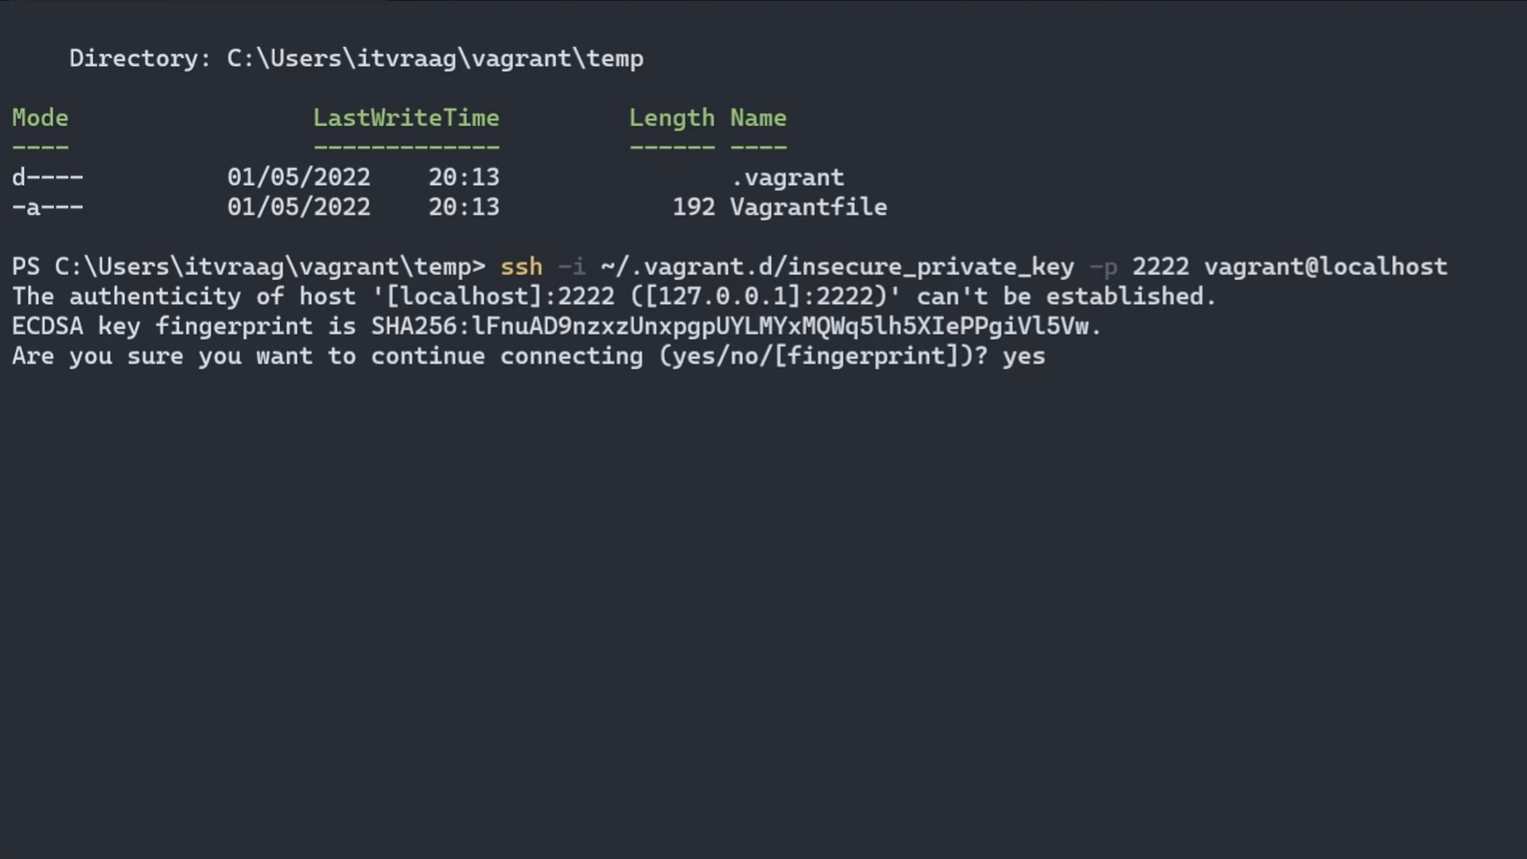
{"action": "key", "text": "Enter"}
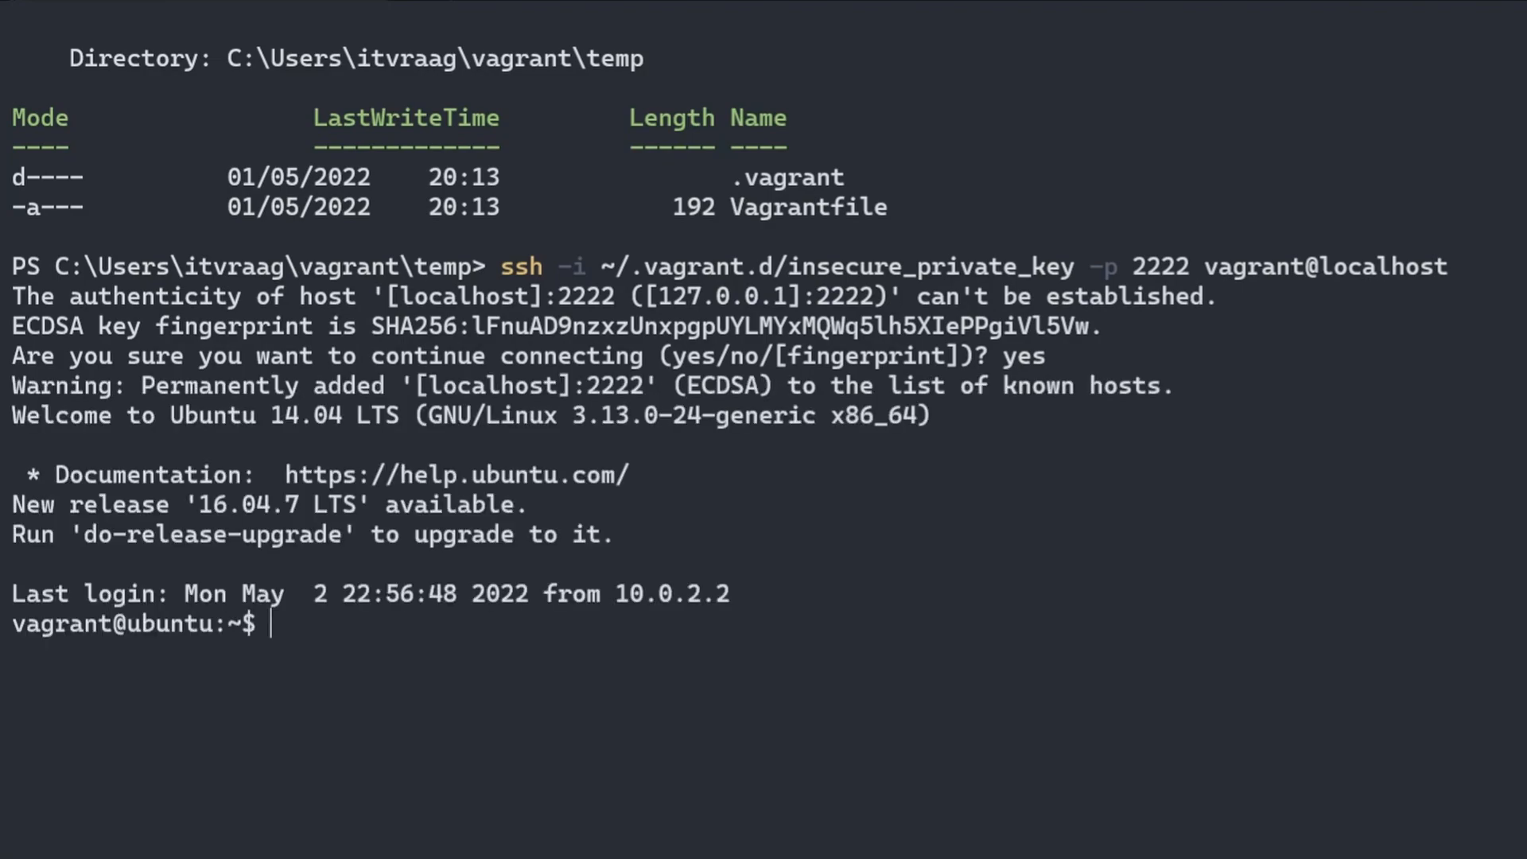
{"action": "type", "text": "ssh-keygen -t rsa -b 4096"}
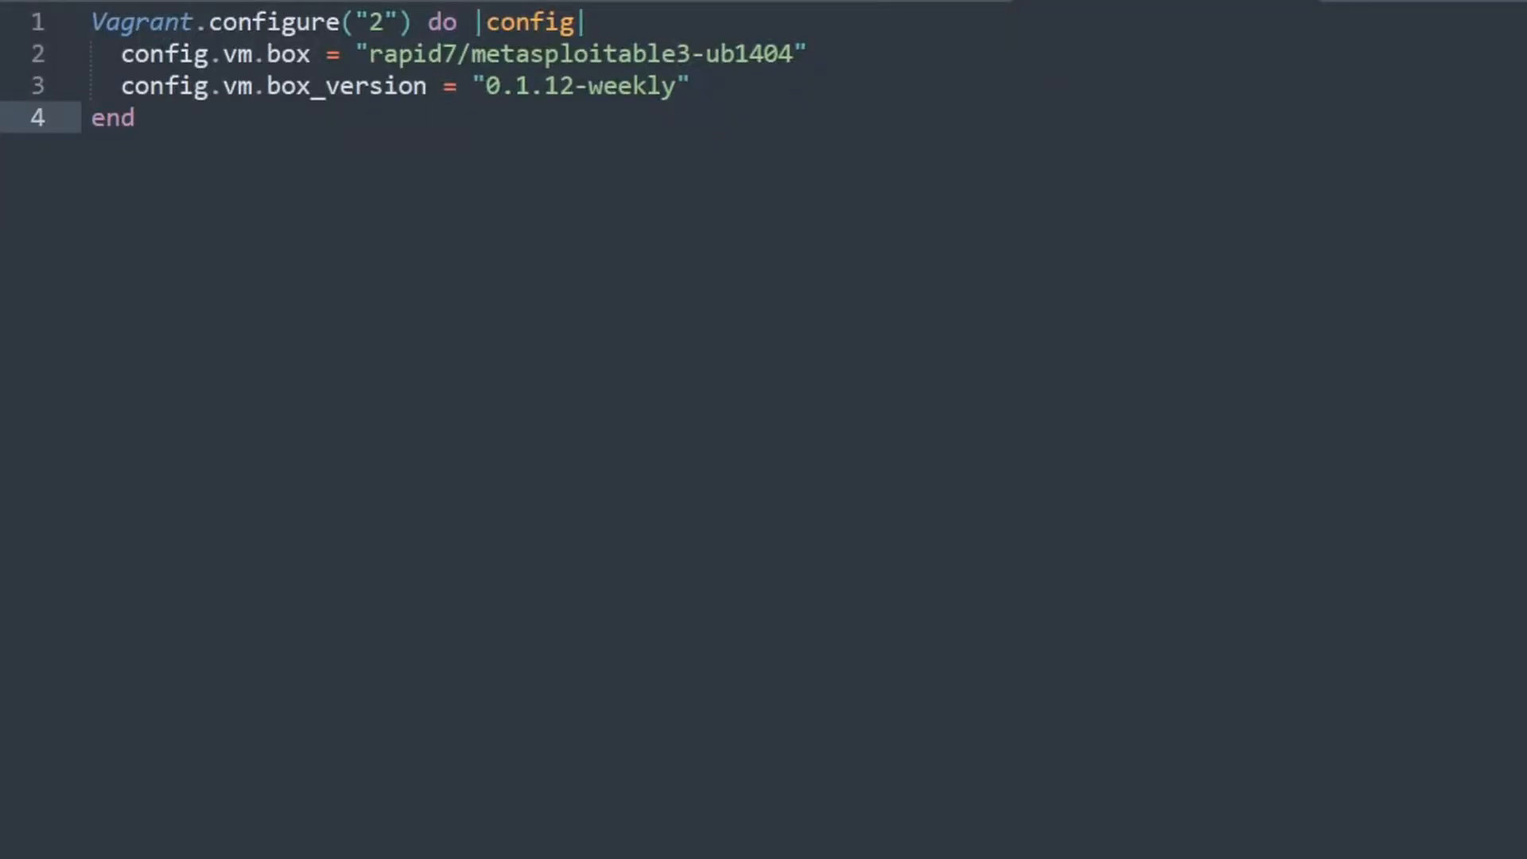
- Add config.ssh.private_key_path = File.expand_path('~/.ssh/id_rsa') to the Vagrantfile, save it and begin vagrant reload
{"action": "type", "text": "config.ssh.private_key_path = File.expand_path('~/.ssh/id_rsa')"}
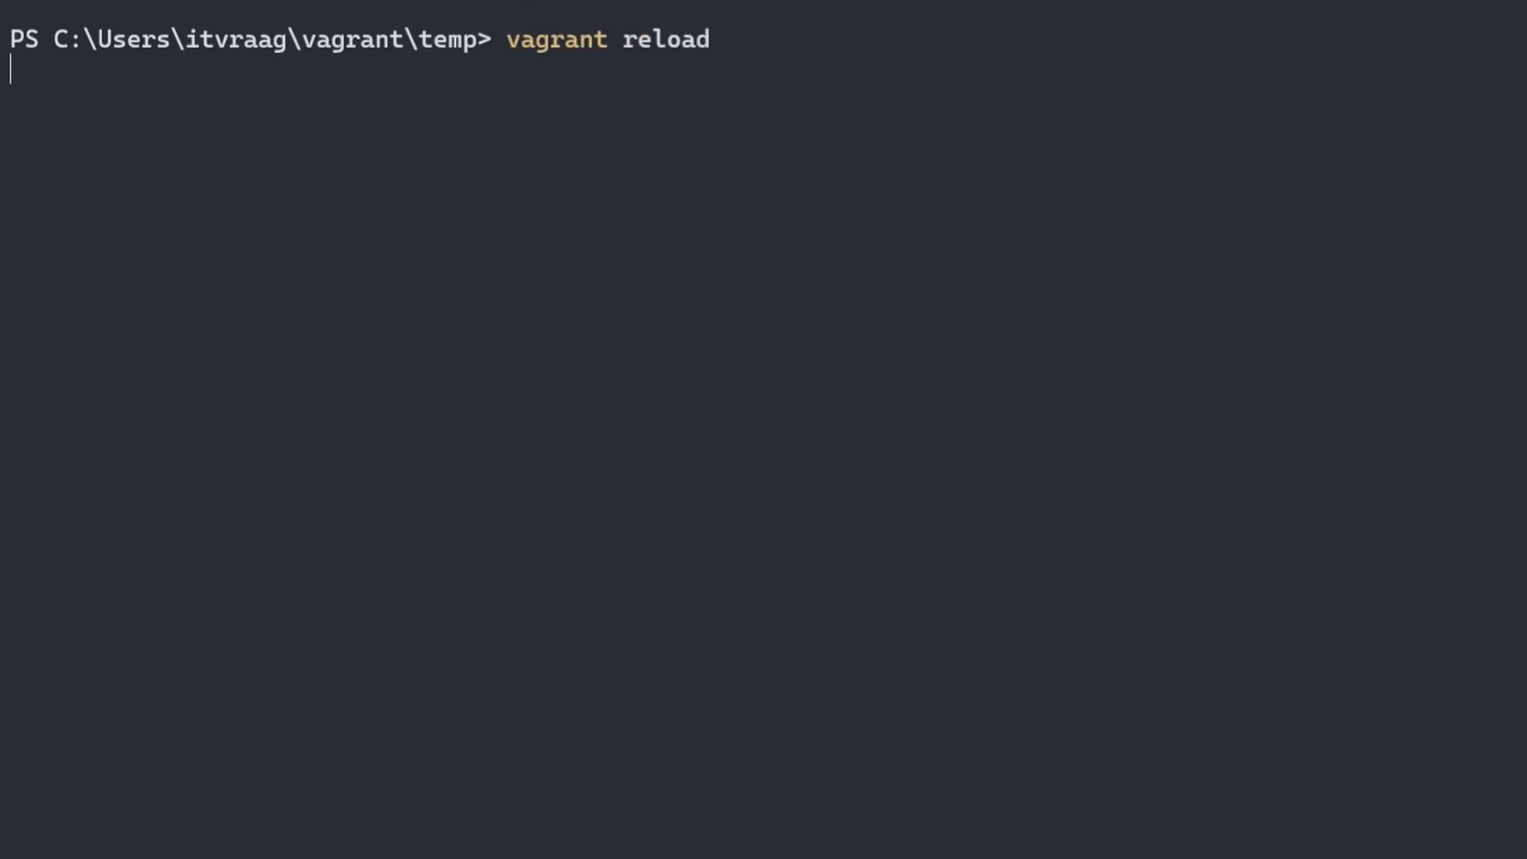
{"action": "key", "text": "Enter"}
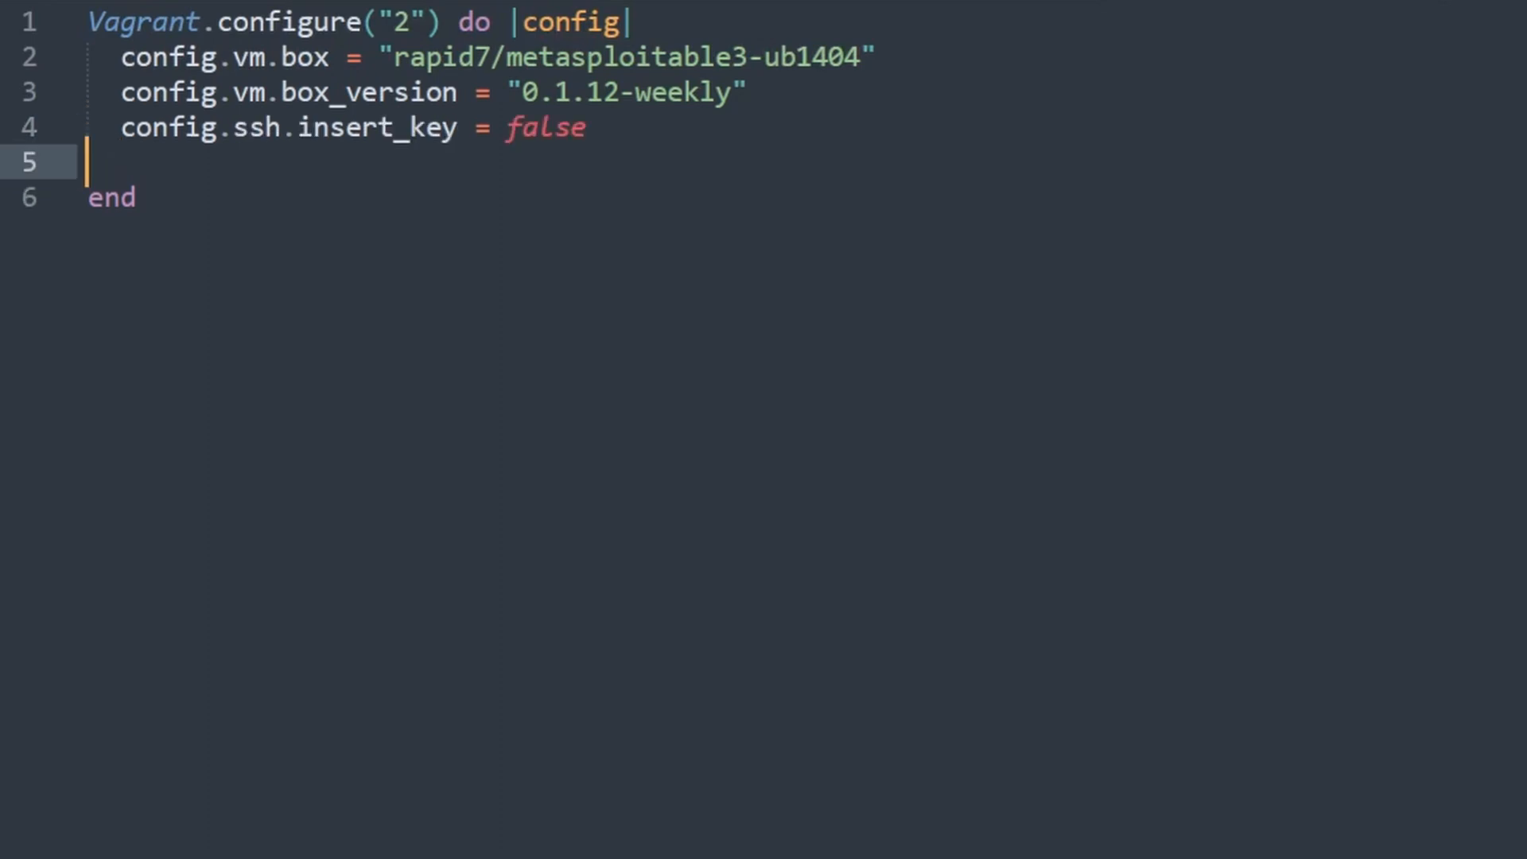
{"action": "key", "text": "Backspace"}
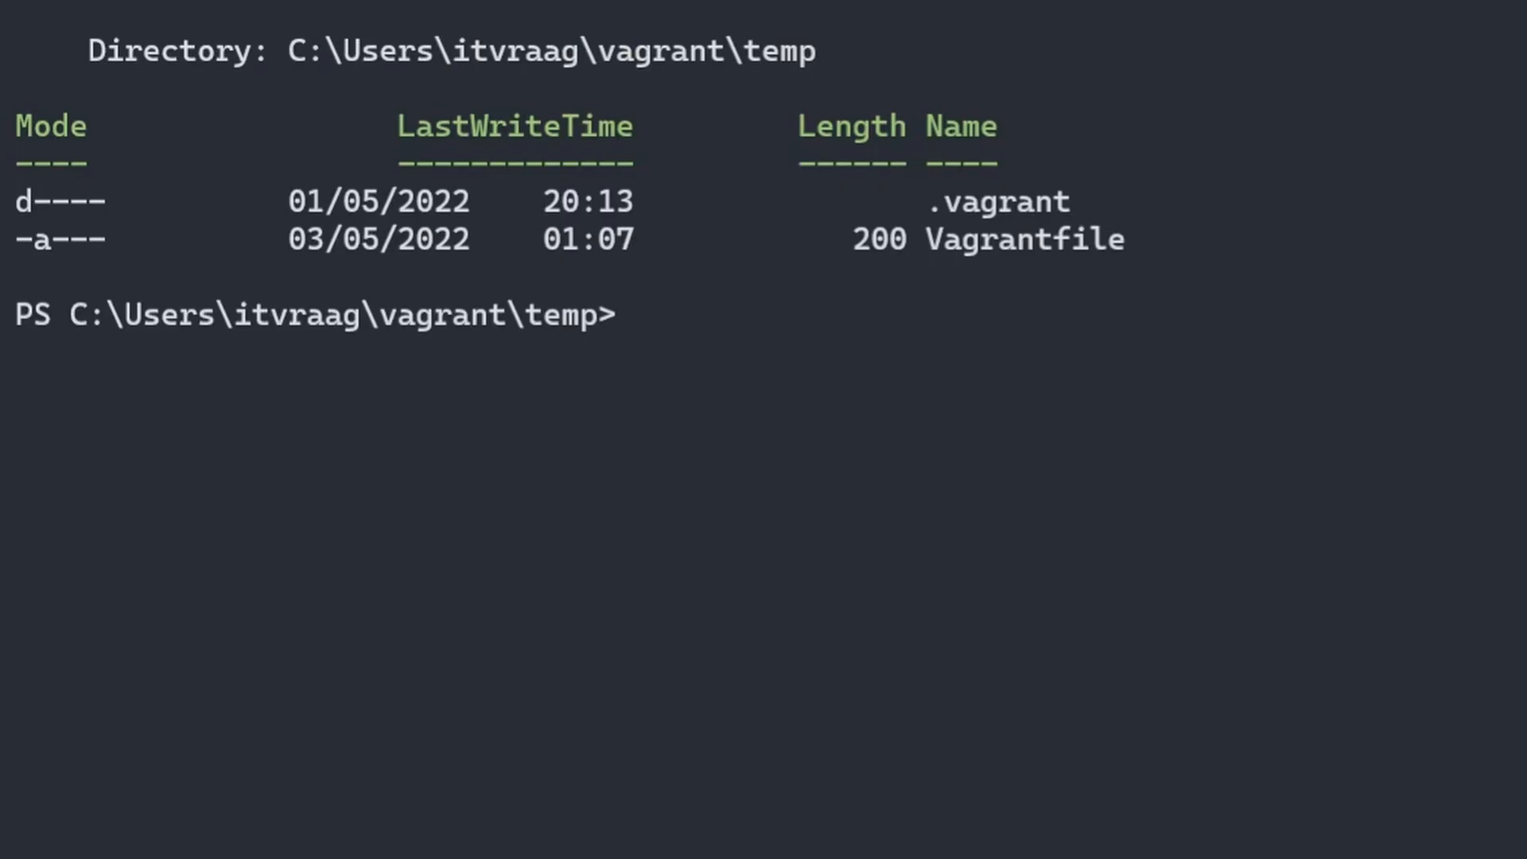
{"action": "type", "text": "vagrant relo"}
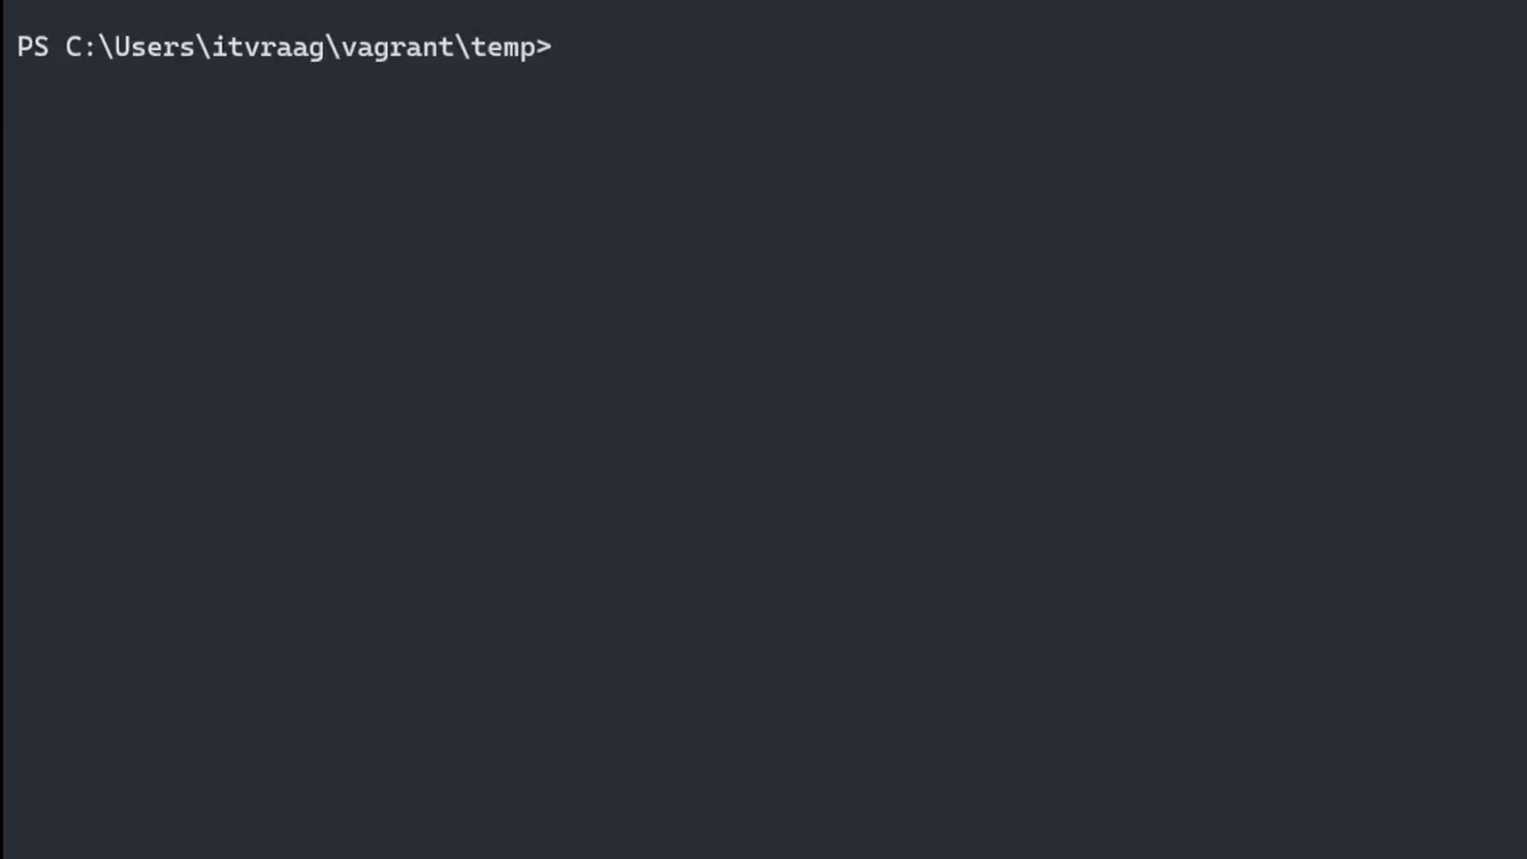
- Halt the VM with vagrant halt, delete the key file from ~/.vagrant.d, and bring the VM up again
{"action": "type", "text": "vagrant halt"}
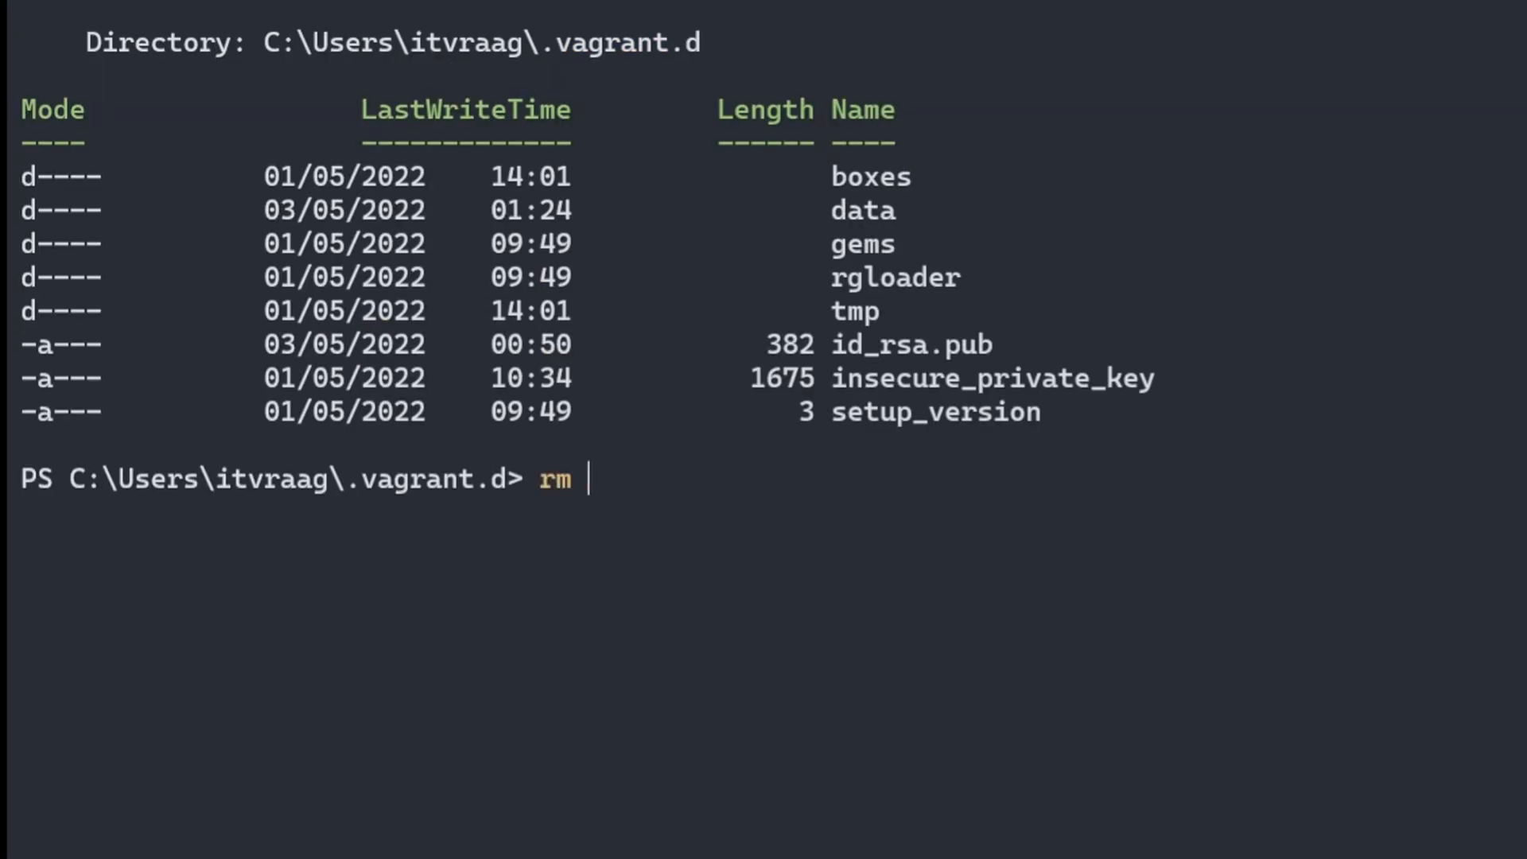
{"action": "key", "text": "Enter"}
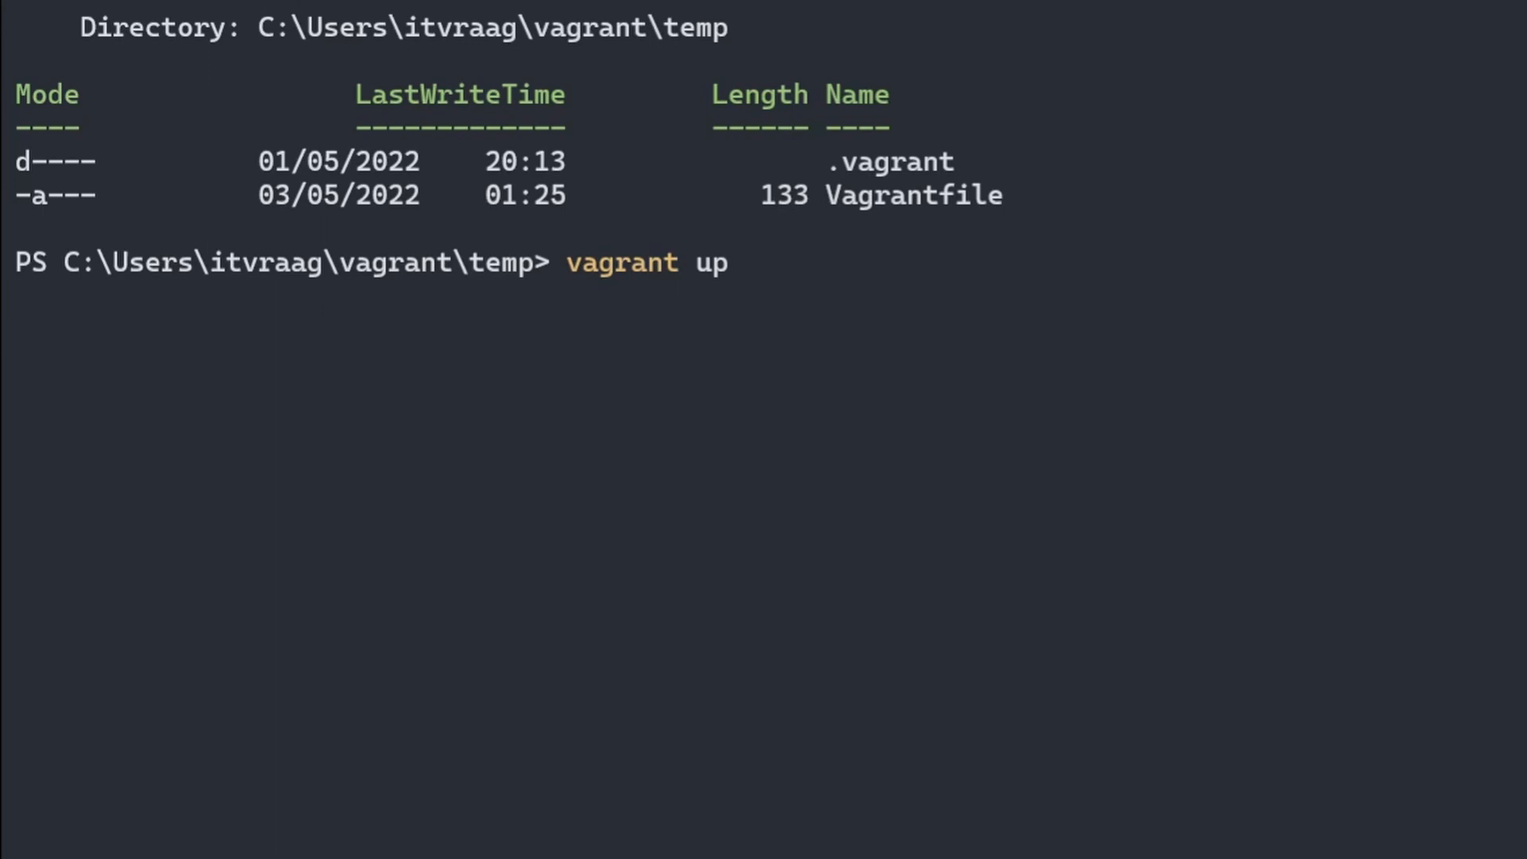
{"action": "key", "text": "Enter"}
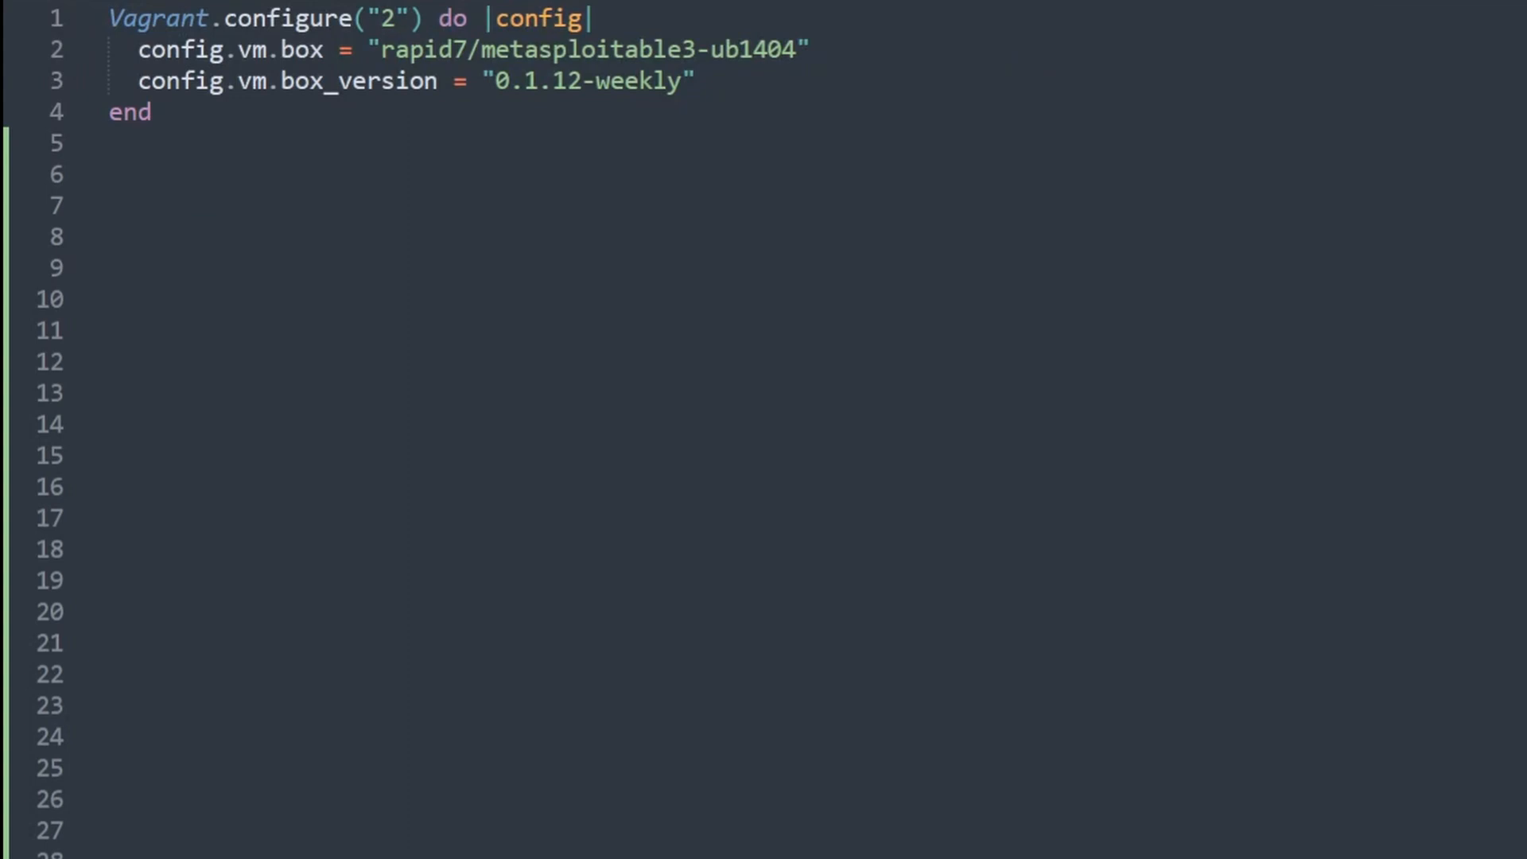
{"action": "type", "text": "config.vm.network \"private_network\", type: \"dhcp\""}
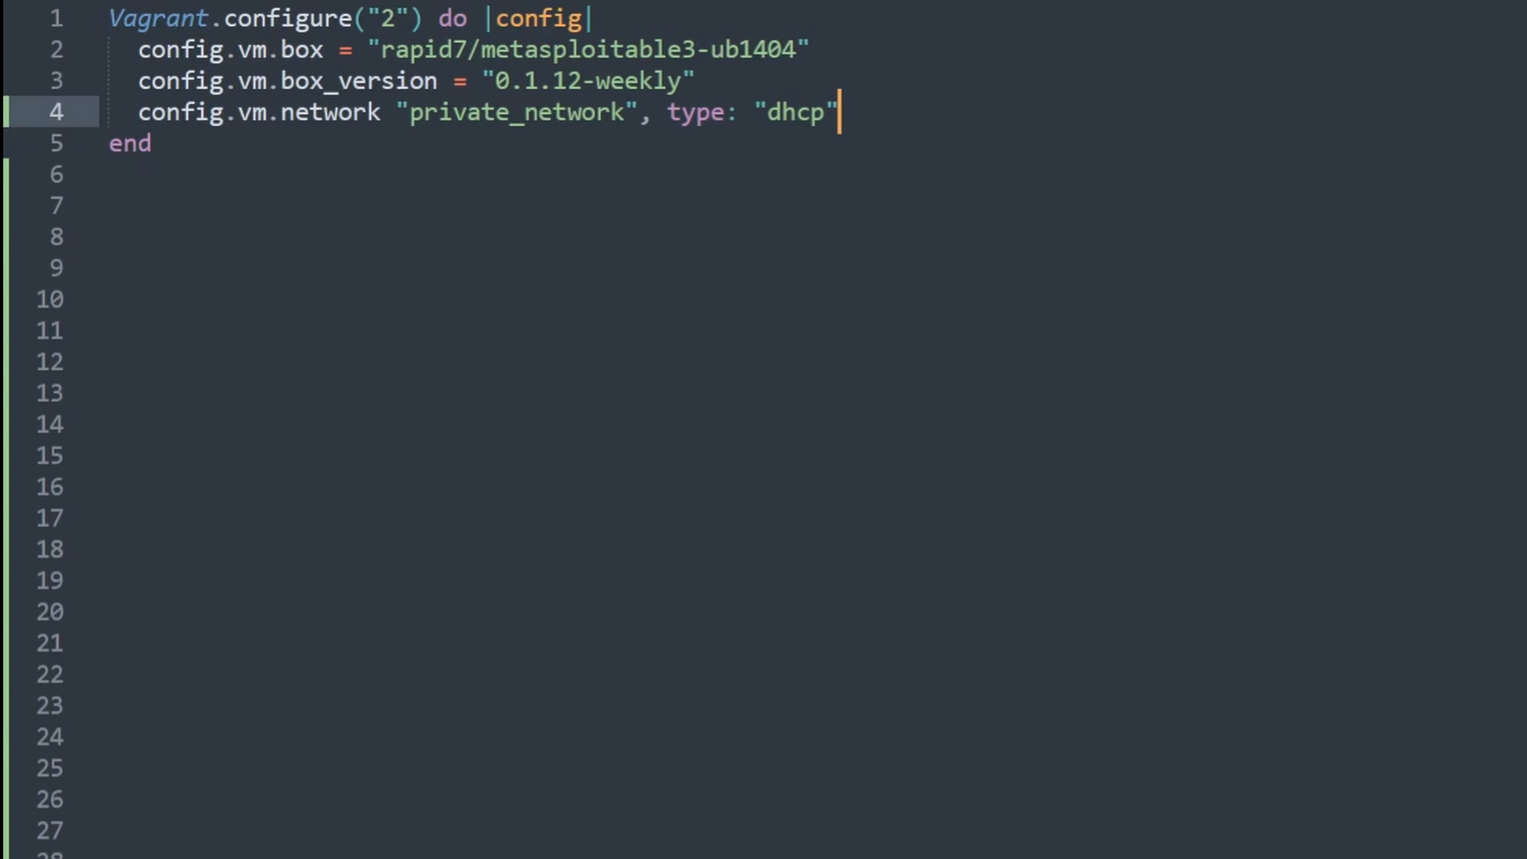
{"action": "type", "text": "ip:"}
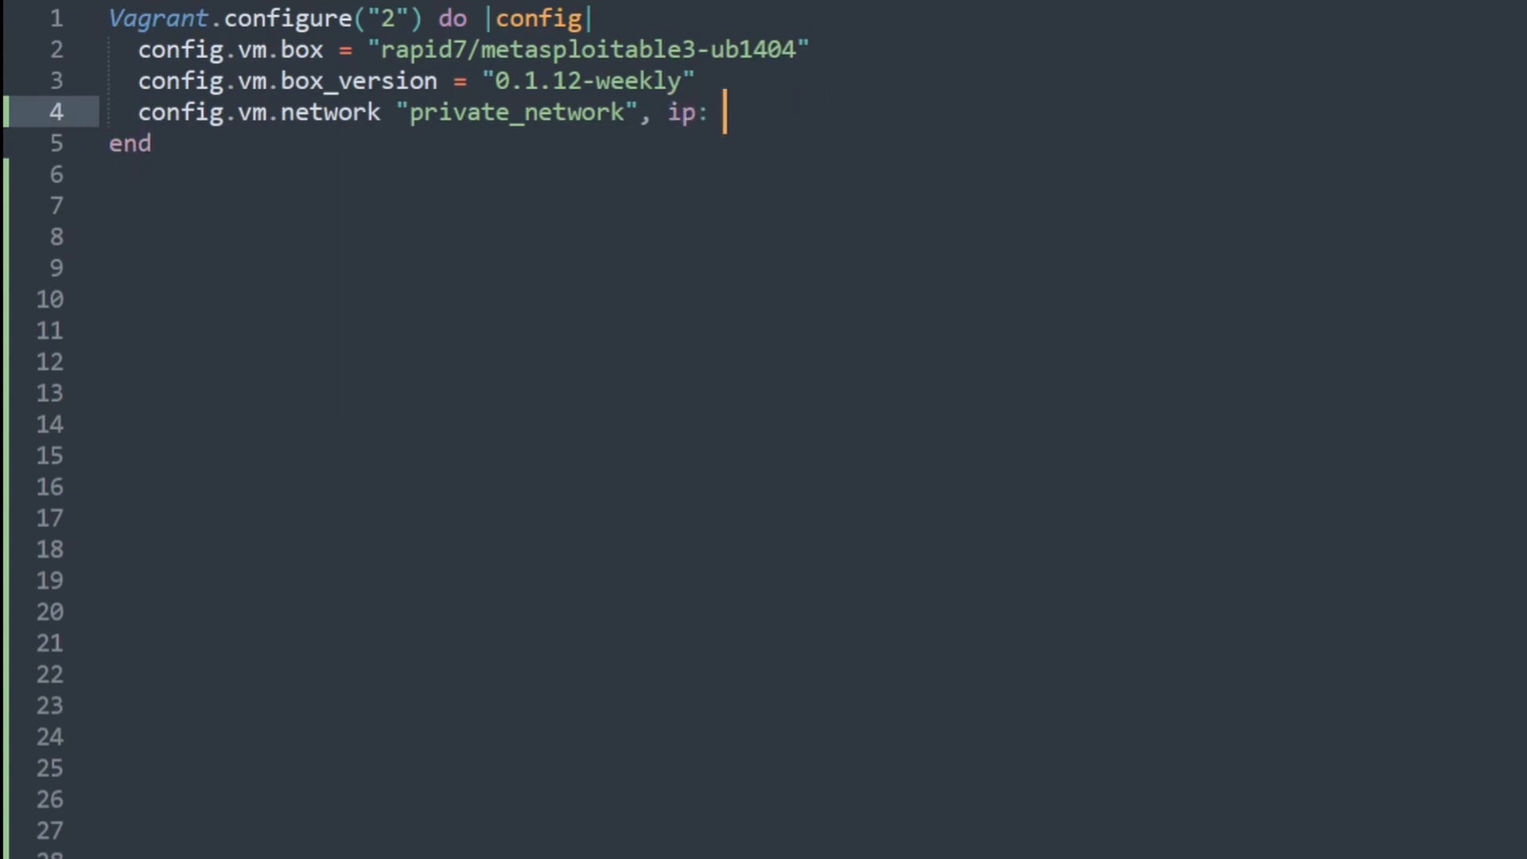
{"action": "type", "text": "\"192.168.\""}
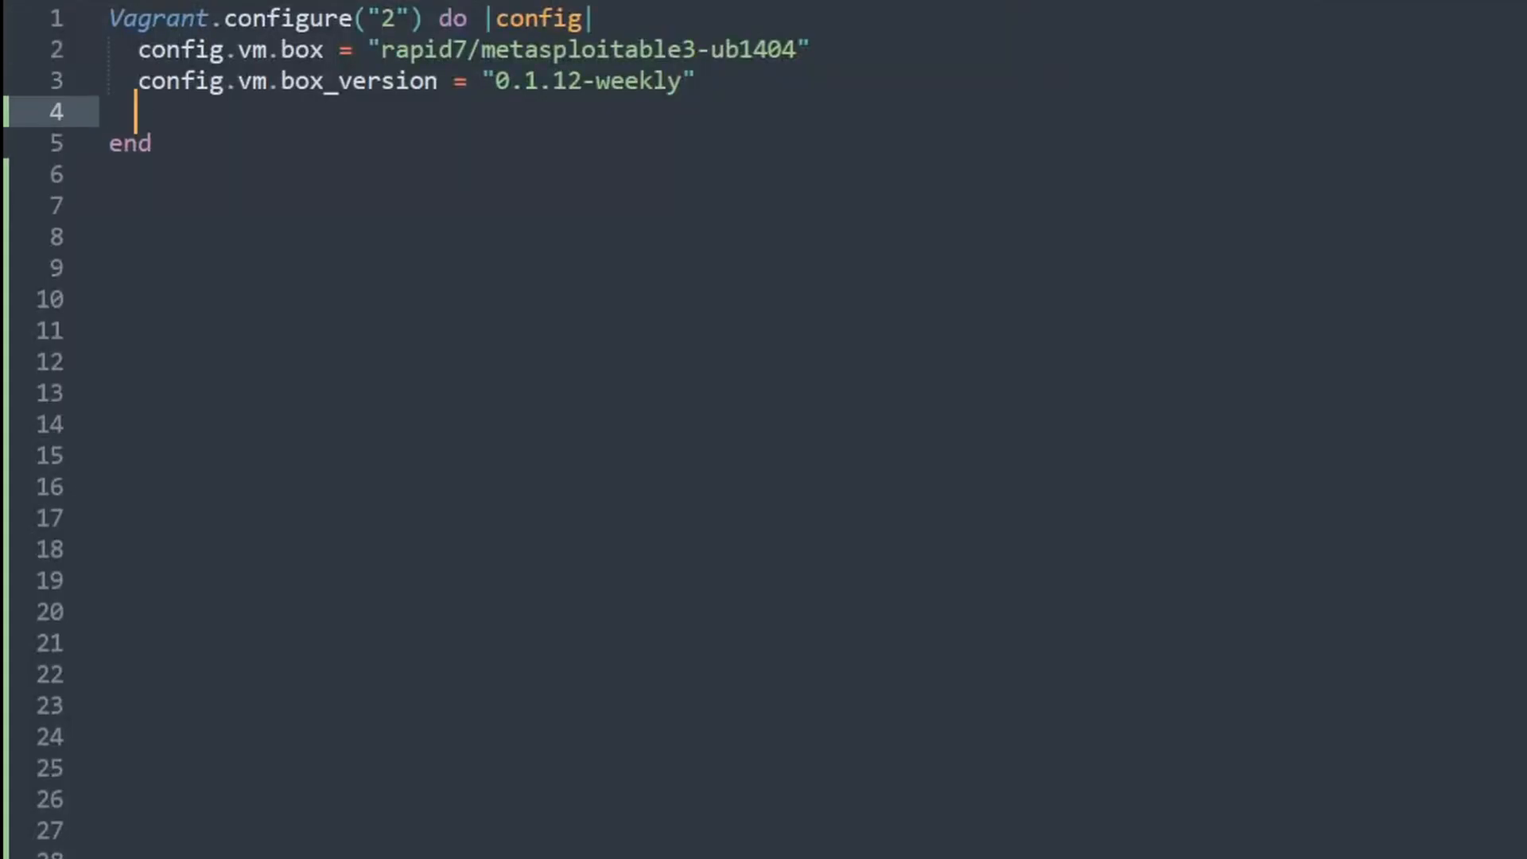
{"action": "type", "text": "config.ssh.forward_agent = true"}
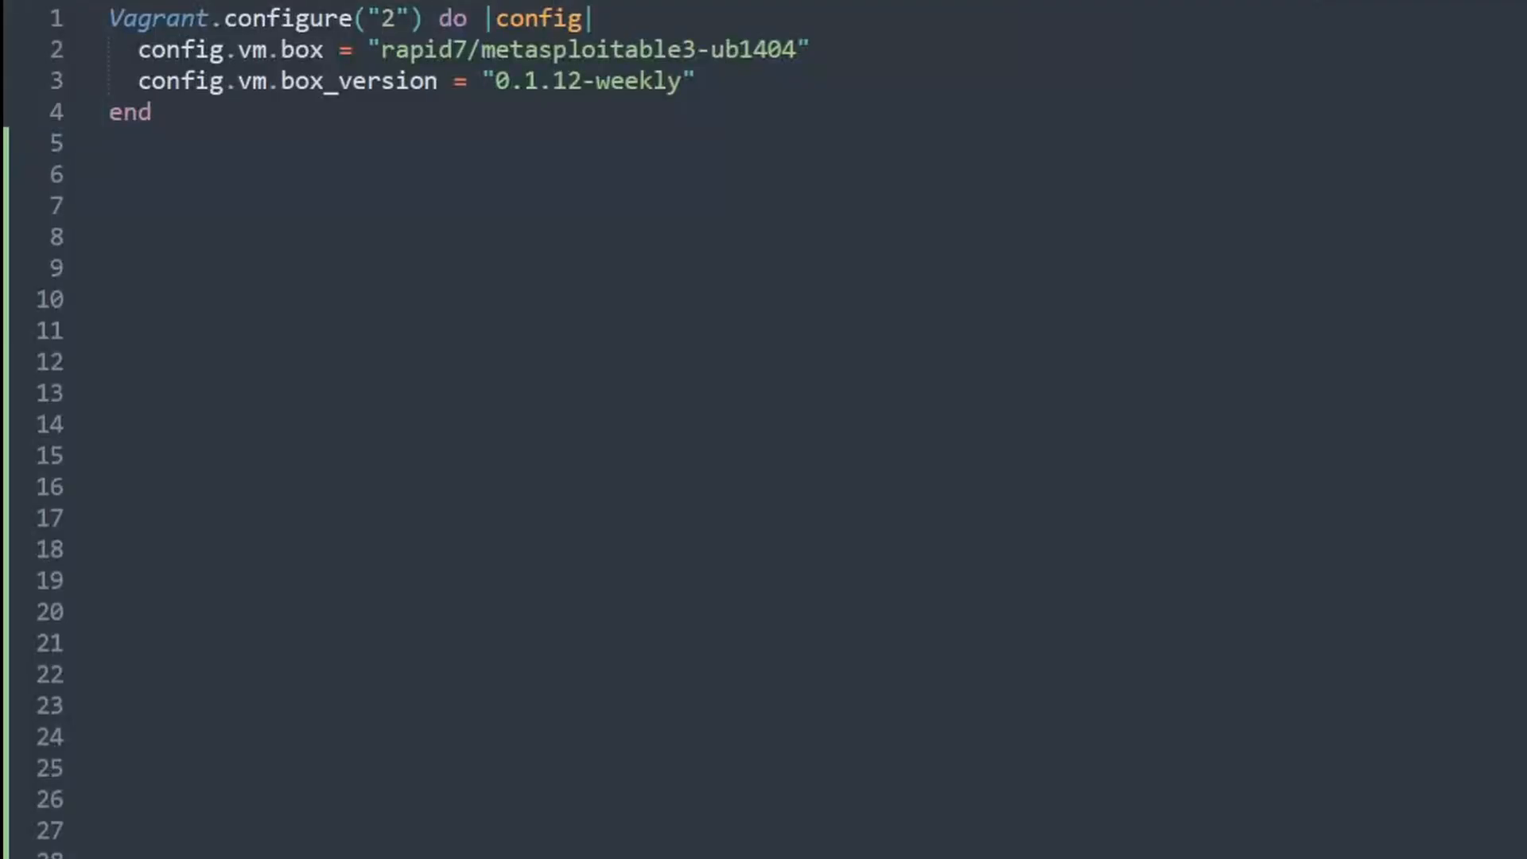
{"action": "type", "text": "config.ssh.username = 'vagrant'"}
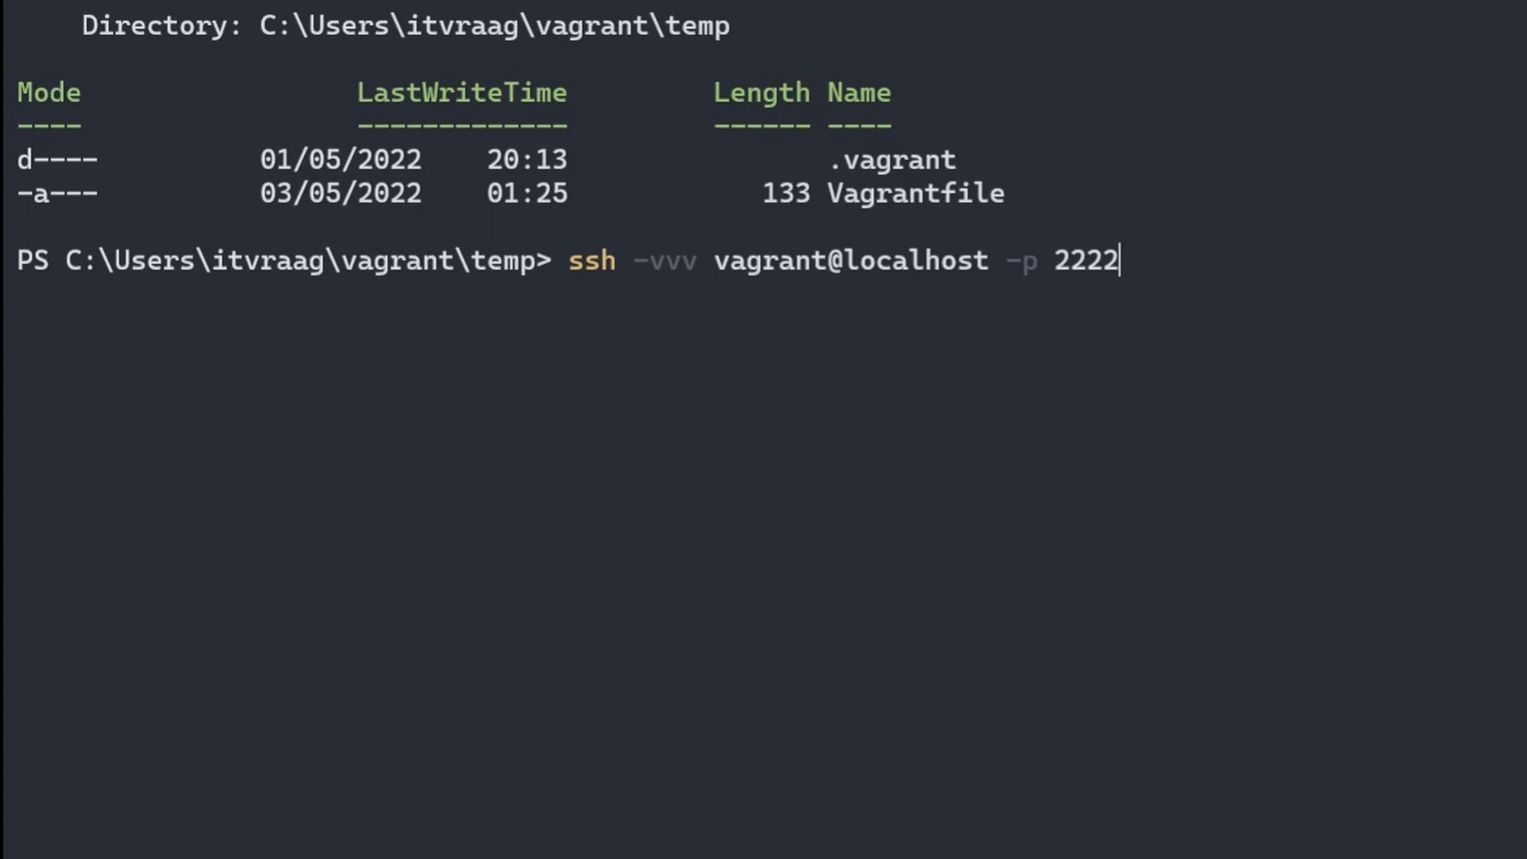
- Run ssh -vvv vagrant@localhost -p 2222 and highlight the SSH config path in the debug output
{"action": "key", "text": "Enter"}
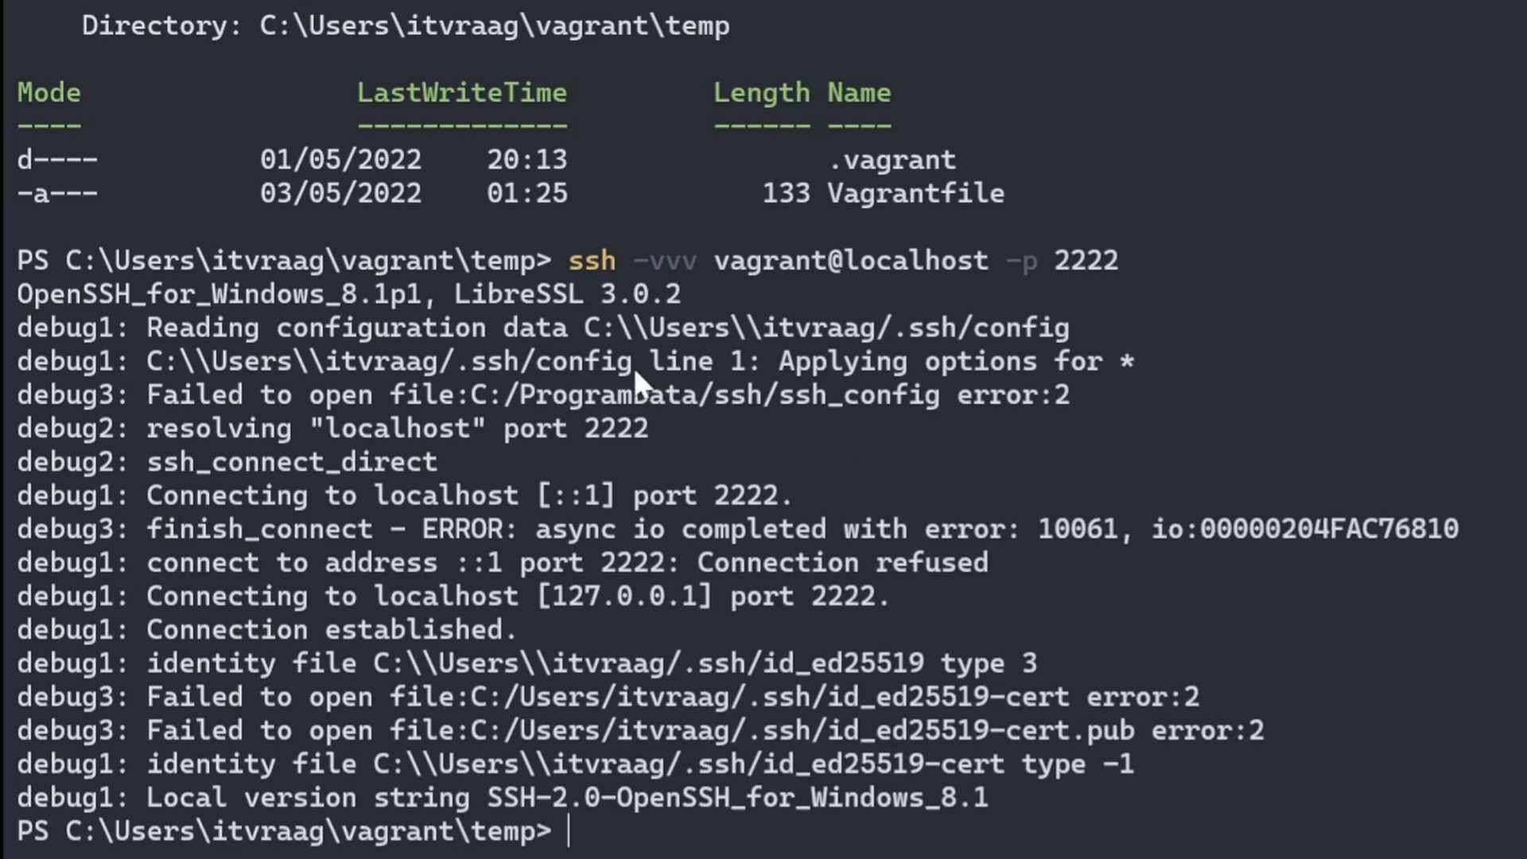
{"action": "mouse_move", "coordinate": [627, 371]}
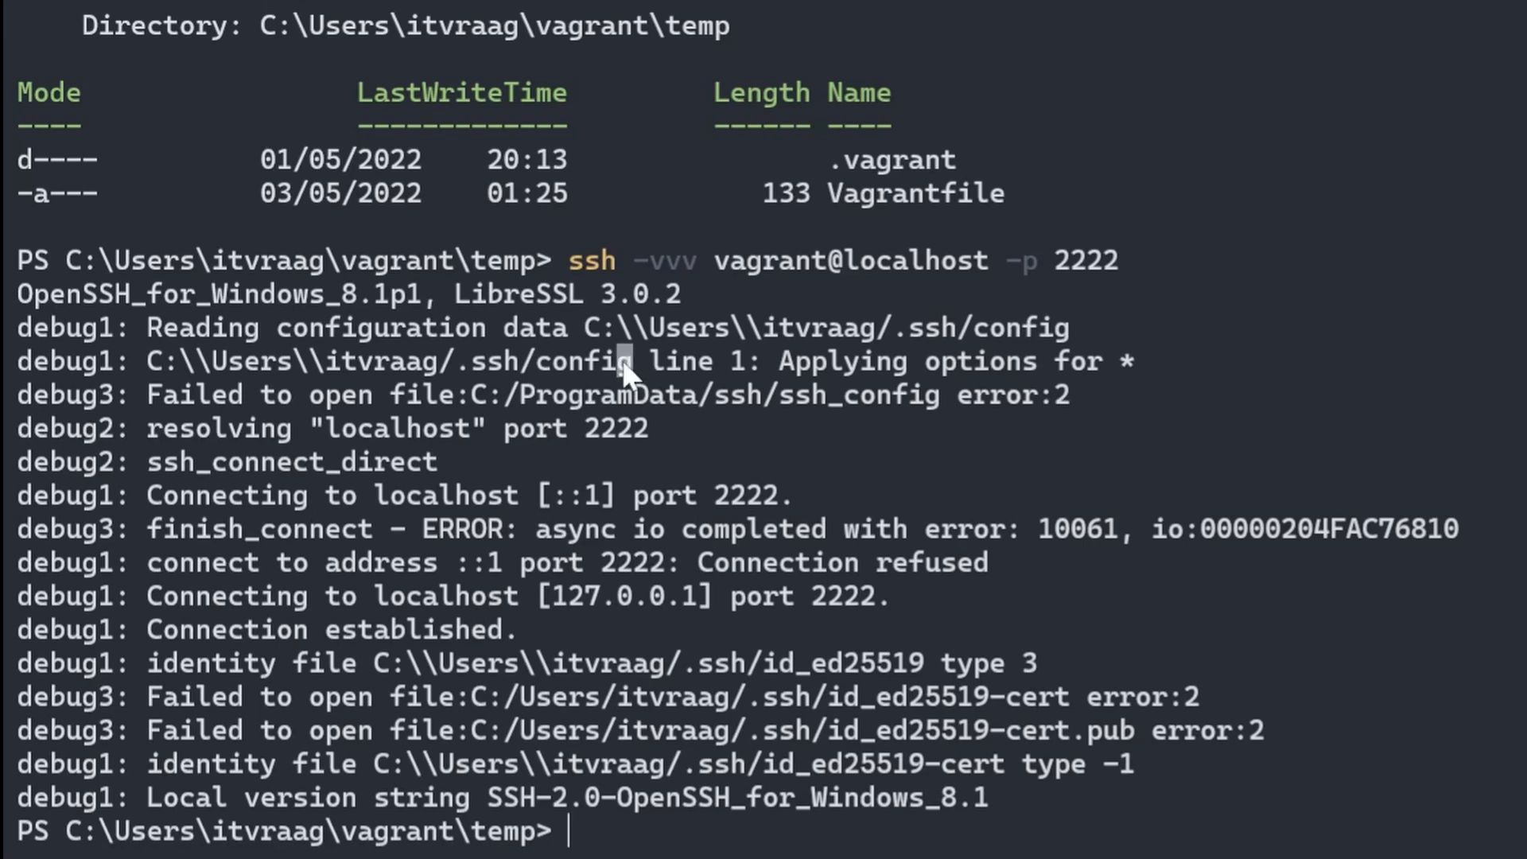
{"action": "double_click", "coordinate": [544, 361]}
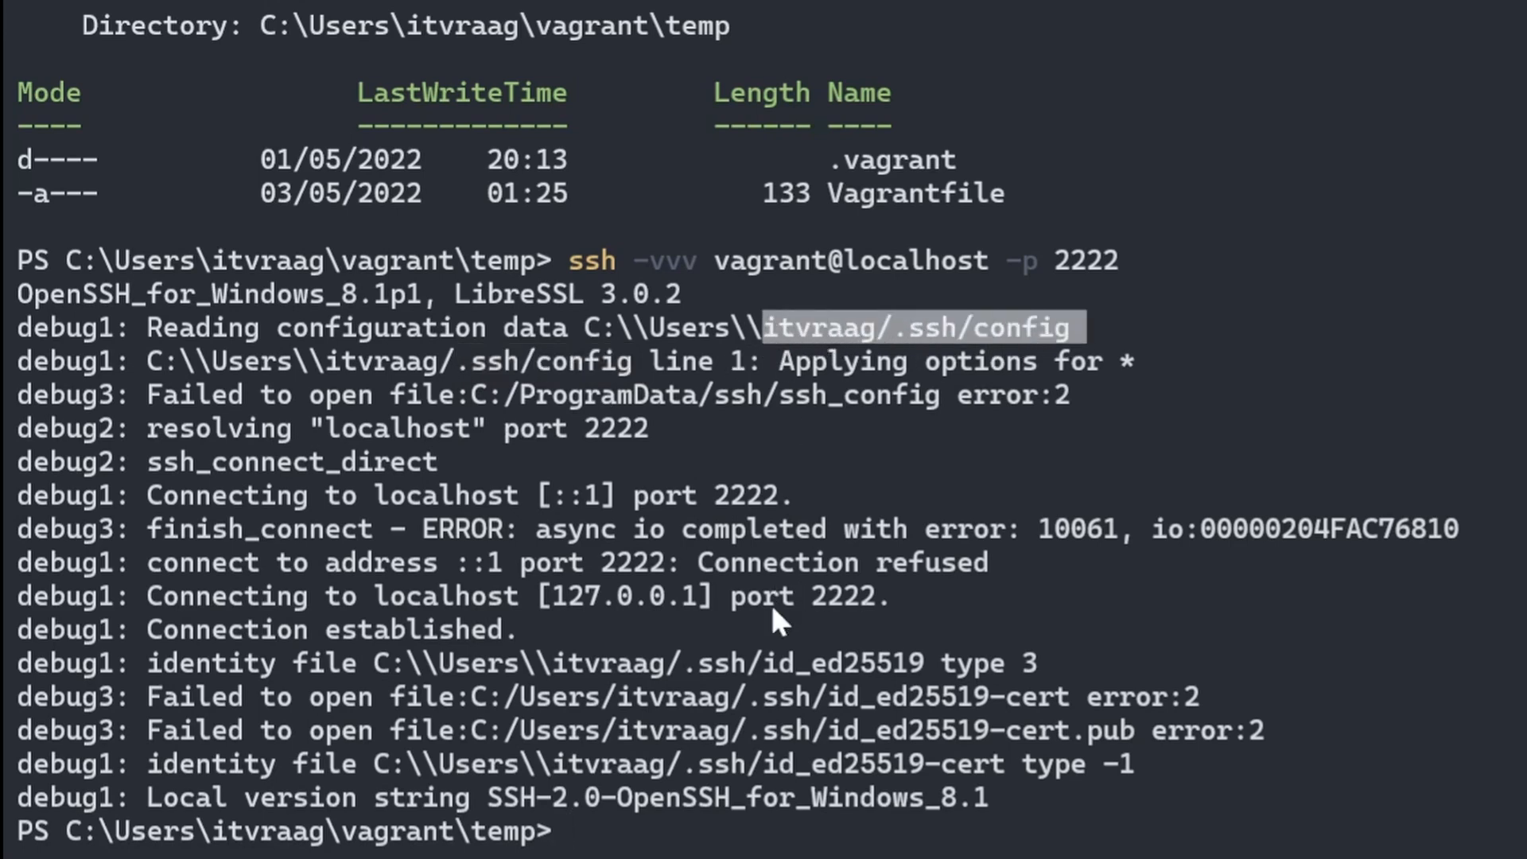
{"action": "mouse_move", "coordinate": [538, 649]}
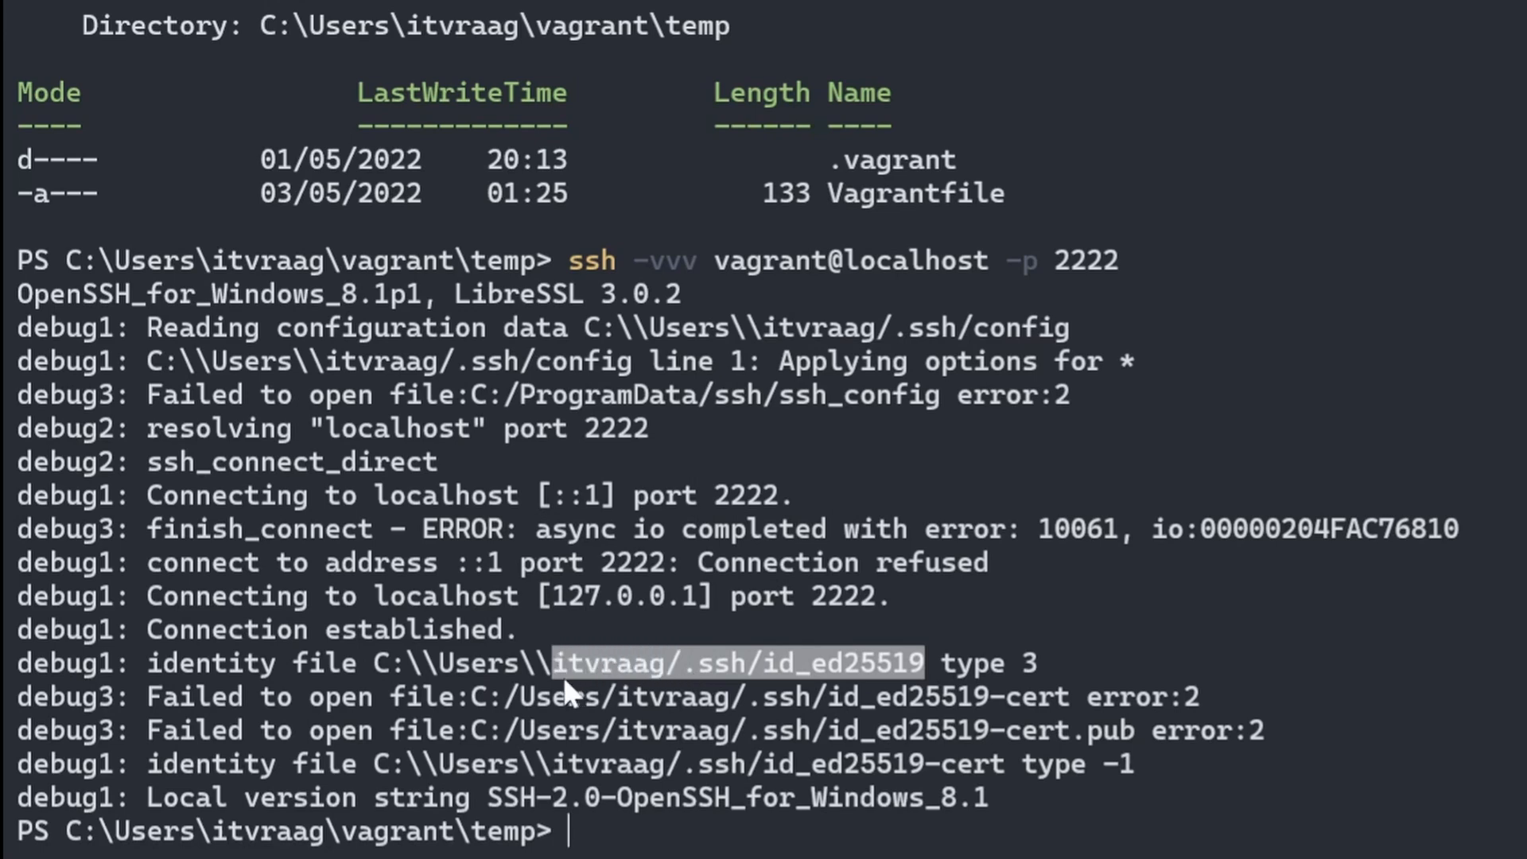
{"action": "mouse_move", "coordinate": [821, 850]}
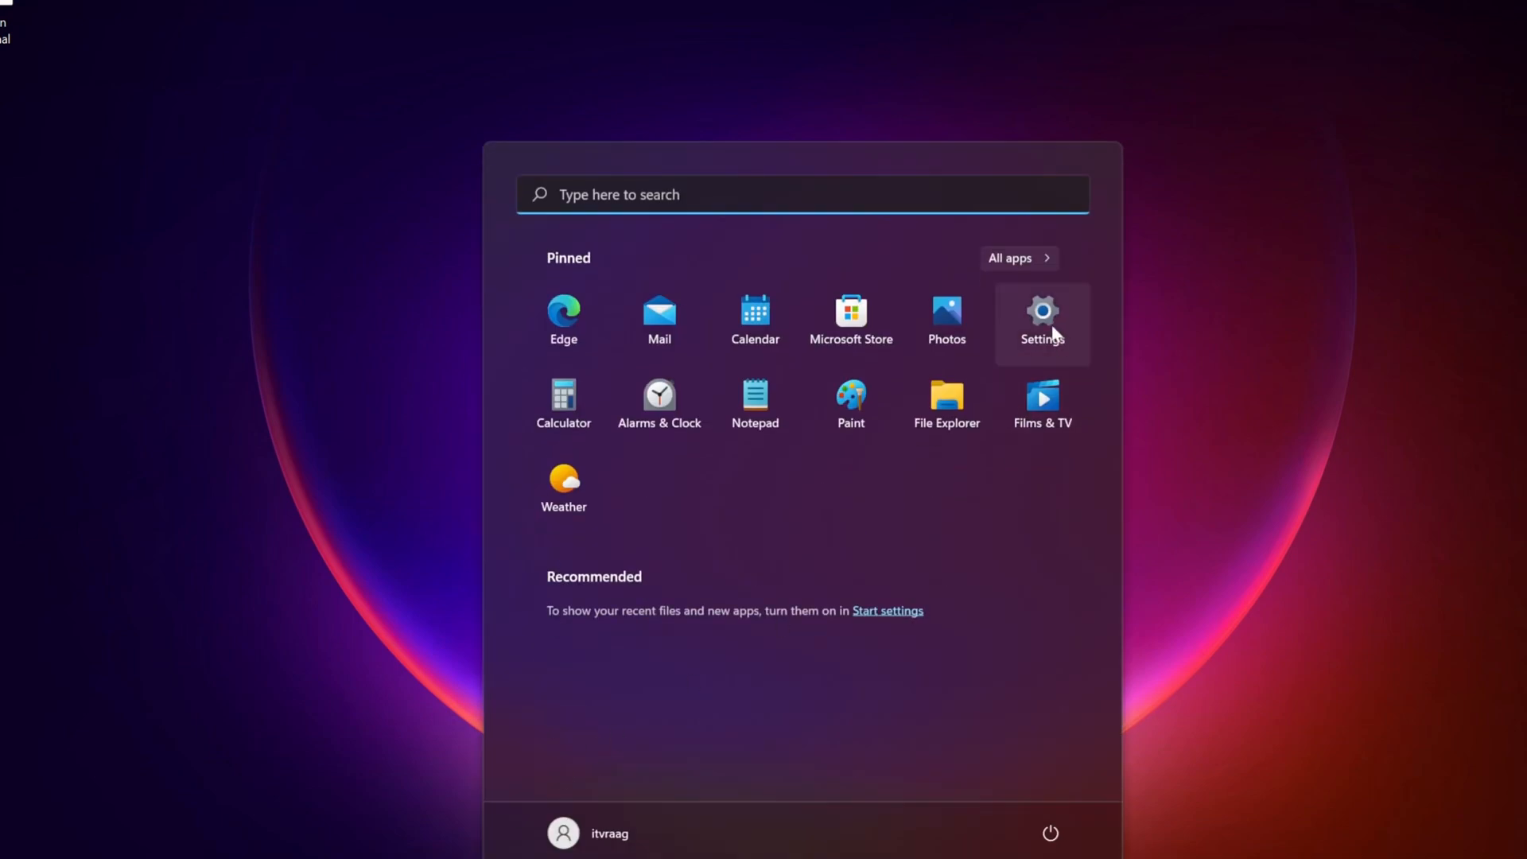
- In Windows Settings Apps, find Vagrant 2.2.19 and start its uninstallation
{"action": "left_click", "coordinate": [1042, 312]}
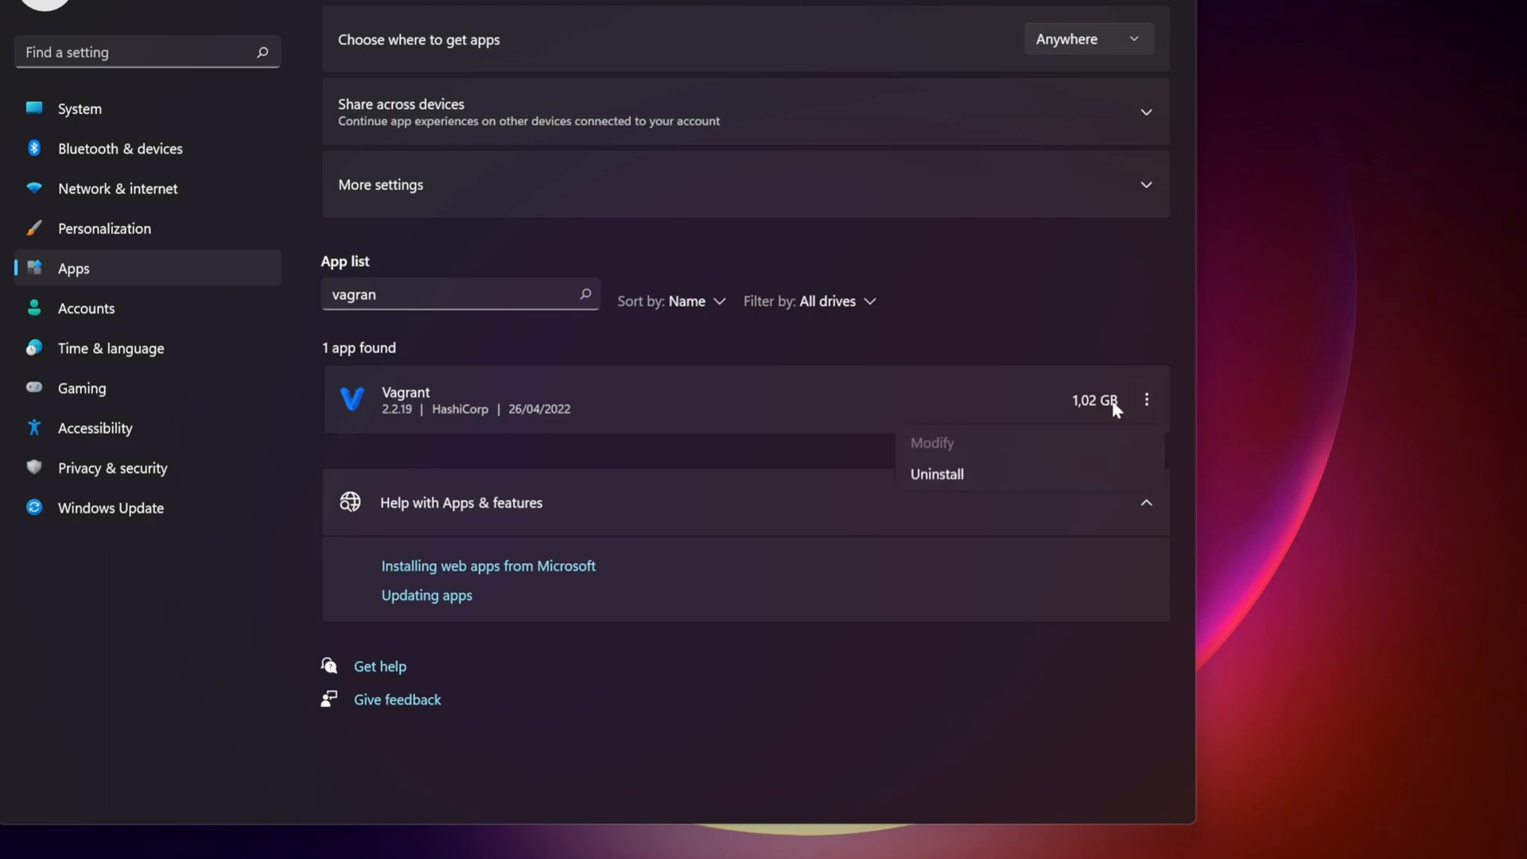
{"action": "left_click", "coordinate": [935, 474]}
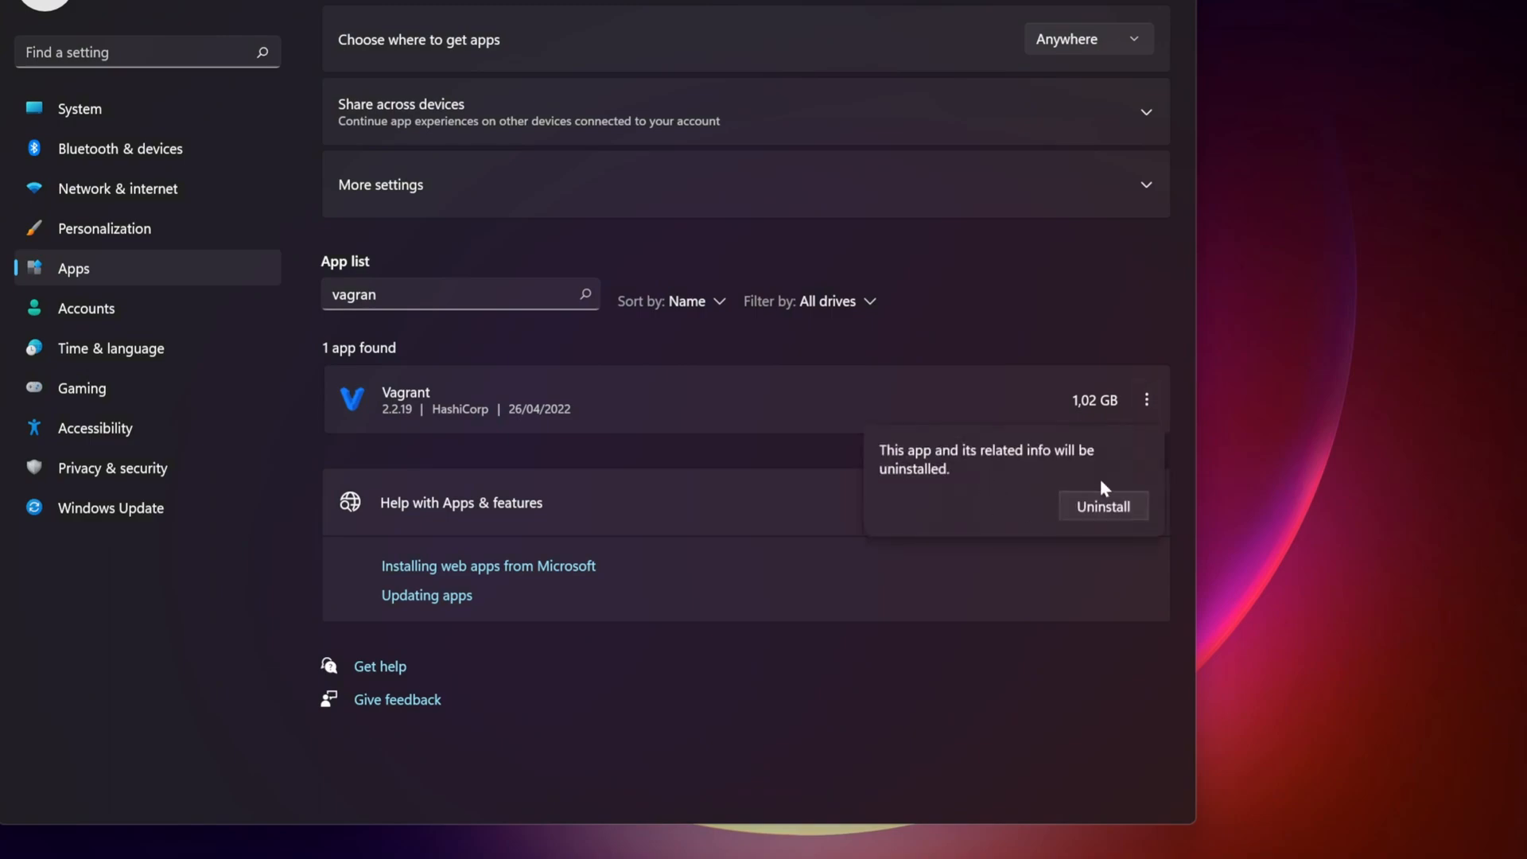